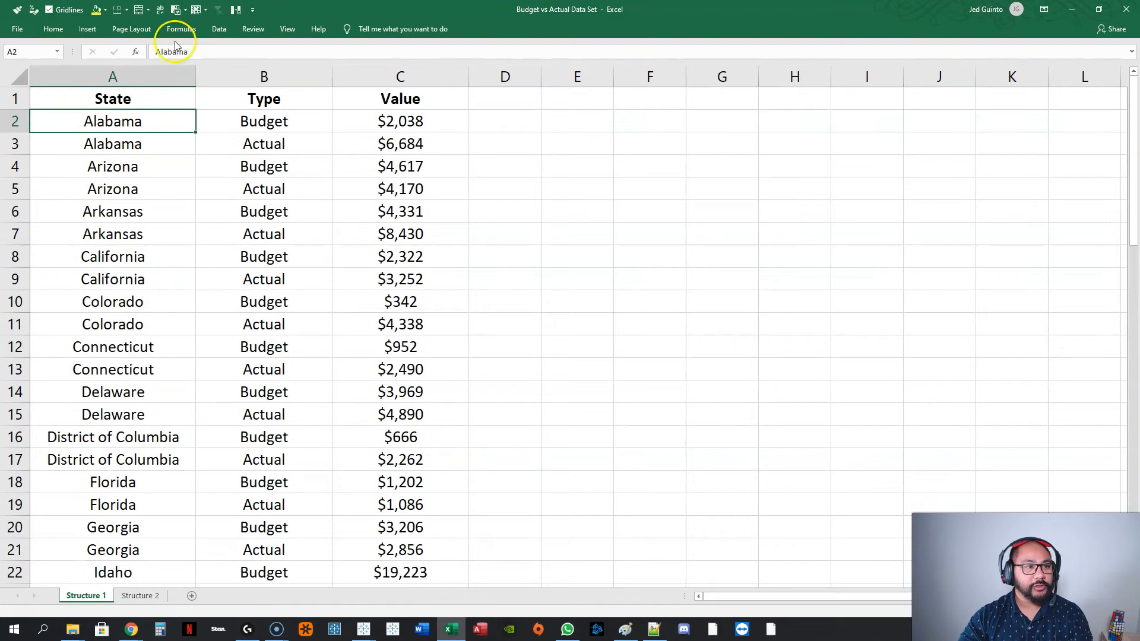
Review Alabama's rows in the Excel data set and return to the Structure 1 sheet.
click(113, 121)
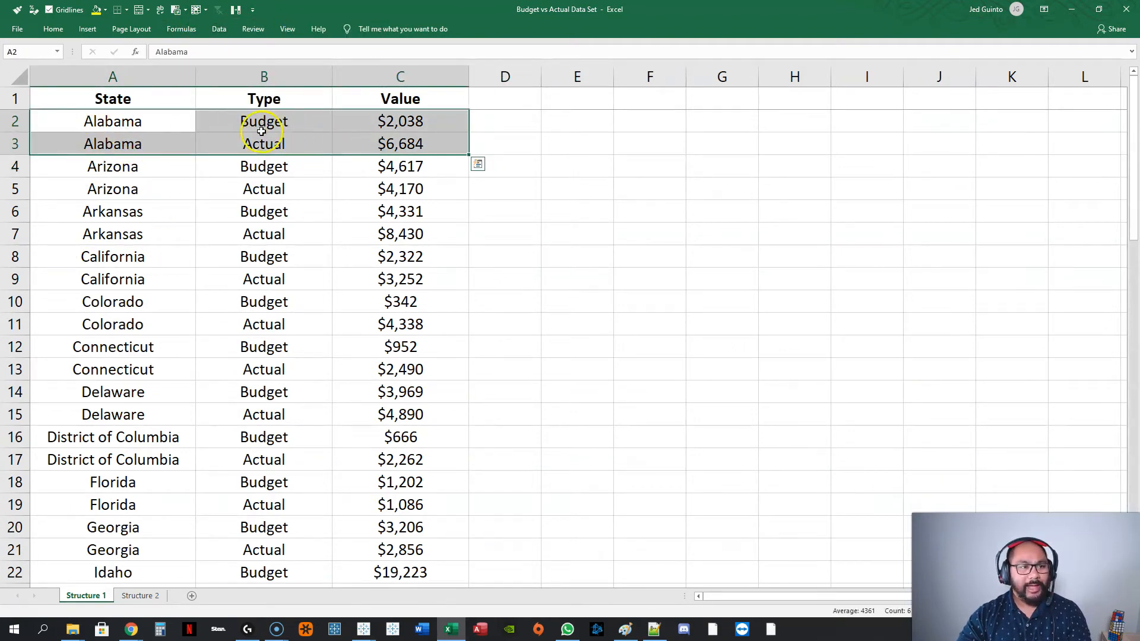
click(264, 143)
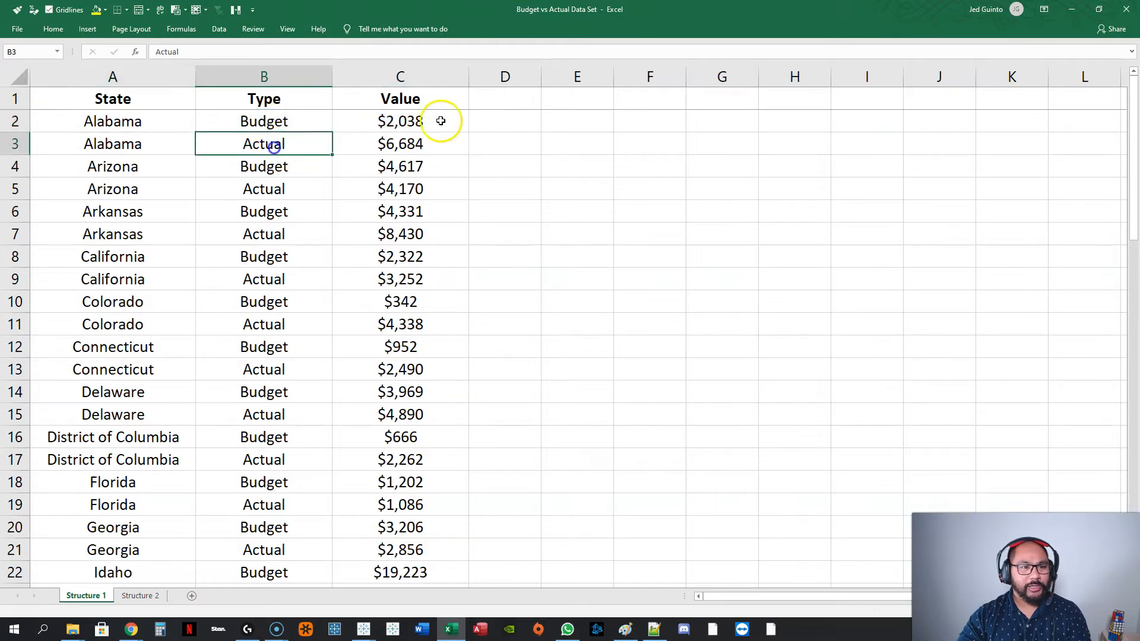
click(264, 166)
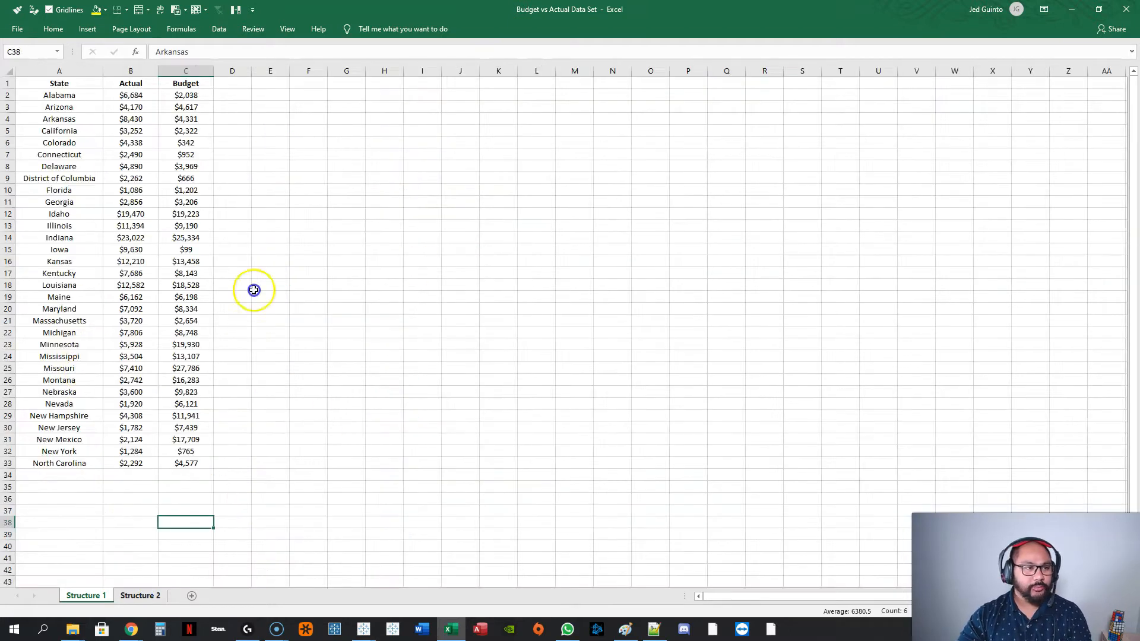
click(140, 595)
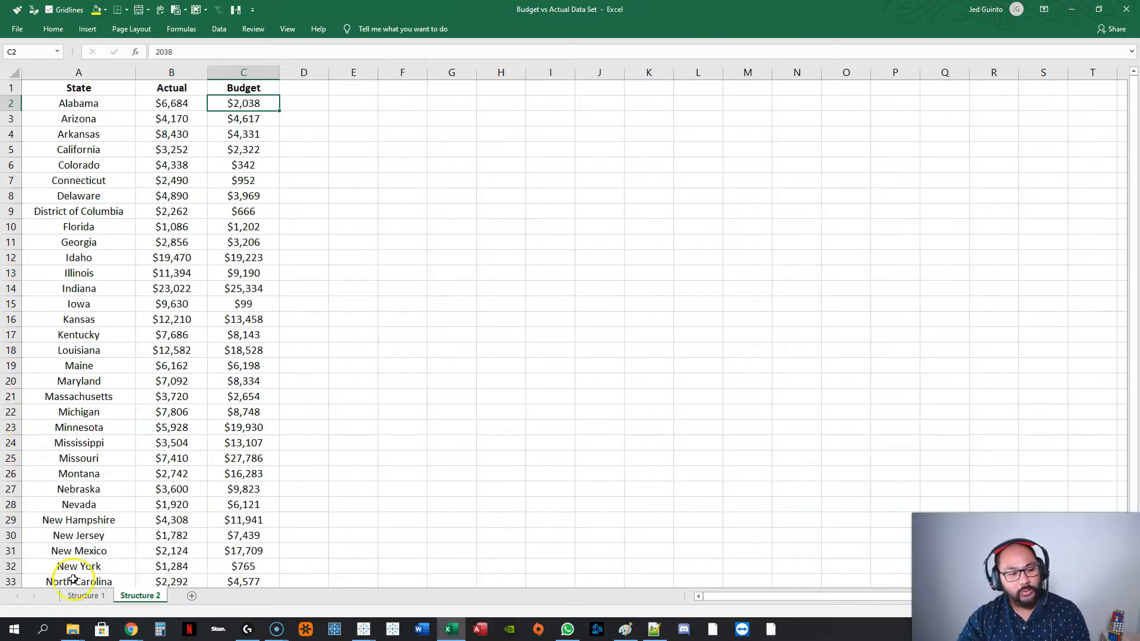
click(86, 595)
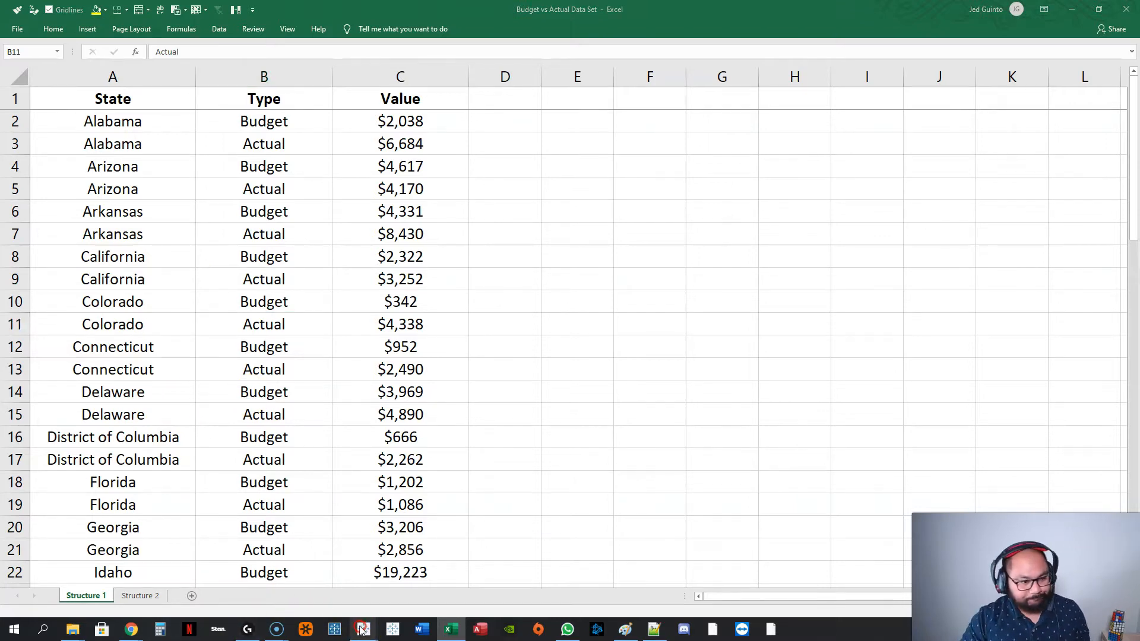
Connect Tableau Desktop to the Budget vs Actual workbook and make State a String field.
click(361, 629)
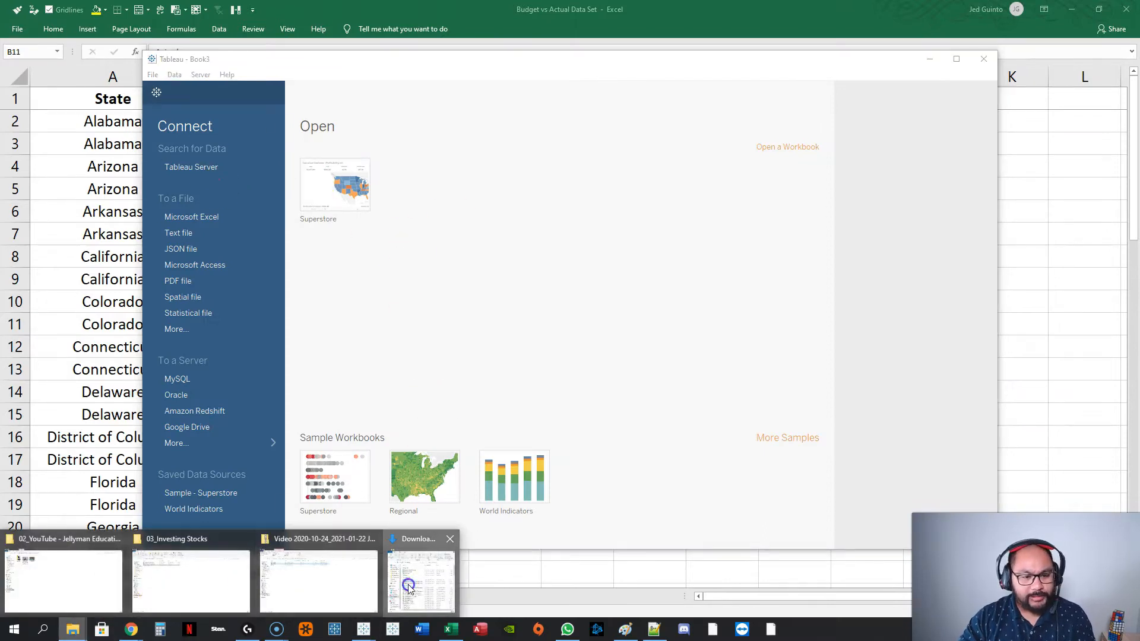
click(421, 578)
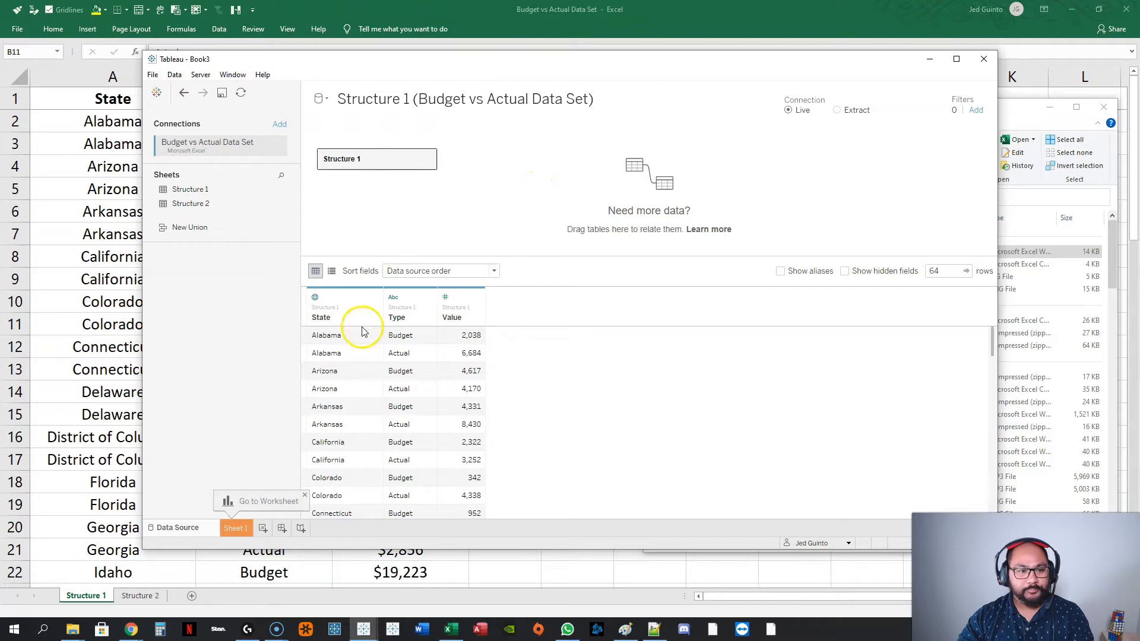
click(316, 297)
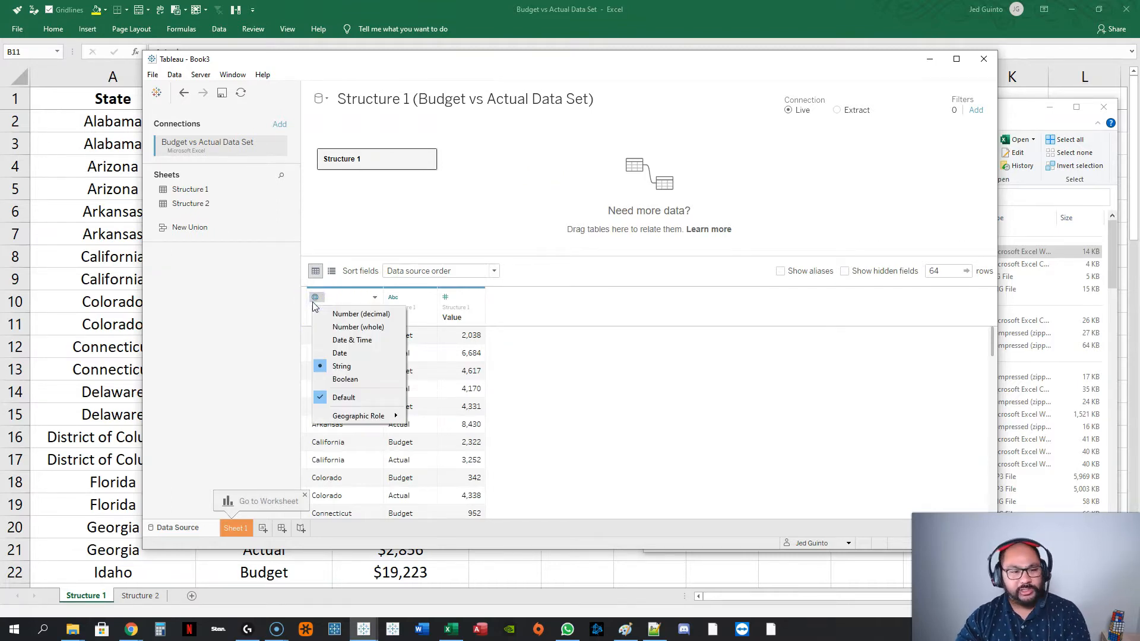
mouse_move(357, 416)
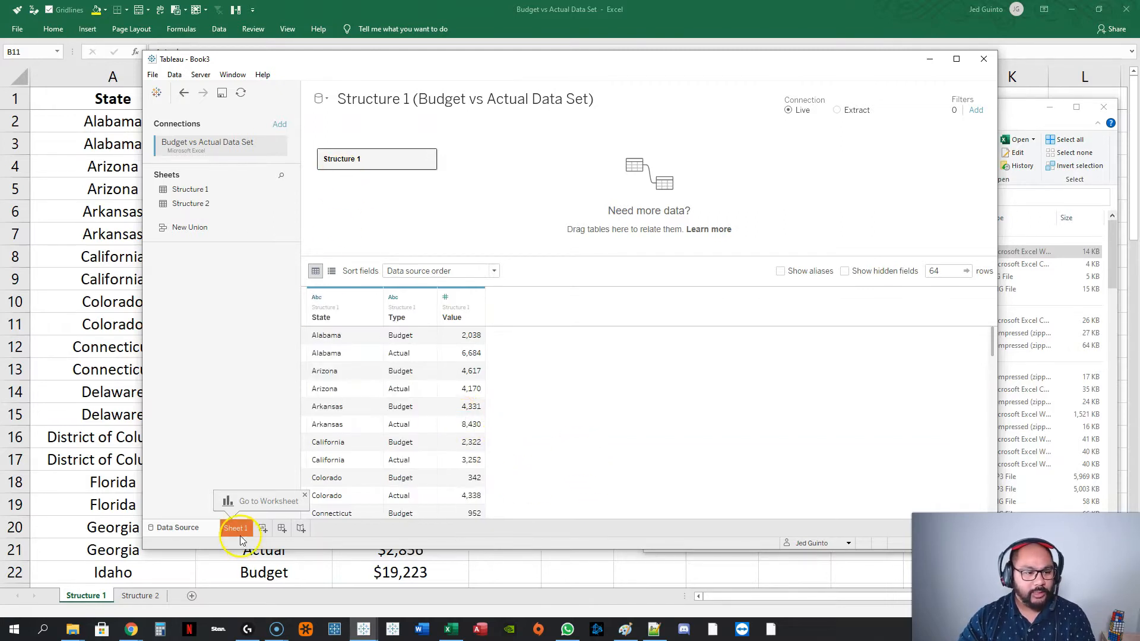
On Sheet 1, chart summed Value as horizontal bars by State, split into Actual and Budget panes.
click(235, 528)
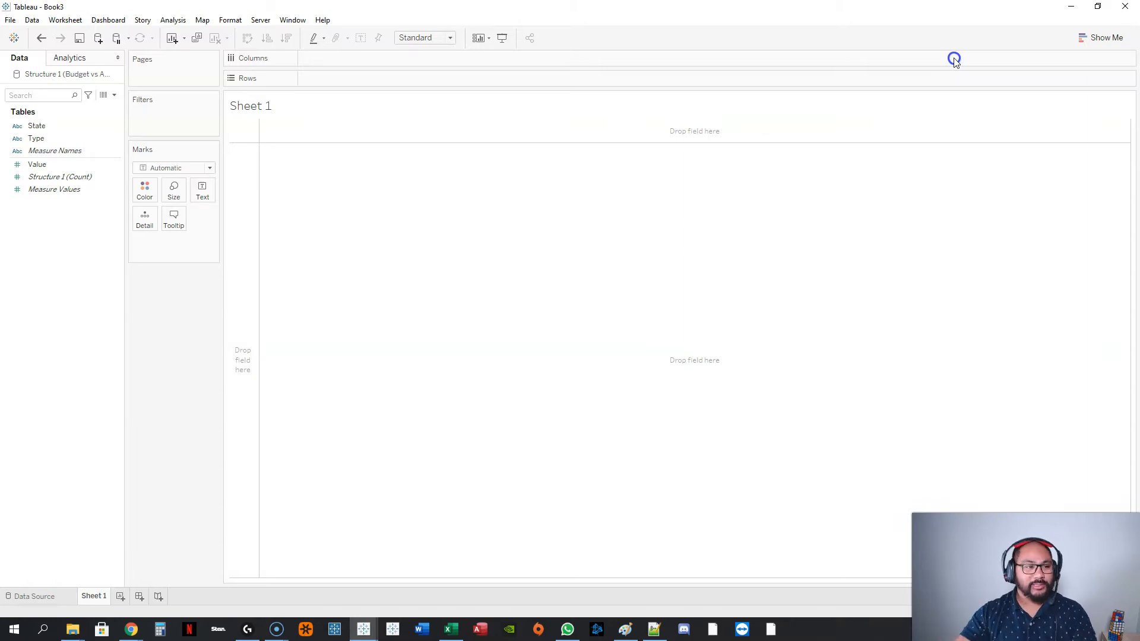
mouse_move(85, 213)
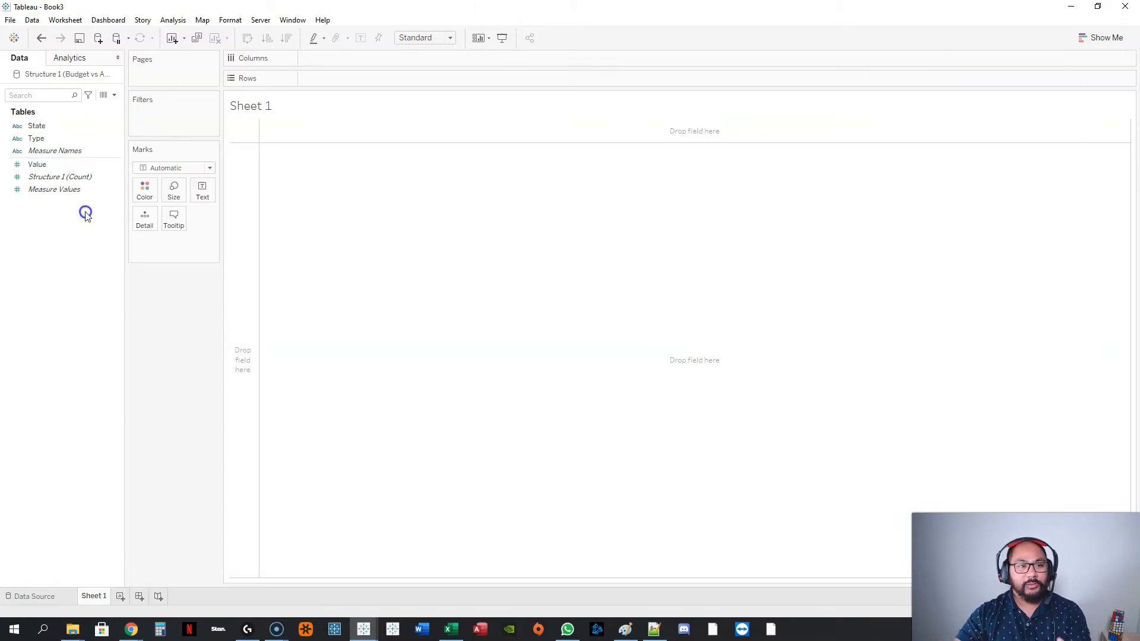
click(37, 126)
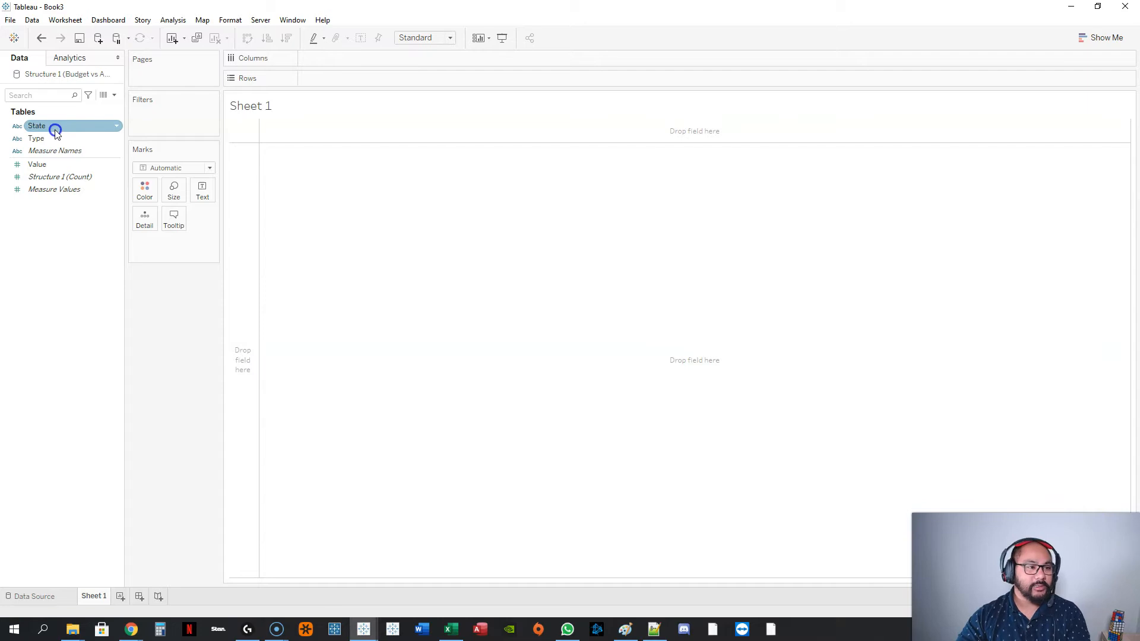
drag(36, 126, 342, 79)
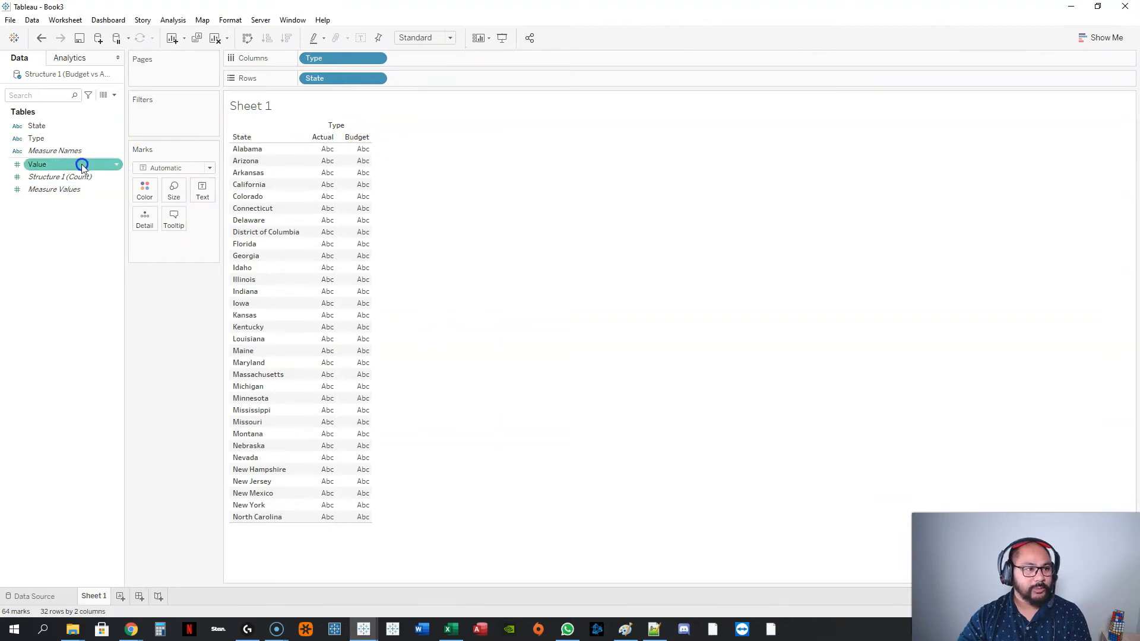
drag(54, 164, 432, 68)
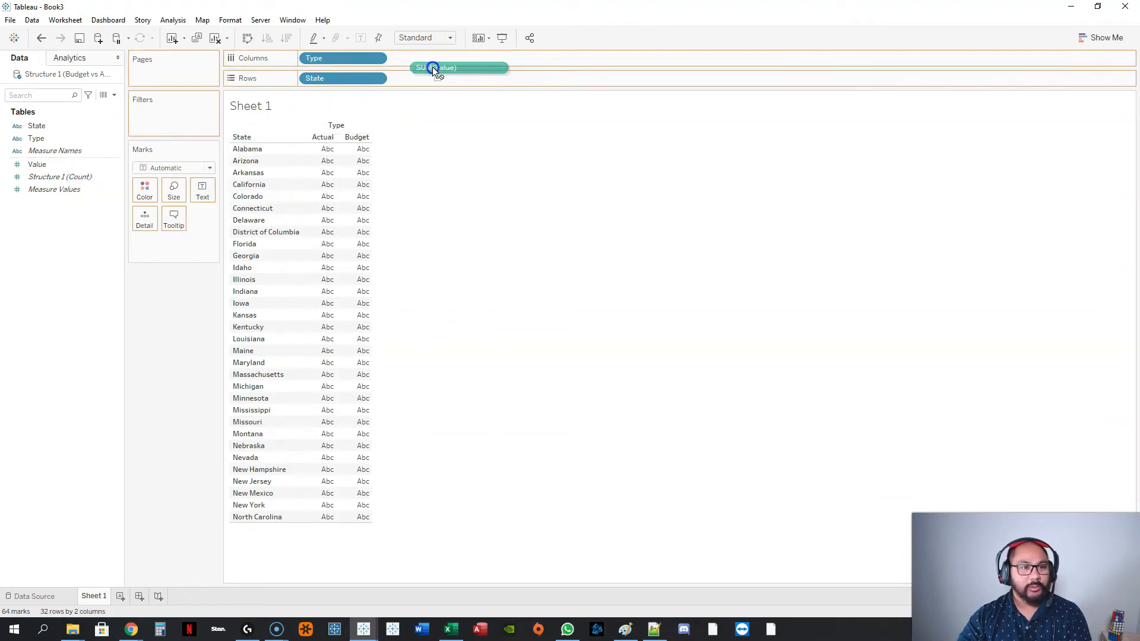
drag(436, 68, 428, 58)
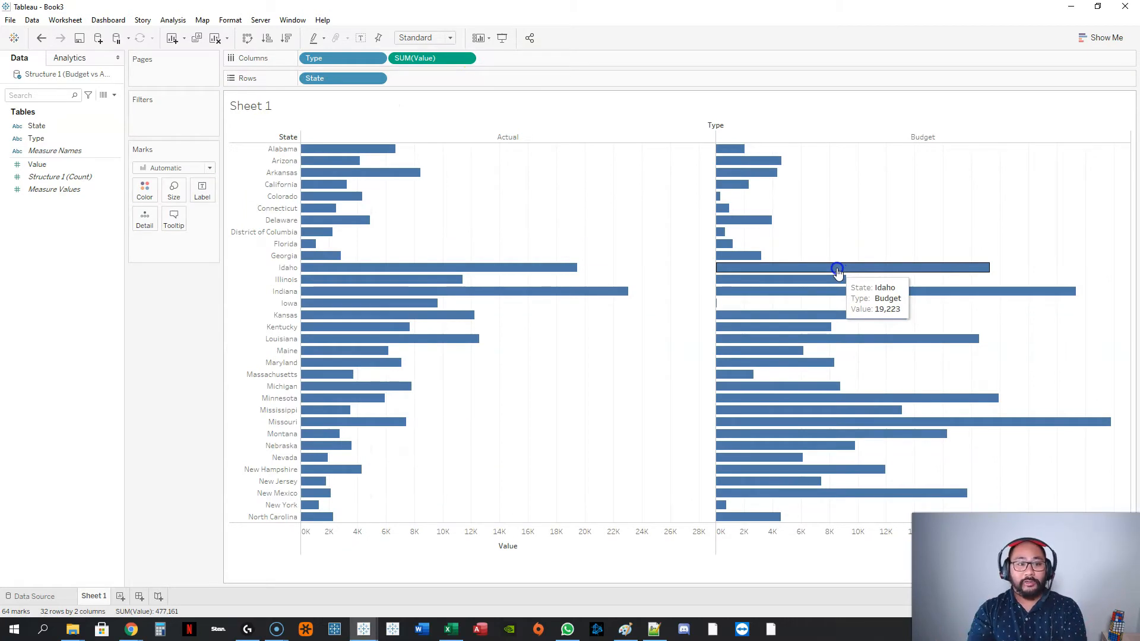
mouse_move(417, 38)
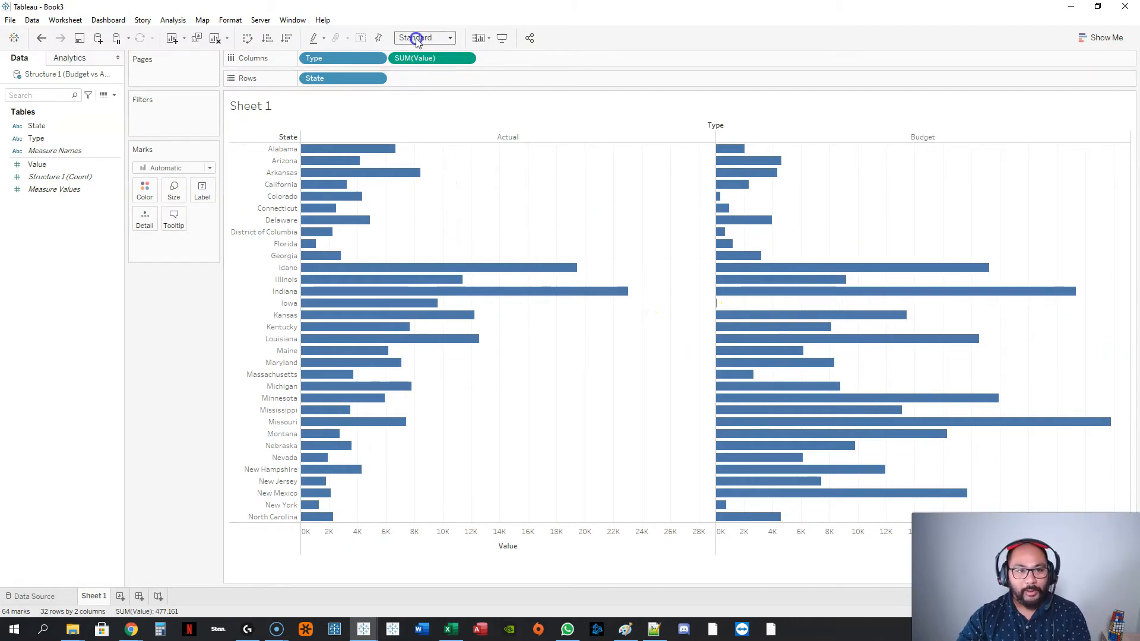
Fit the bars to Entire View with value labels and show the 64 underlying data rows.
click(424, 37)
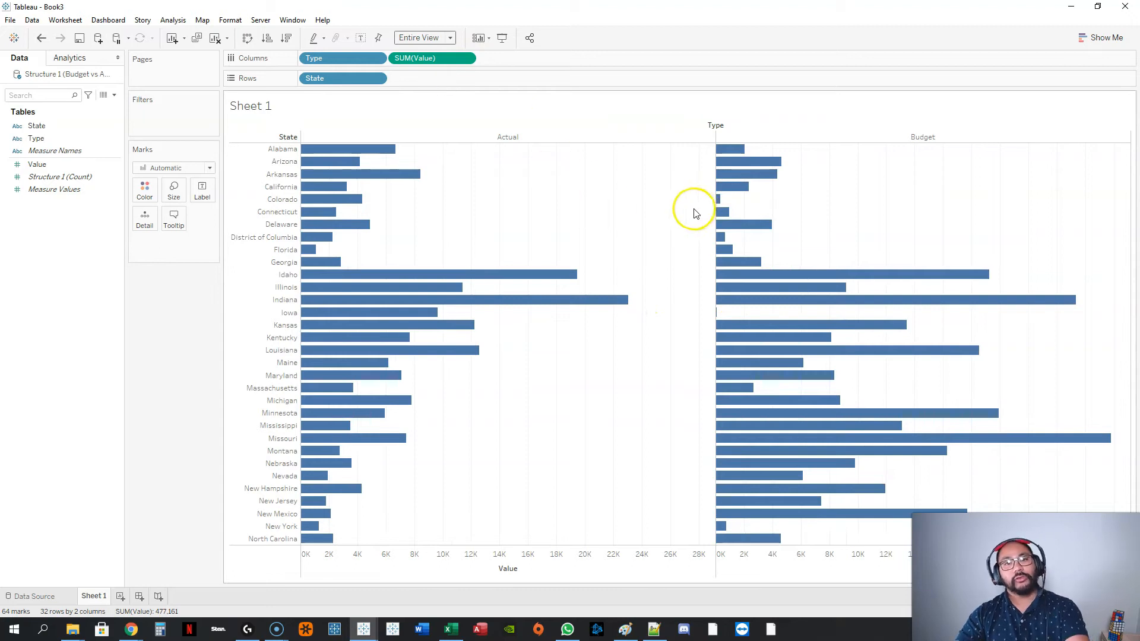
mouse_move(538, 216)
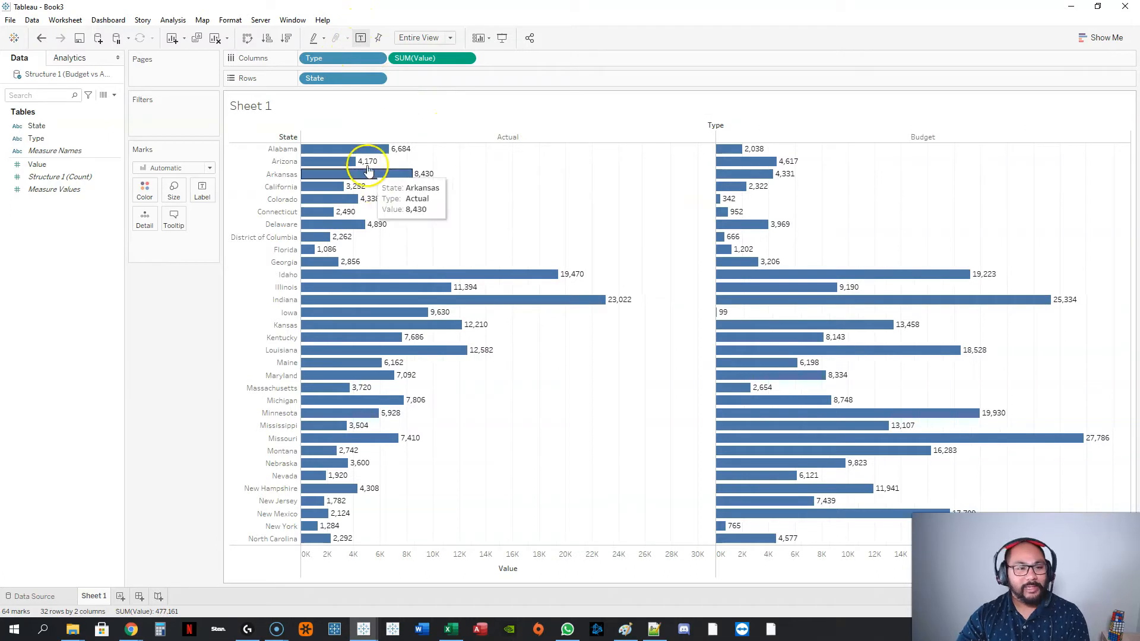
mouse_move(610, 164)
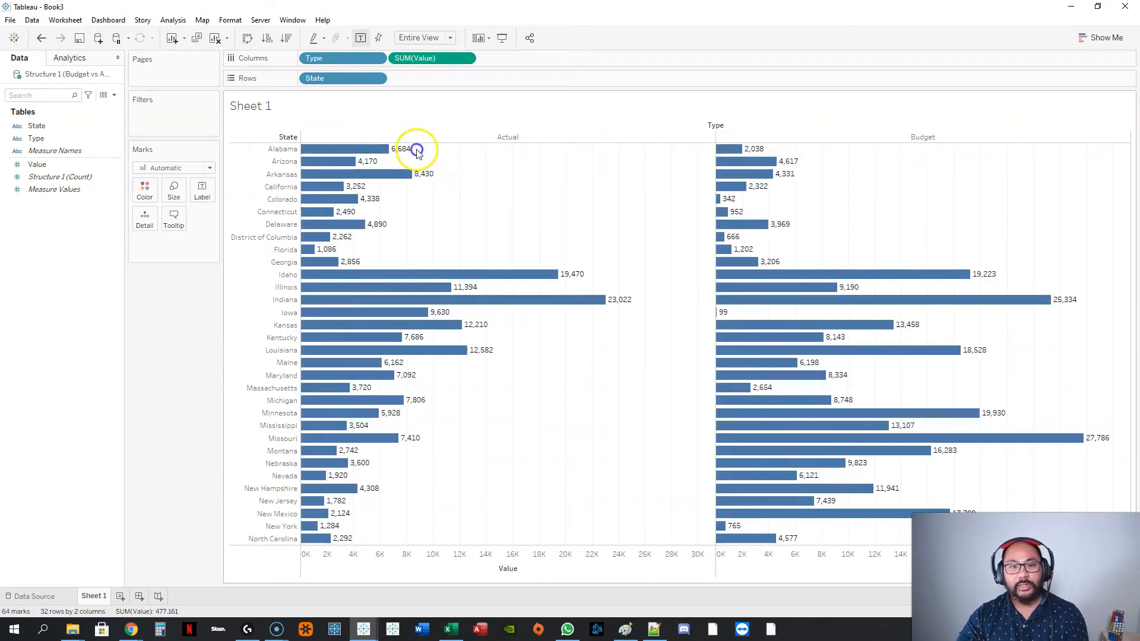
click(727, 149)
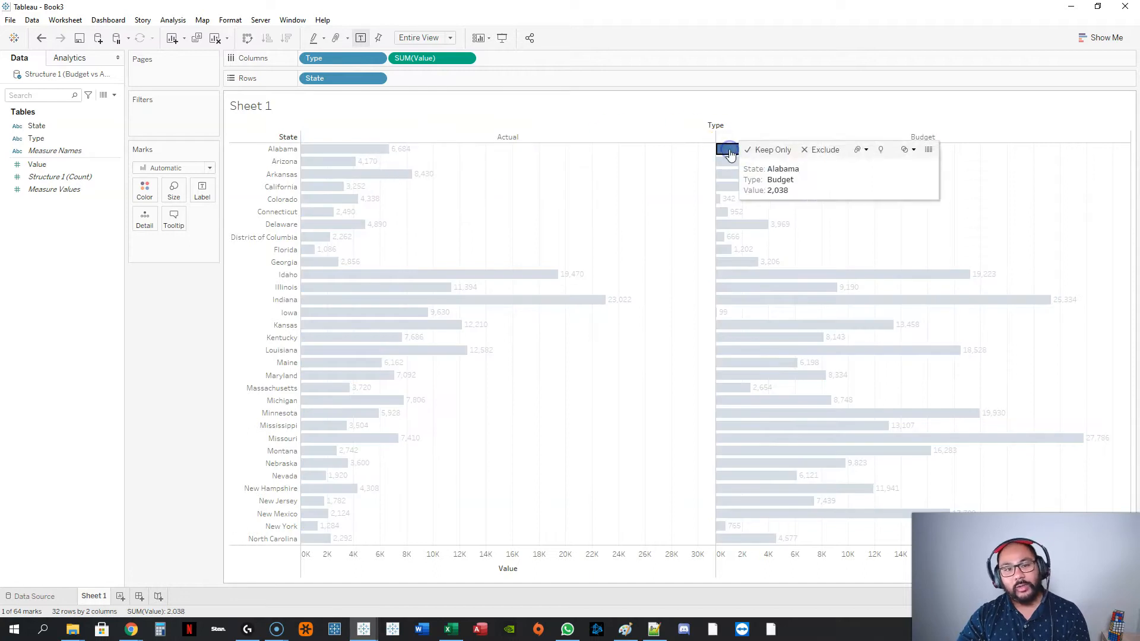
click(667, 154)
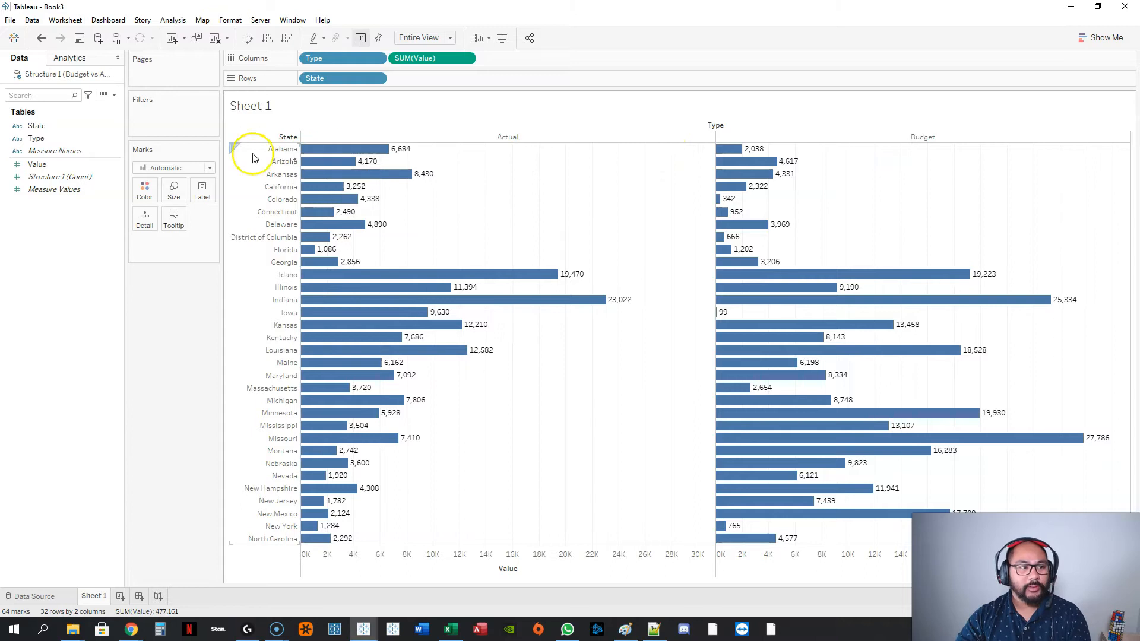
click(37, 125)
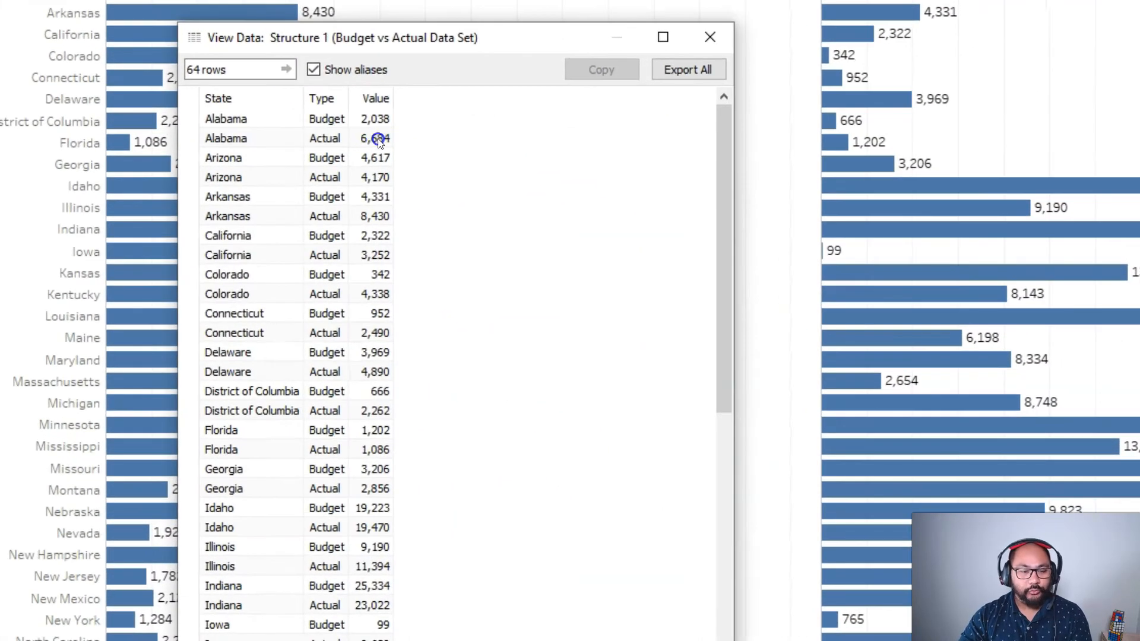
Review Alabama's Budget and Actual entries, close the data rows and add the Structure 2 data source.
click(374, 138)
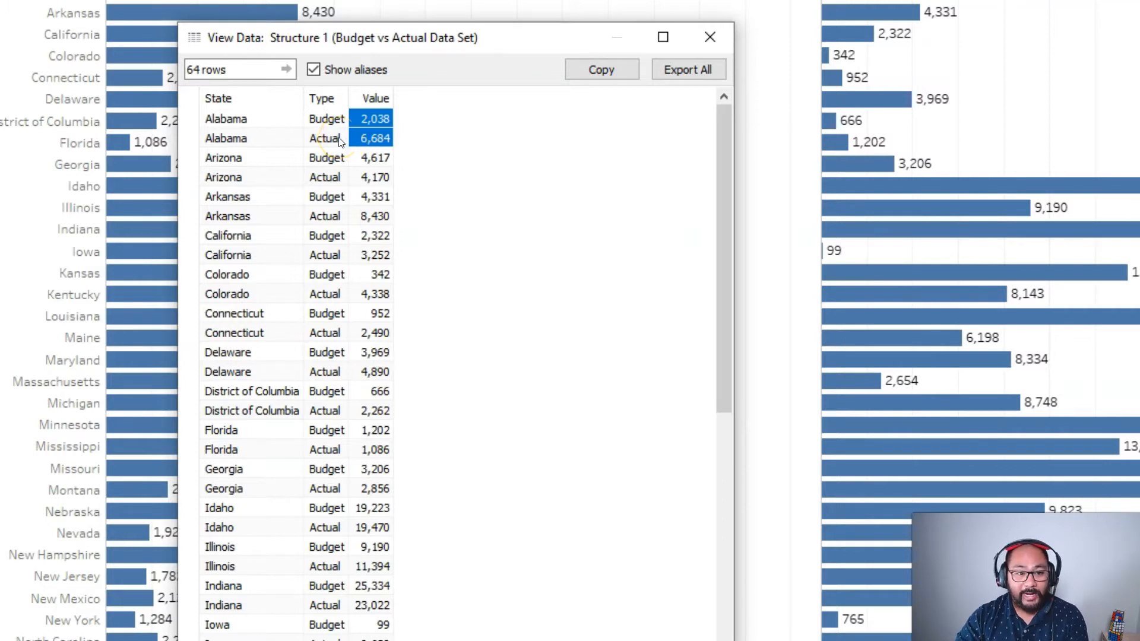
click(325, 119)
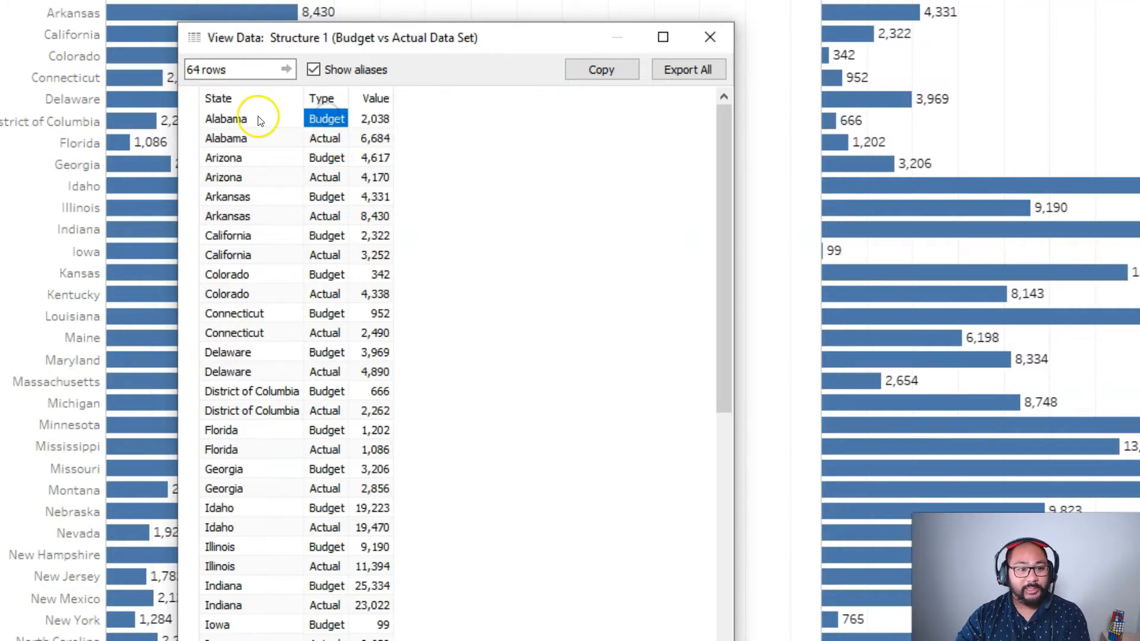
click(374, 138)
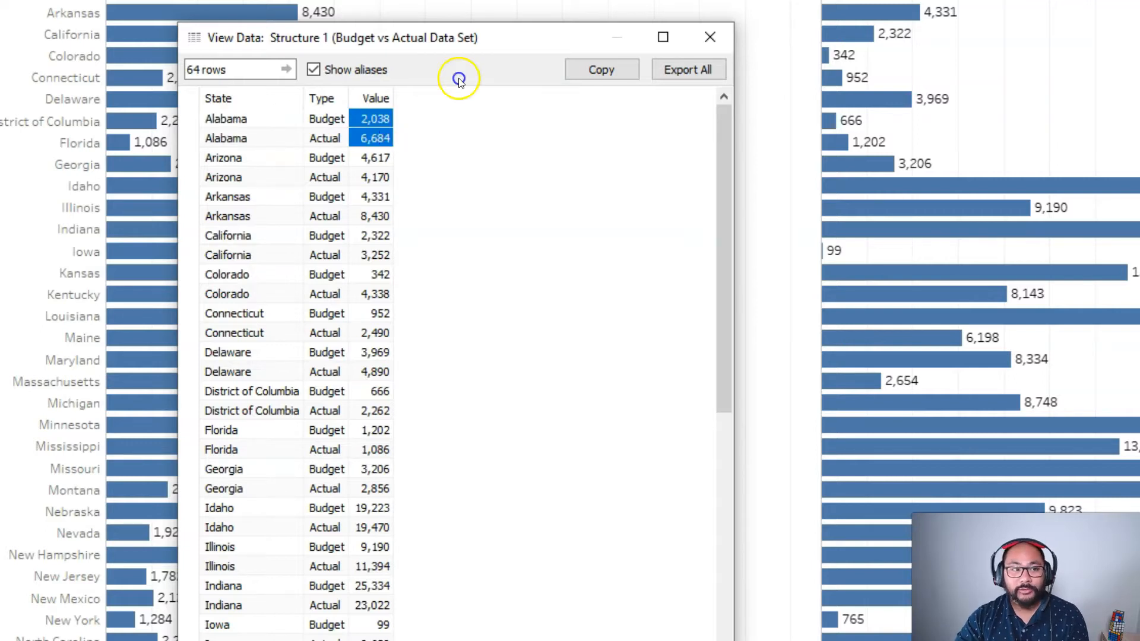
click(710, 37)
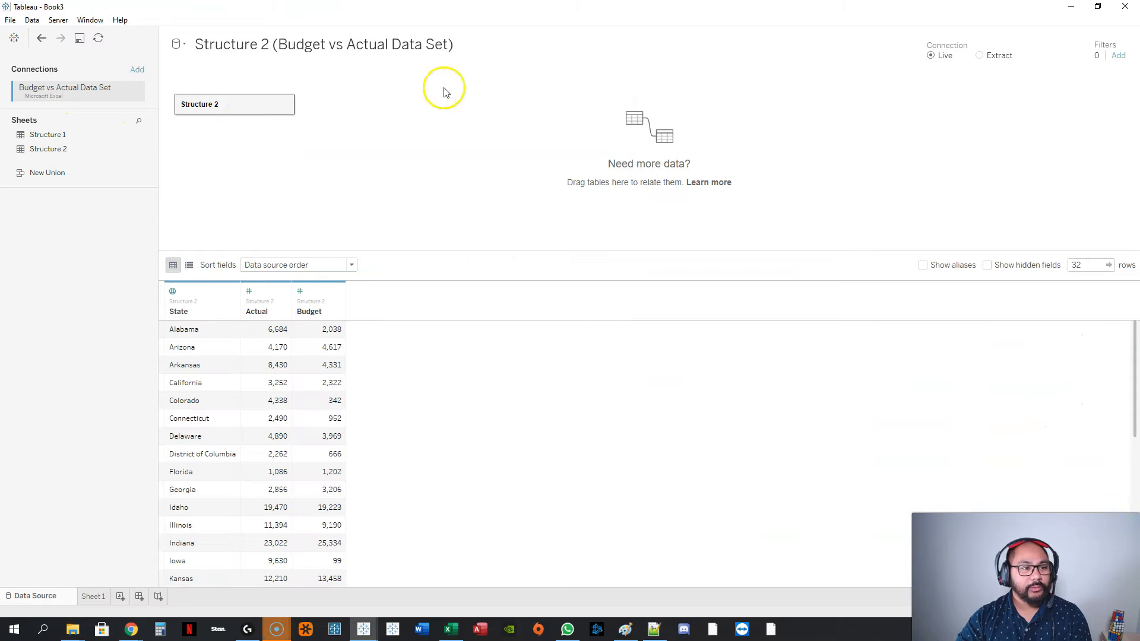
On a new sheet, chart Structure 2's Actual and Budget as side-by-side bars for every state.
click(173, 291)
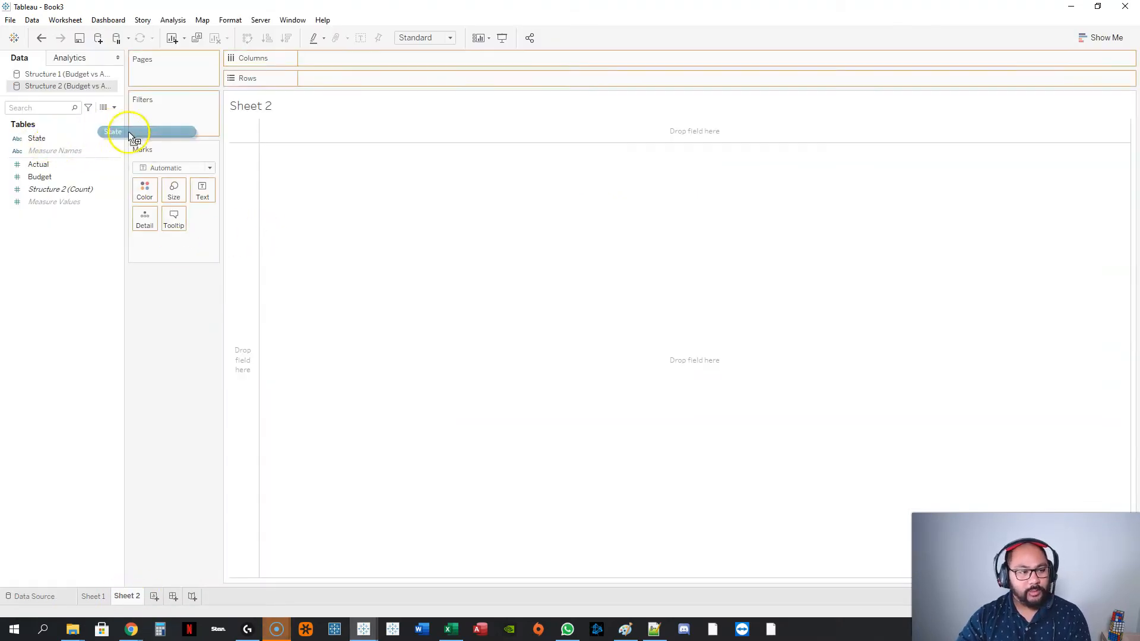
drag(113, 132, 342, 78)
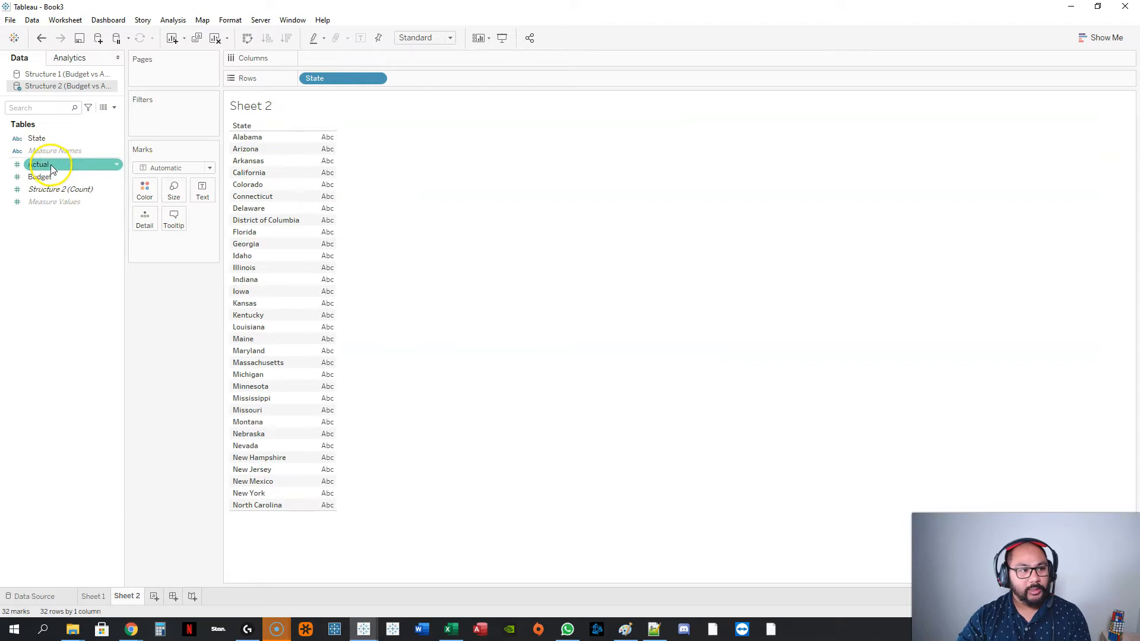
drag(38, 164, 342, 58)
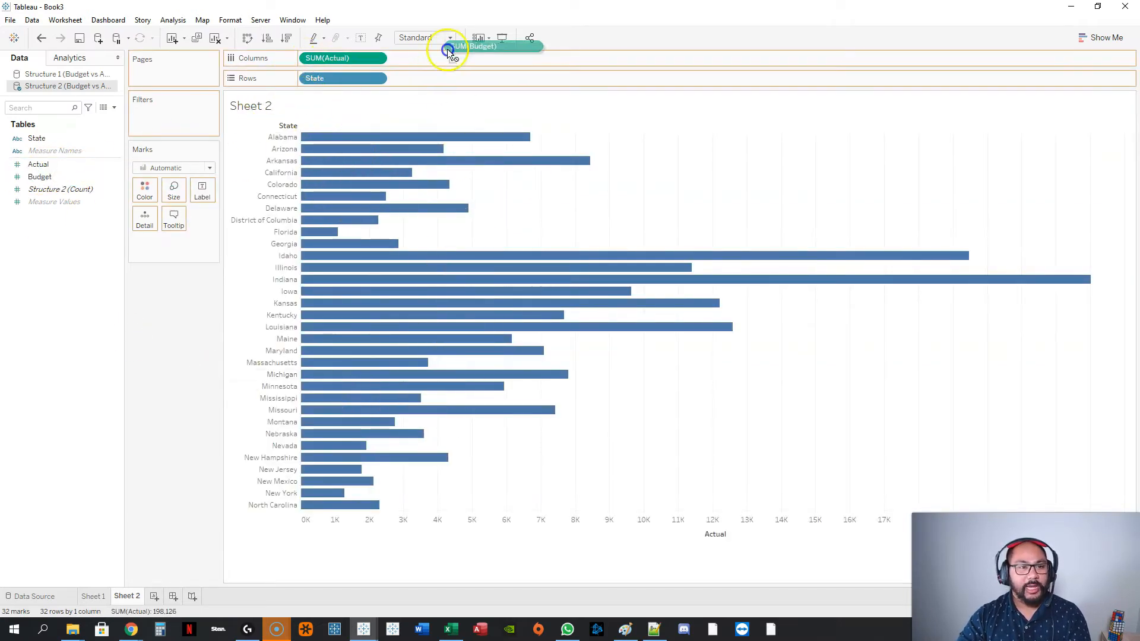
drag(476, 46, 432, 58)
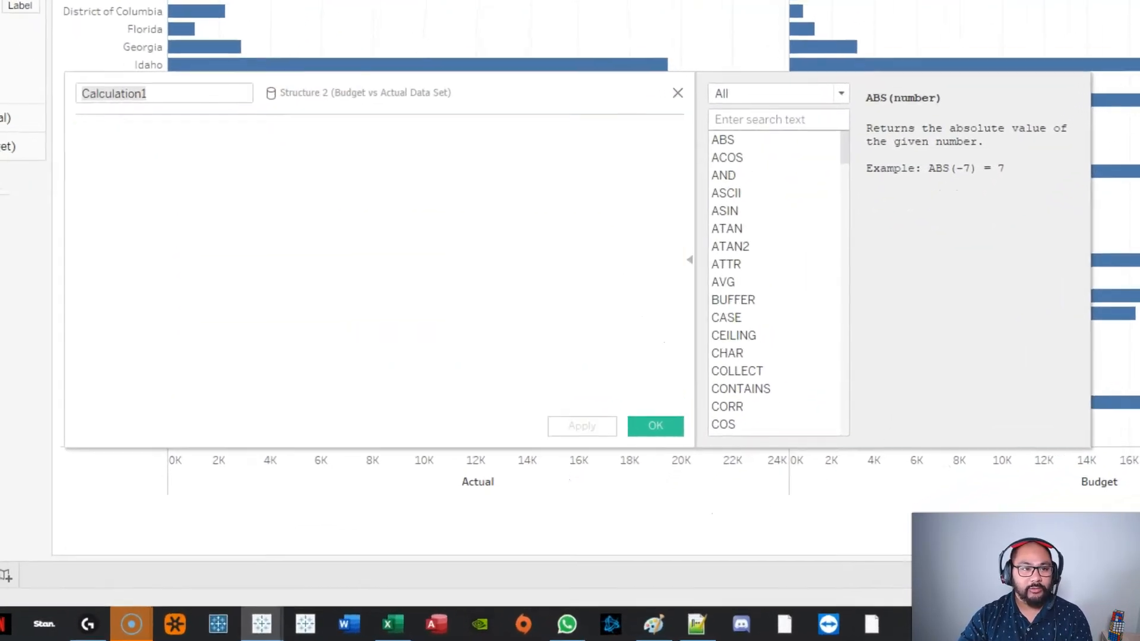
Create SUM([Actual]) > SUM([Budget]) for colour and combine Actual and Budget on a dual axis.
text(SUM([Actual]) >)
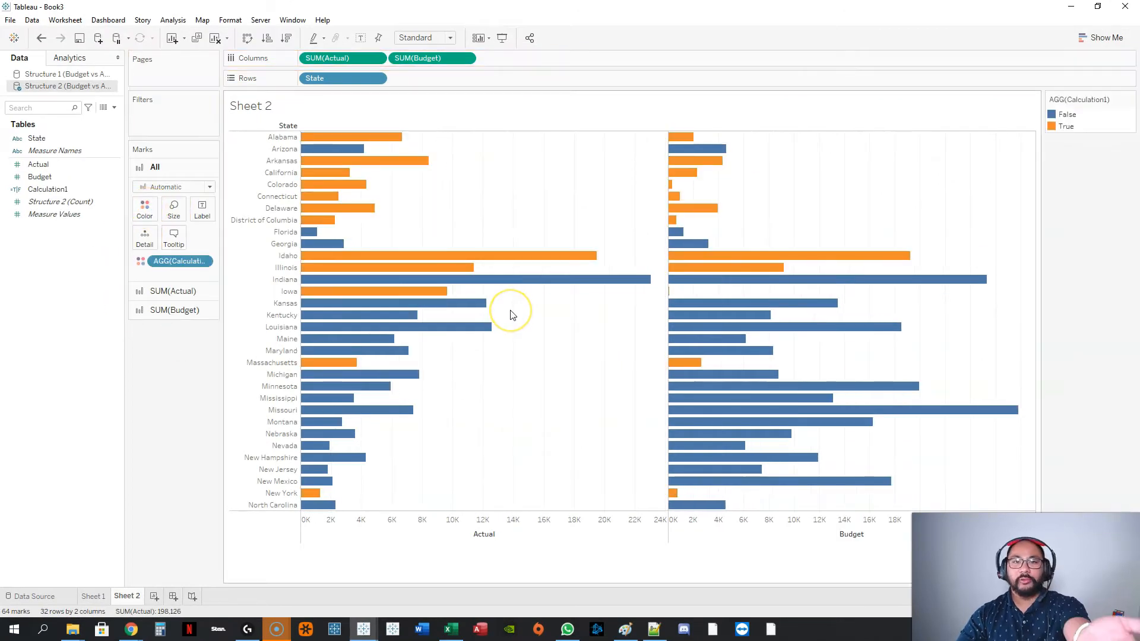
right_click(417, 59)
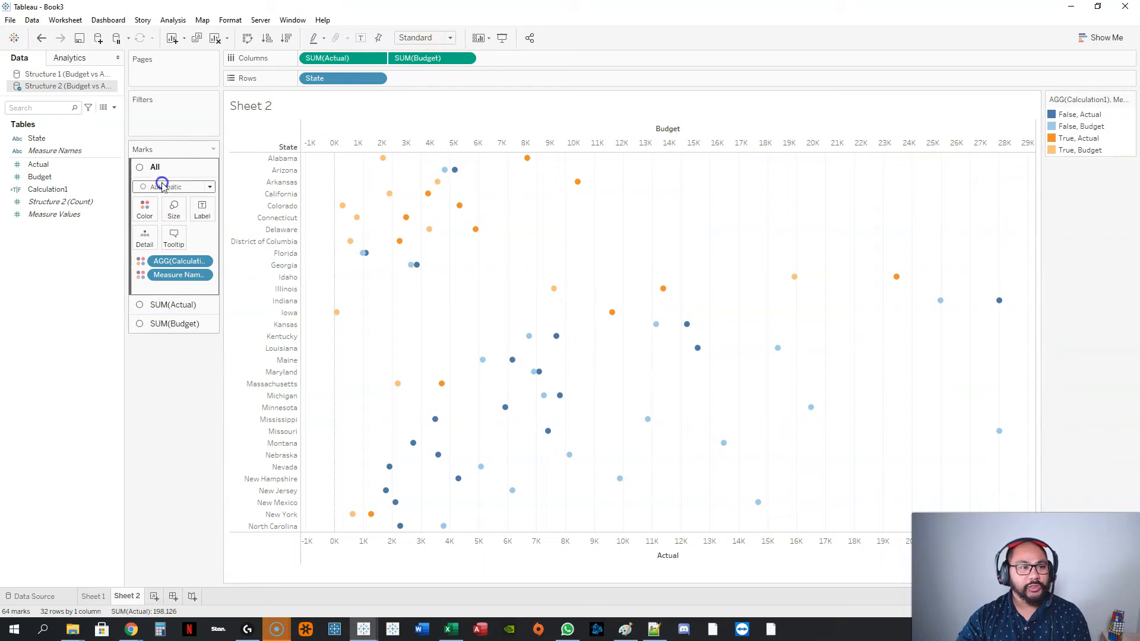
Switch the dual-axis marks to bars with Measure Names splitting each state into Actual and Budget rows.
click(173, 186)
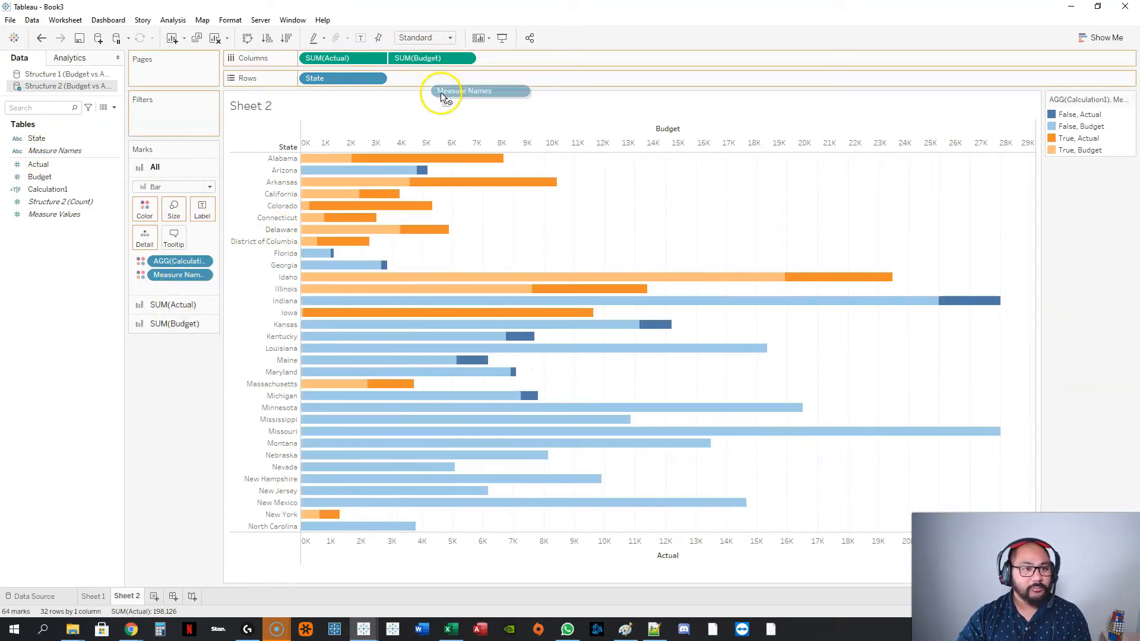
drag(464, 90, 420, 79)
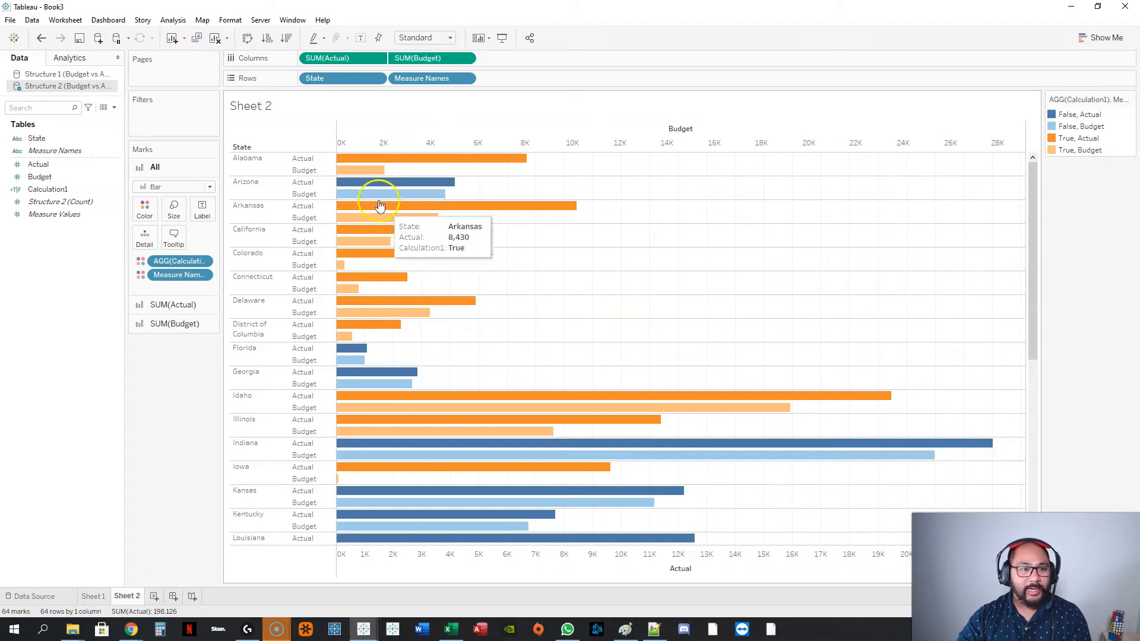
mouse_move(401, 180)
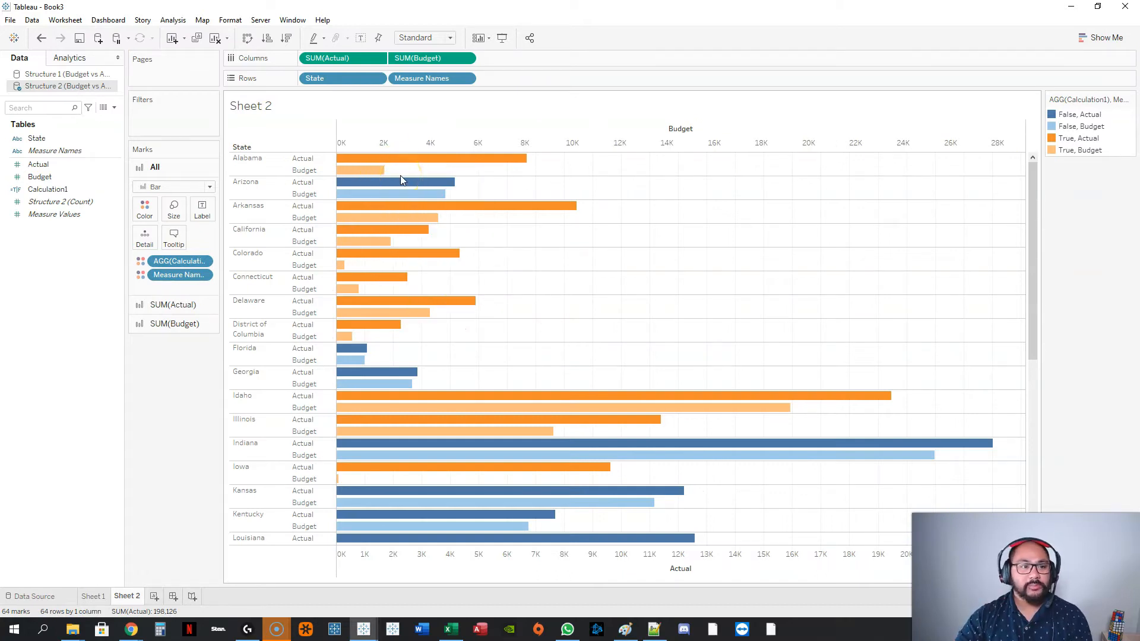
click(429, 158)
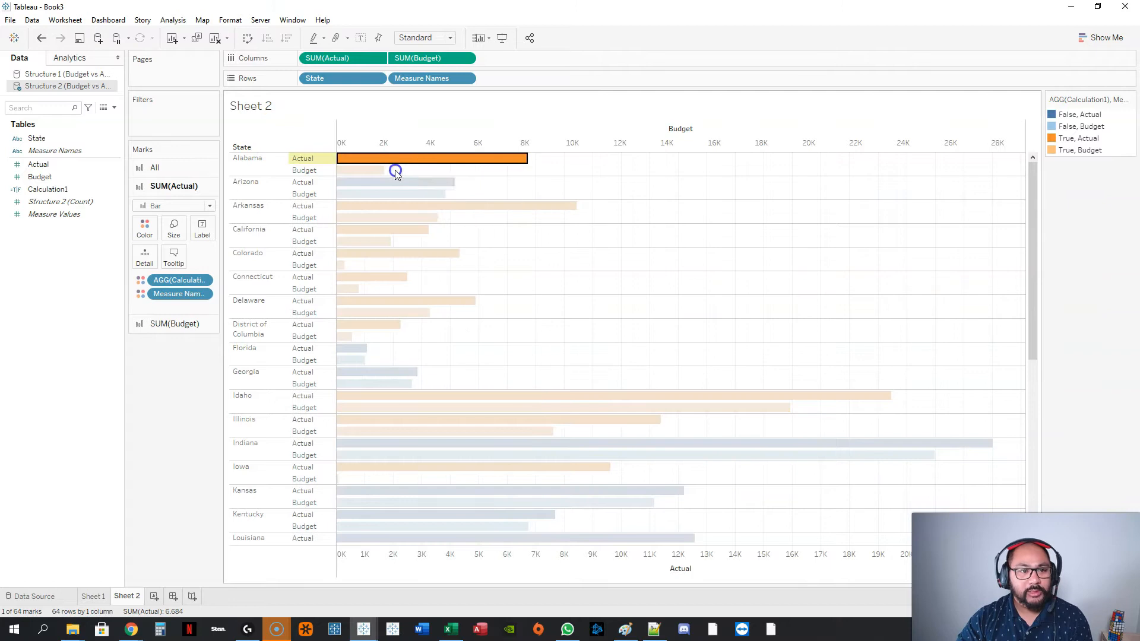
click(373, 169)
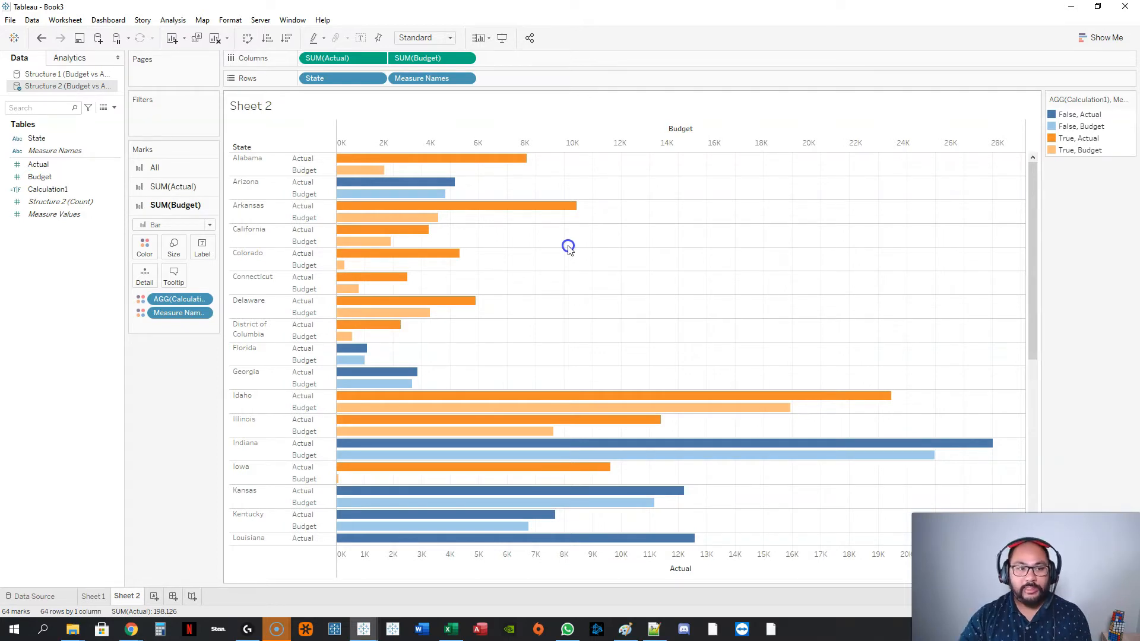
mouse_move(226, 361)
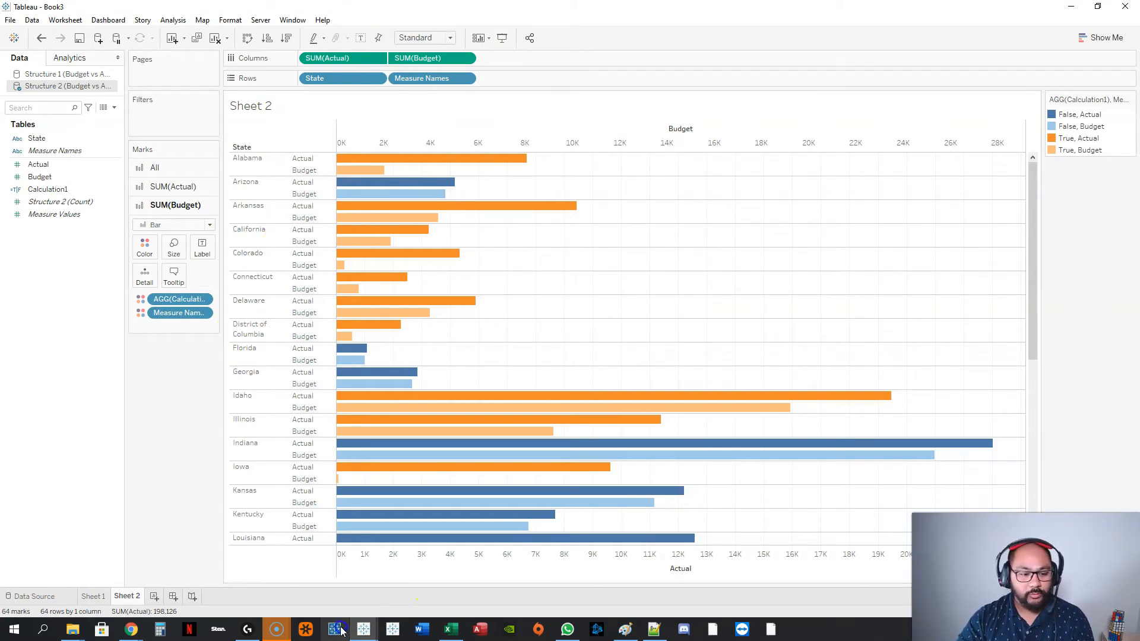
click(336, 629)
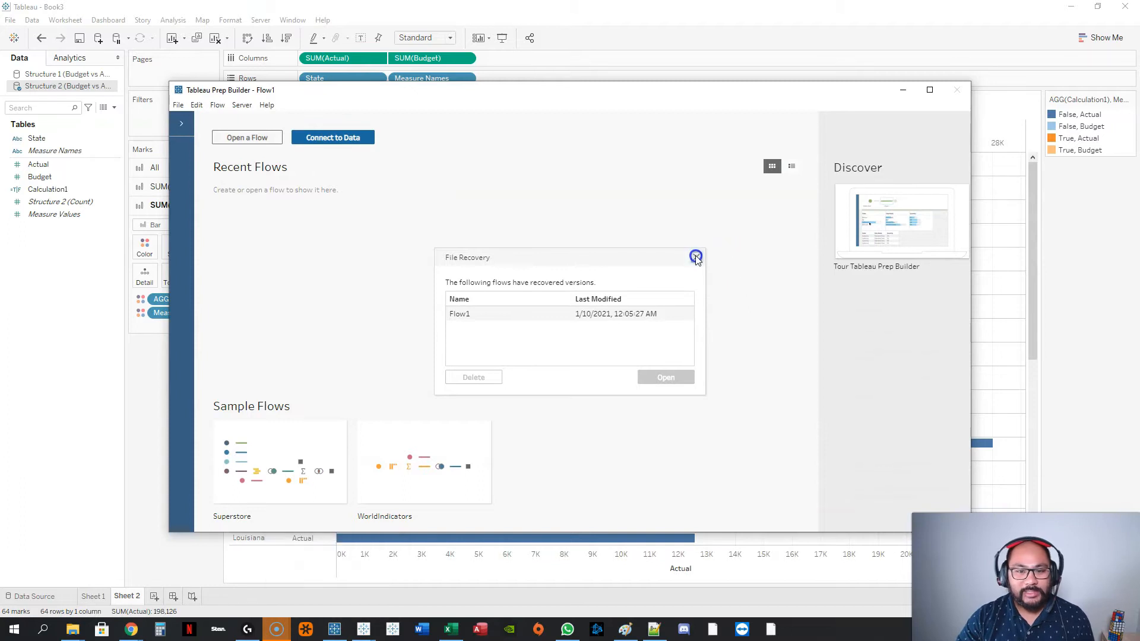
Dismiss the File Recovery prompt and maximize the Prep Builder start window.
click(694, 256)
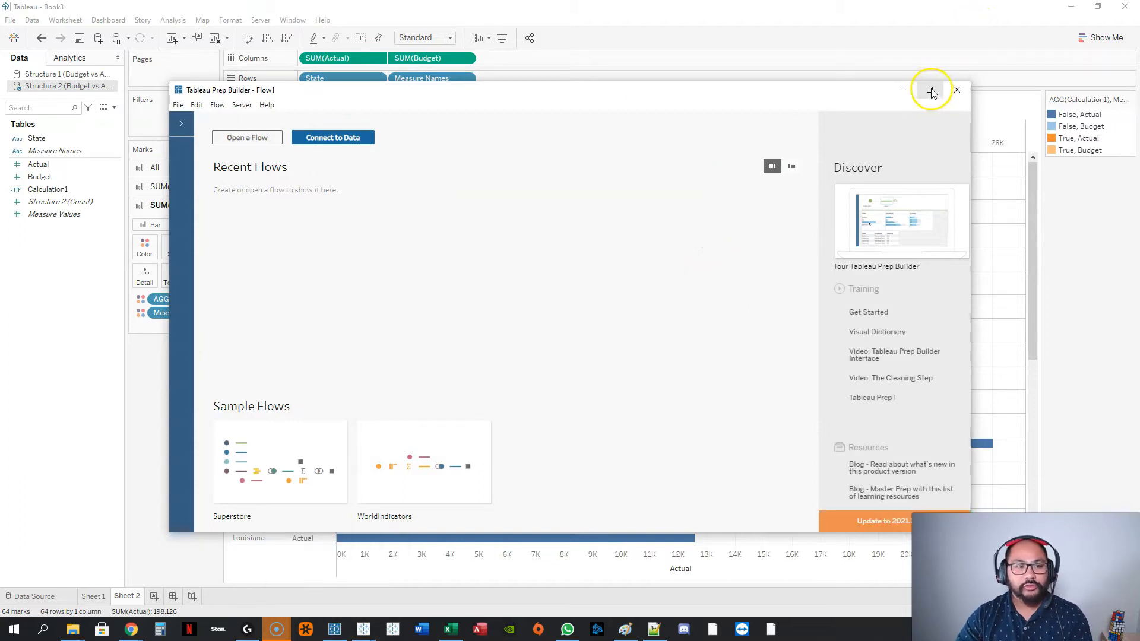
click(931, 89)
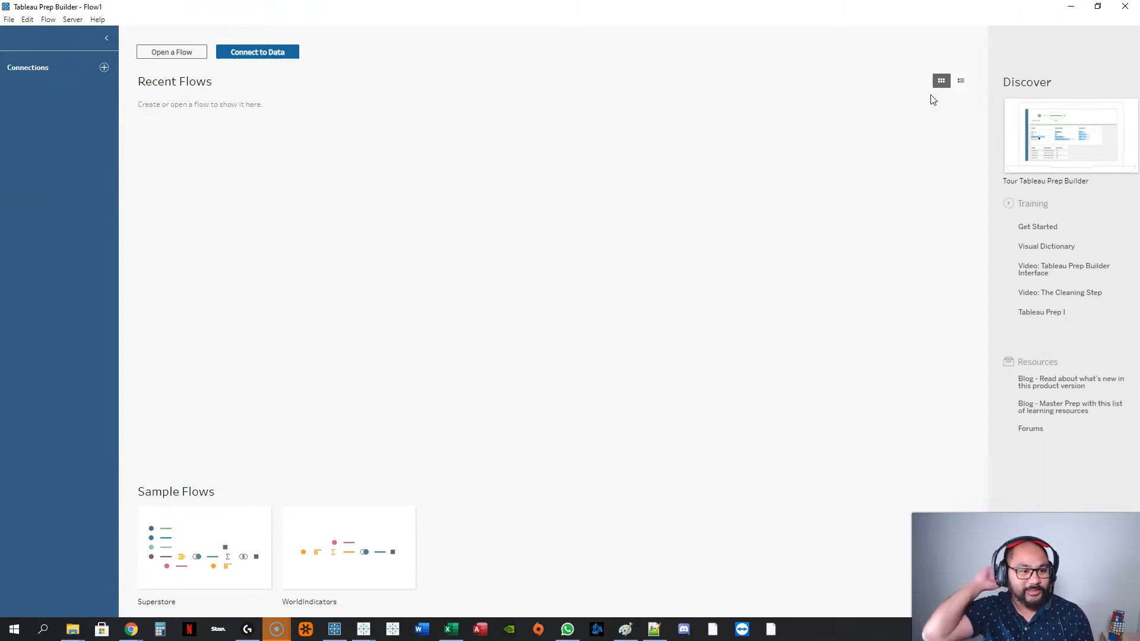
mouse_move(98, 621)
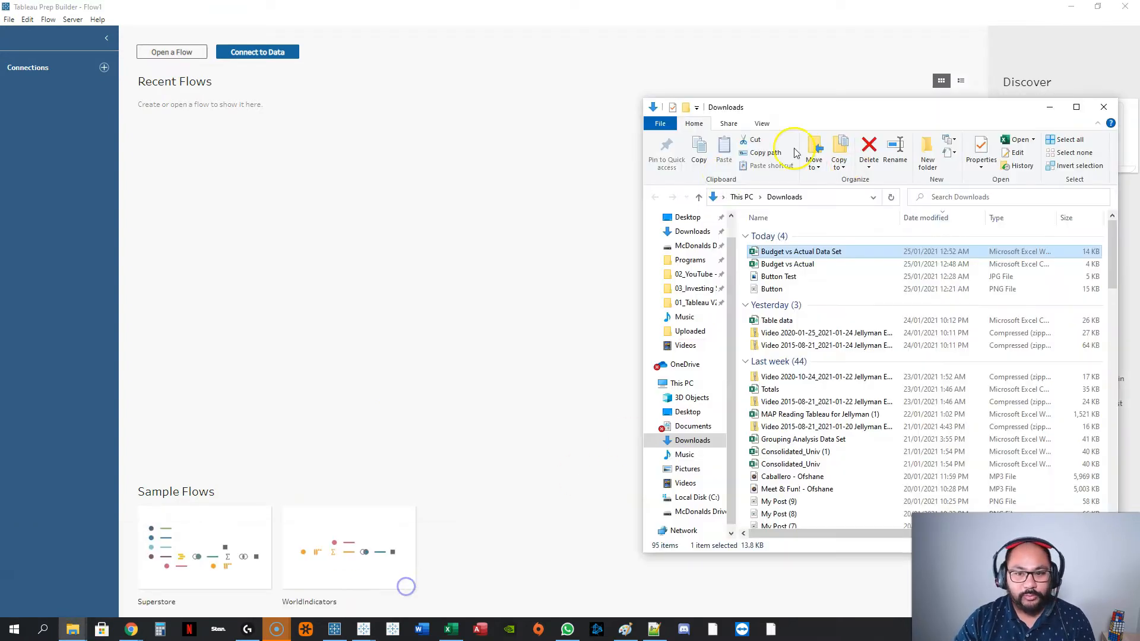
Connect the Budget vs Actual Data Set workbook and place Structure 1 as the flow's input step.
drag(799, 251, 443, 254)
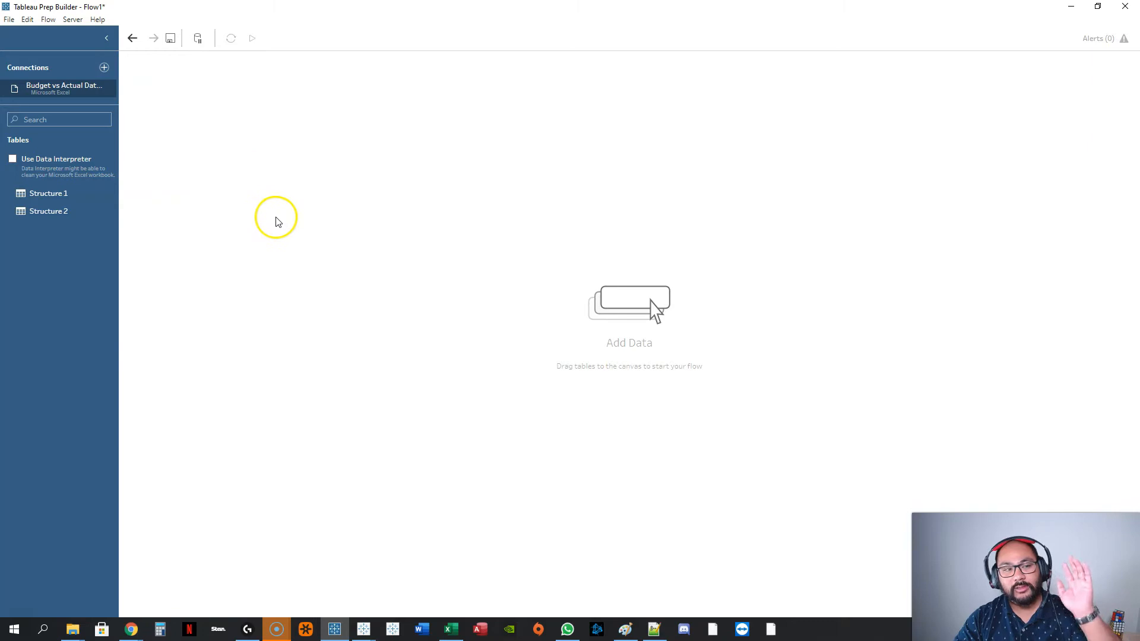
click(48, 193)
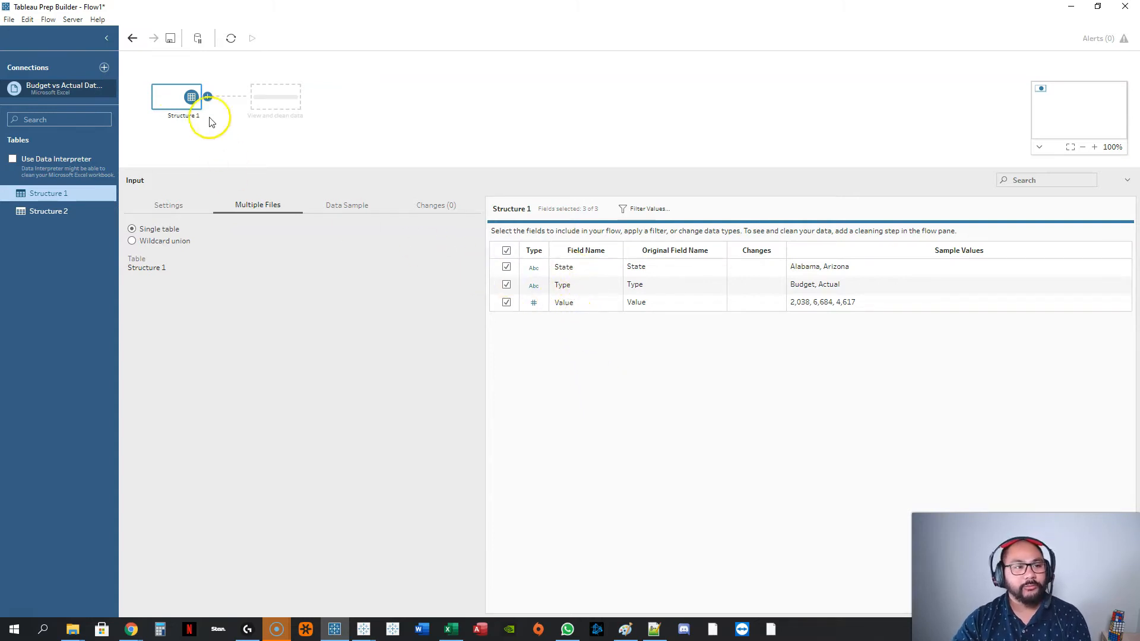
Add a Pivot step after Structure 1, previewing State, Type and Value across 64 rows.
click(207, 96)
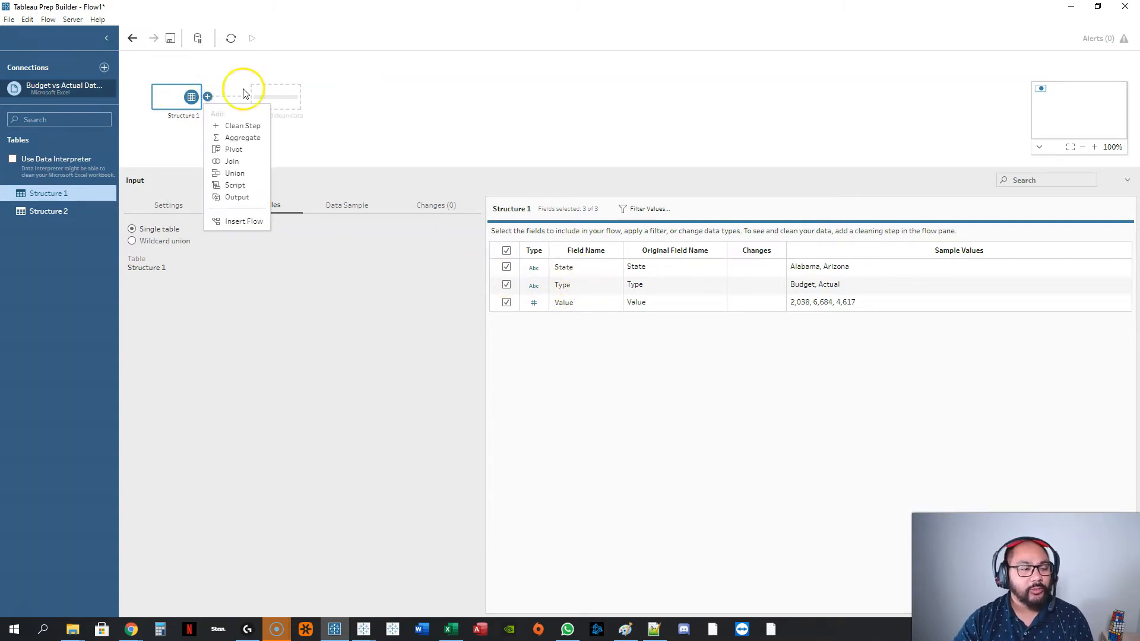
click(234, 149)
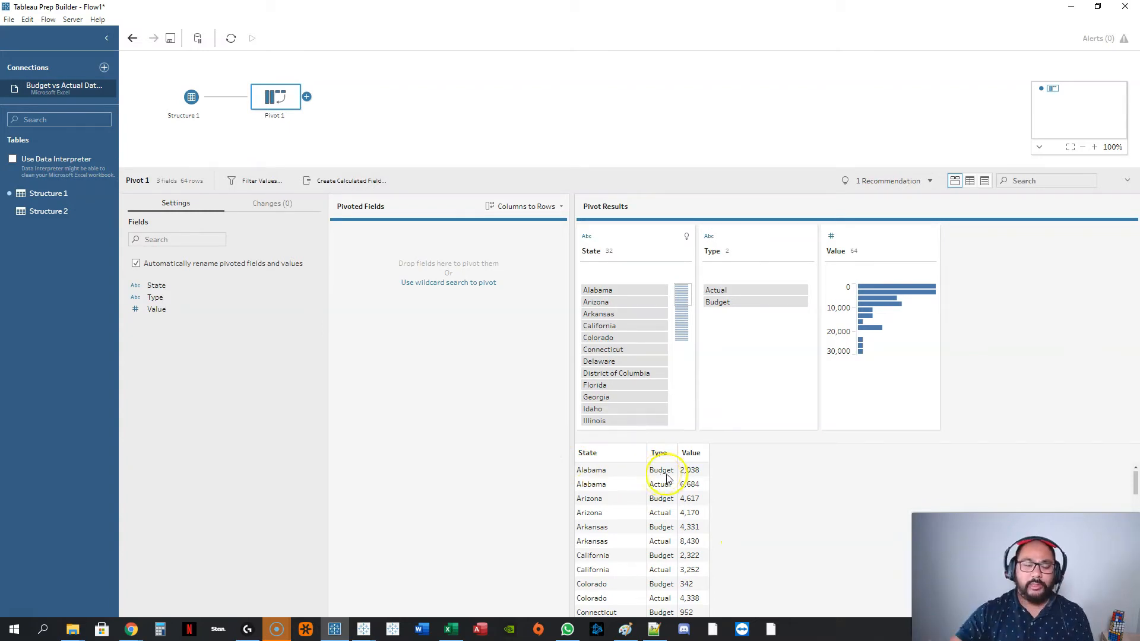
mouse_move(372, 291)
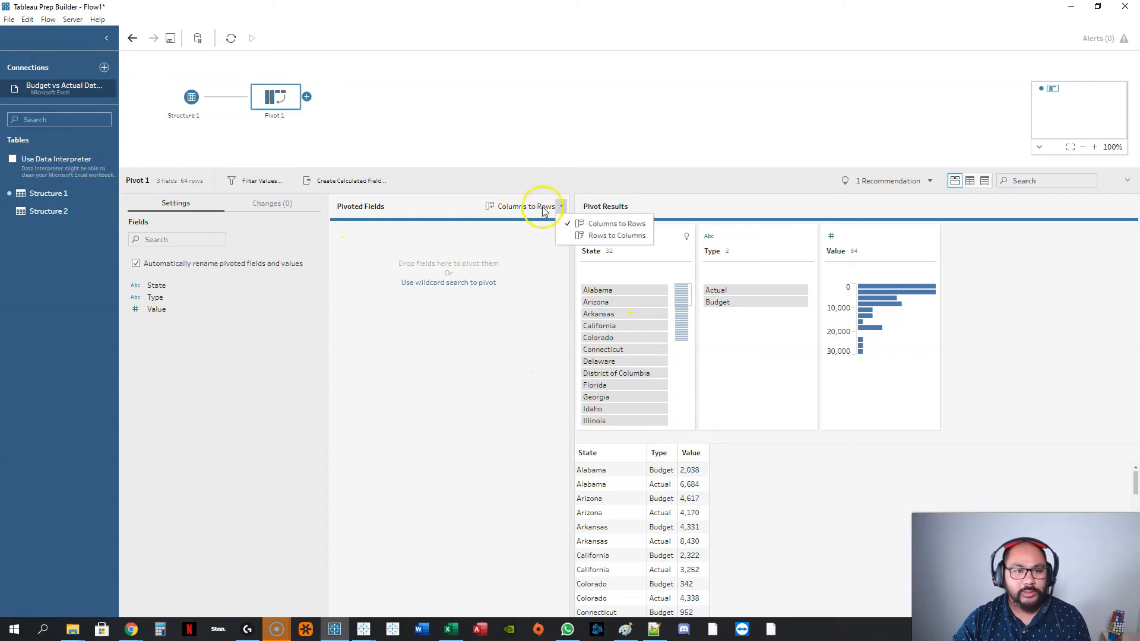
mouse_move(595, 249)
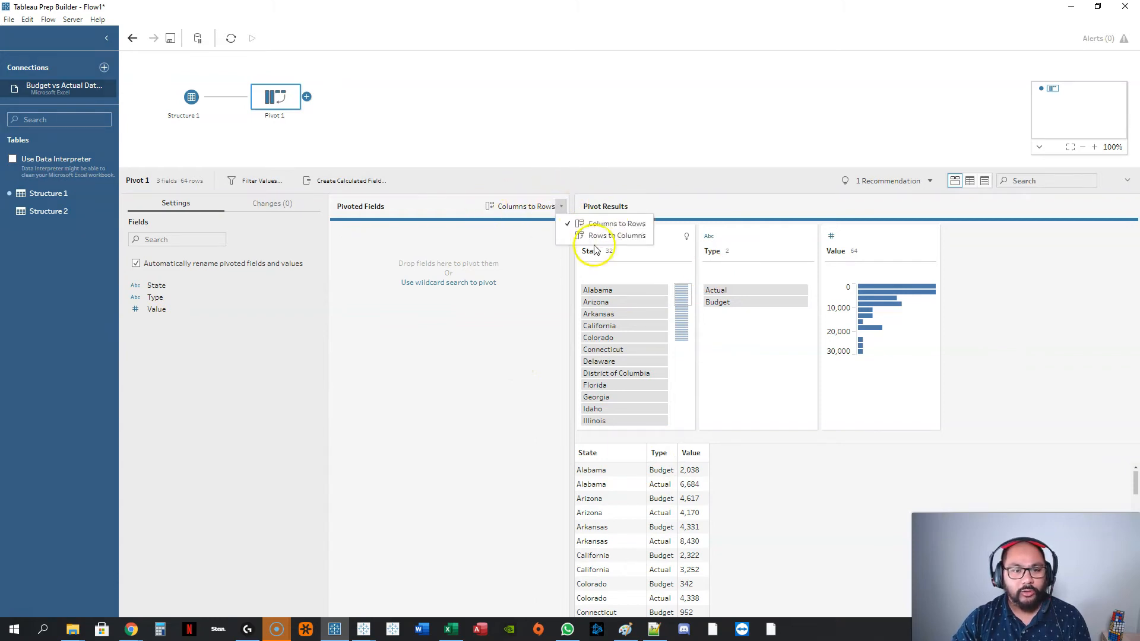
mouse_move(601, 235)
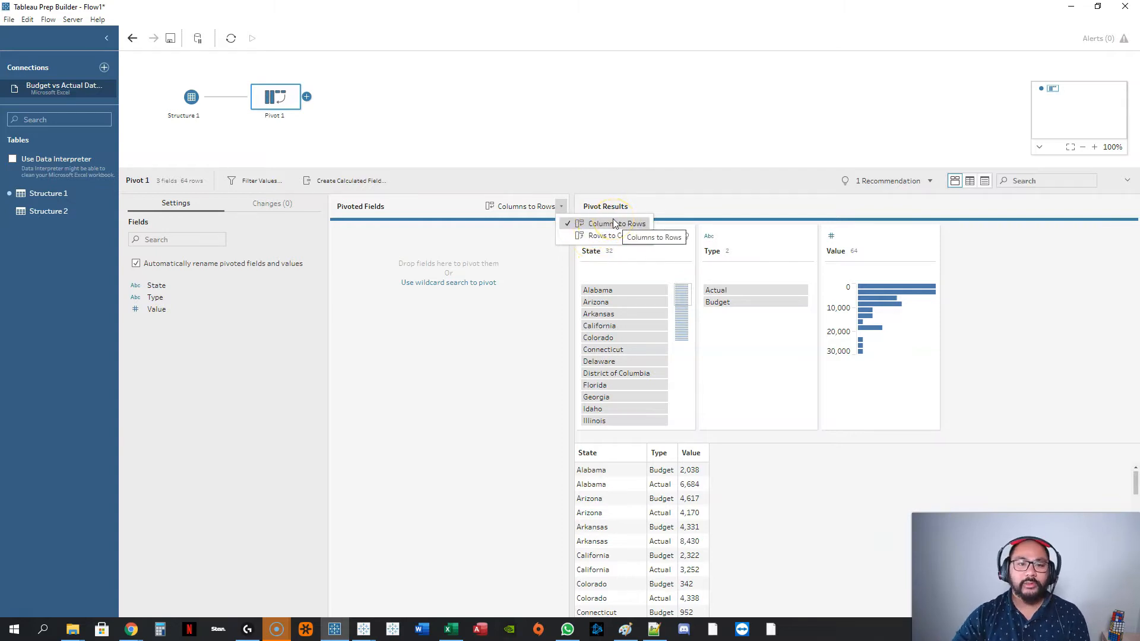
mouse_move(618, 235)
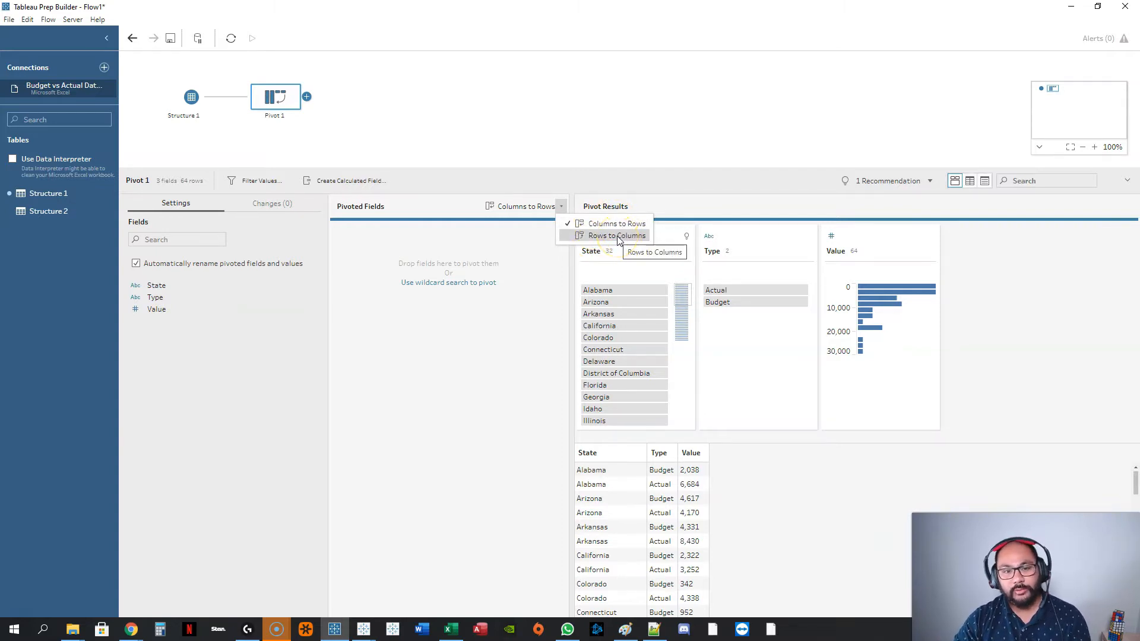
Switch Pivot 1 to the Rows to Columns pivot type.
click(611, 235)
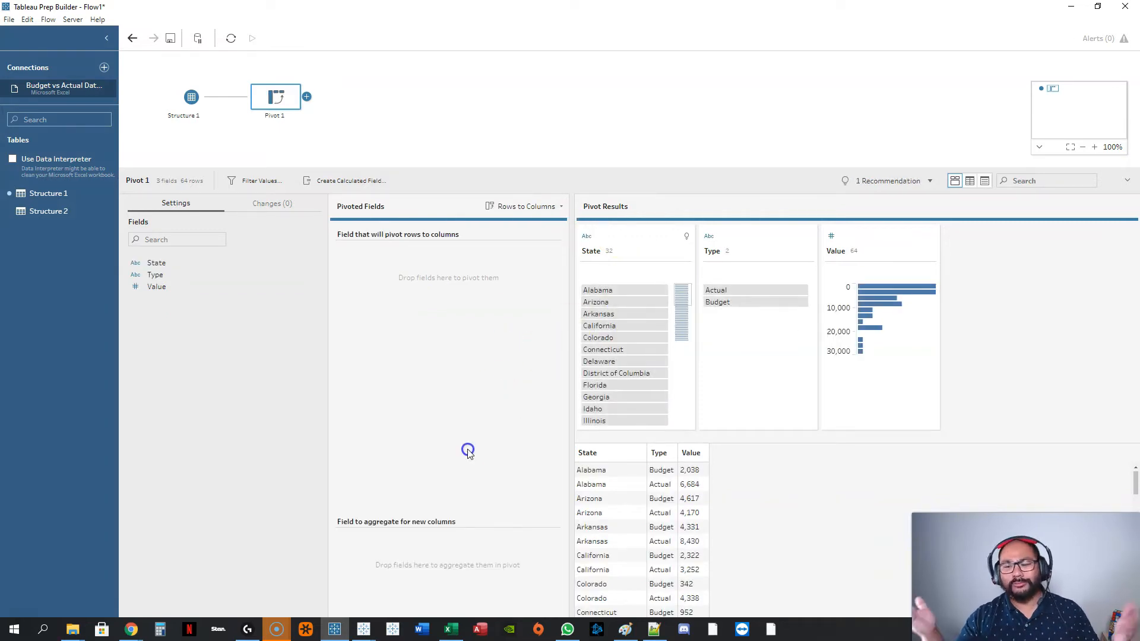
mouse_move(440, 436)
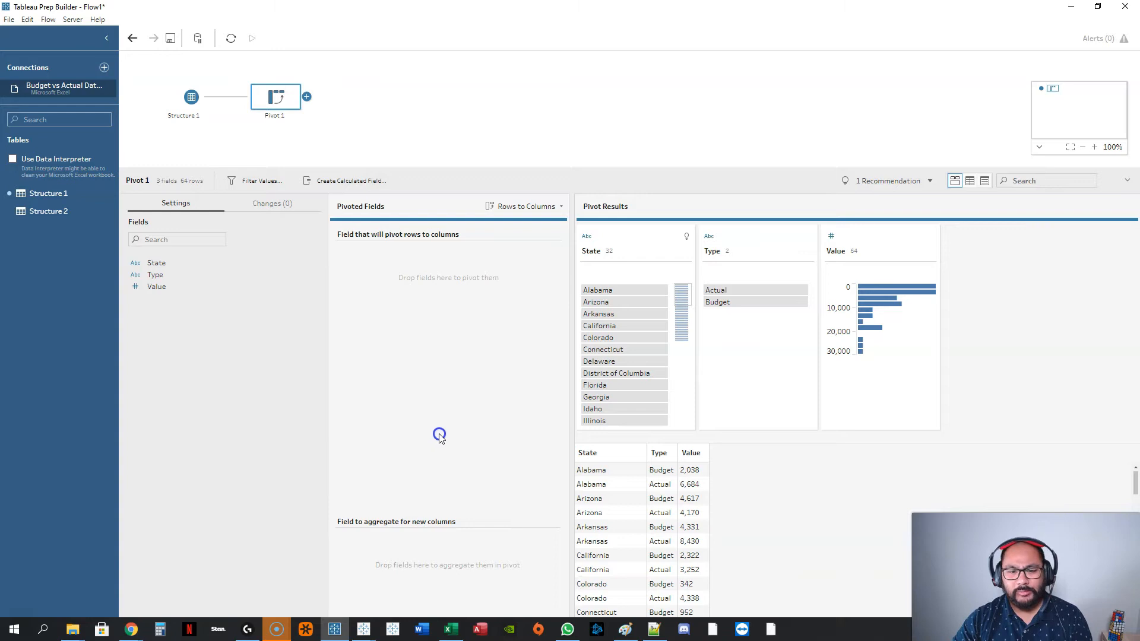
mouse_move(620, 385)
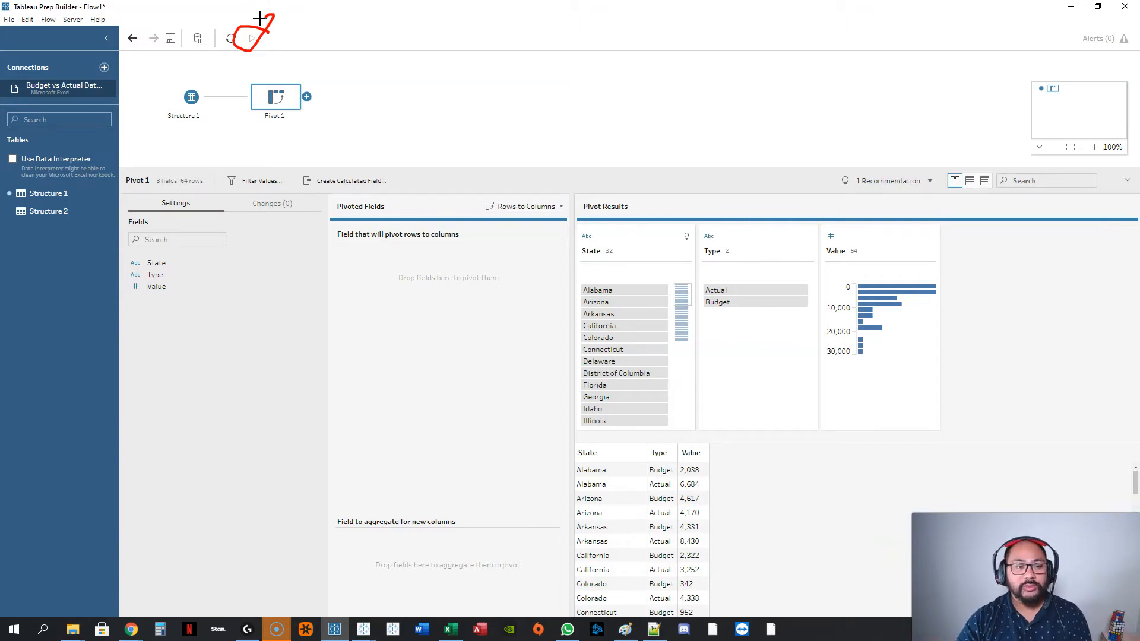
mouse_move(241, 14)
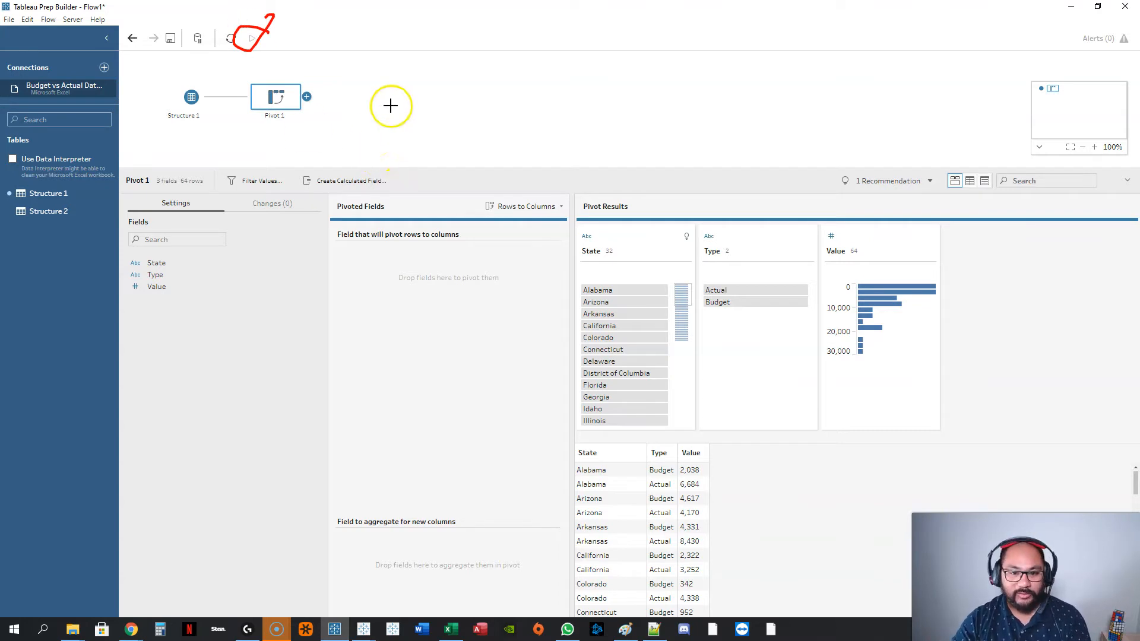
mouse_move(378, 158)
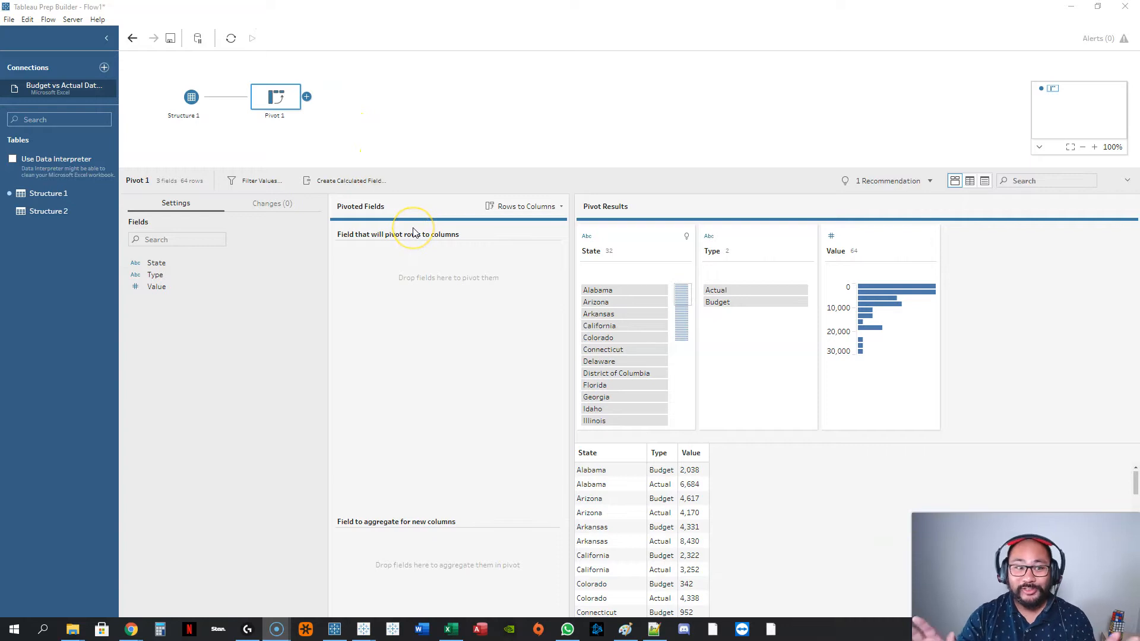
mouse_move(138, 283)
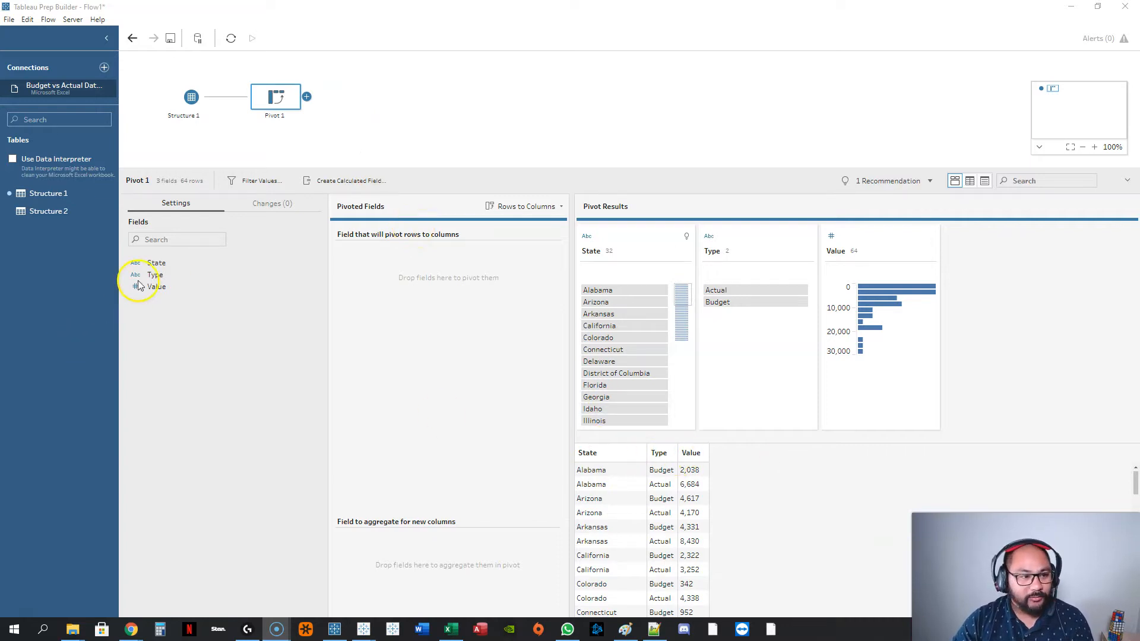
Pivot Type into Actual and Budget columns of summed Value per State.
drag(154, 275, 448, 288)
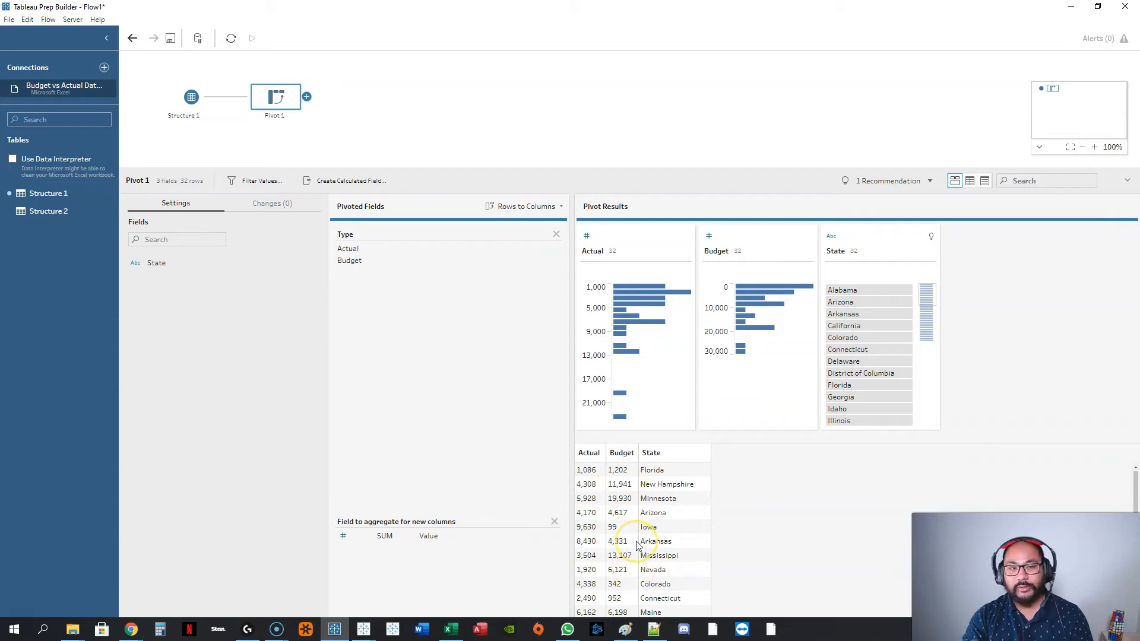
mouse_move(697, 526)
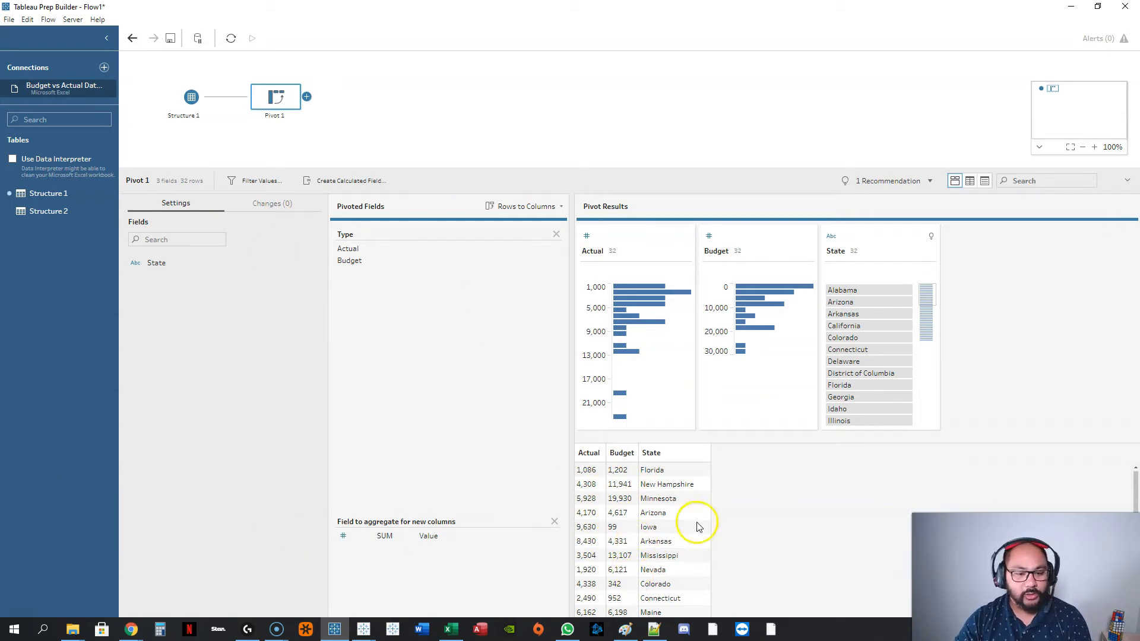
mouse_move(306, 96)
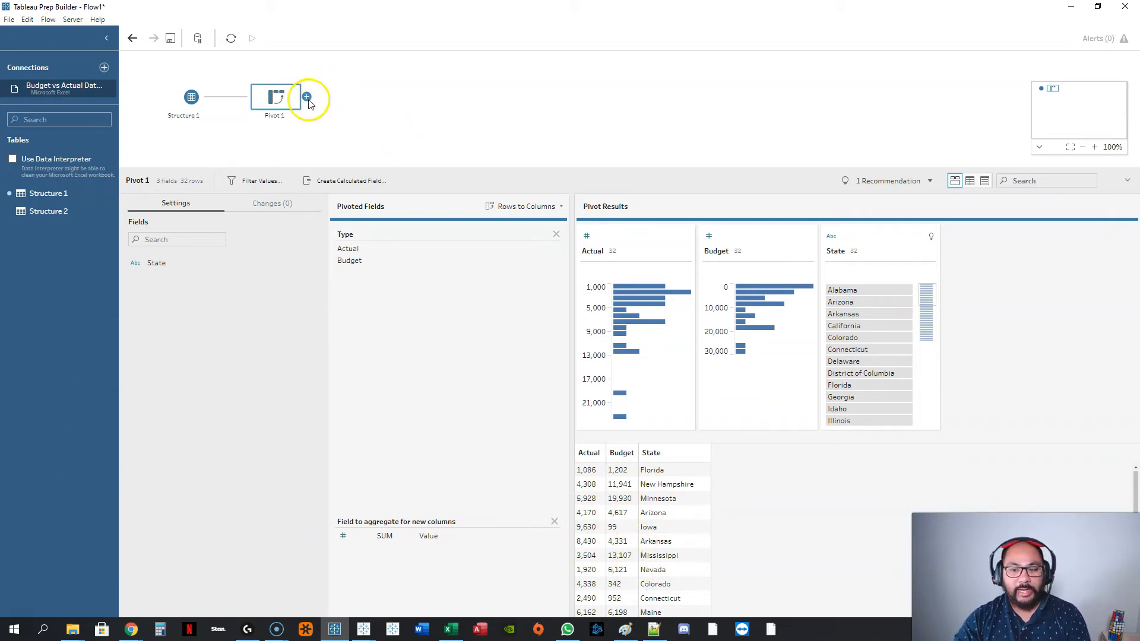
Add an Output step after Pivot 1, review output types, and close the Structure 2 preview in Desktop.
click(307, 96)
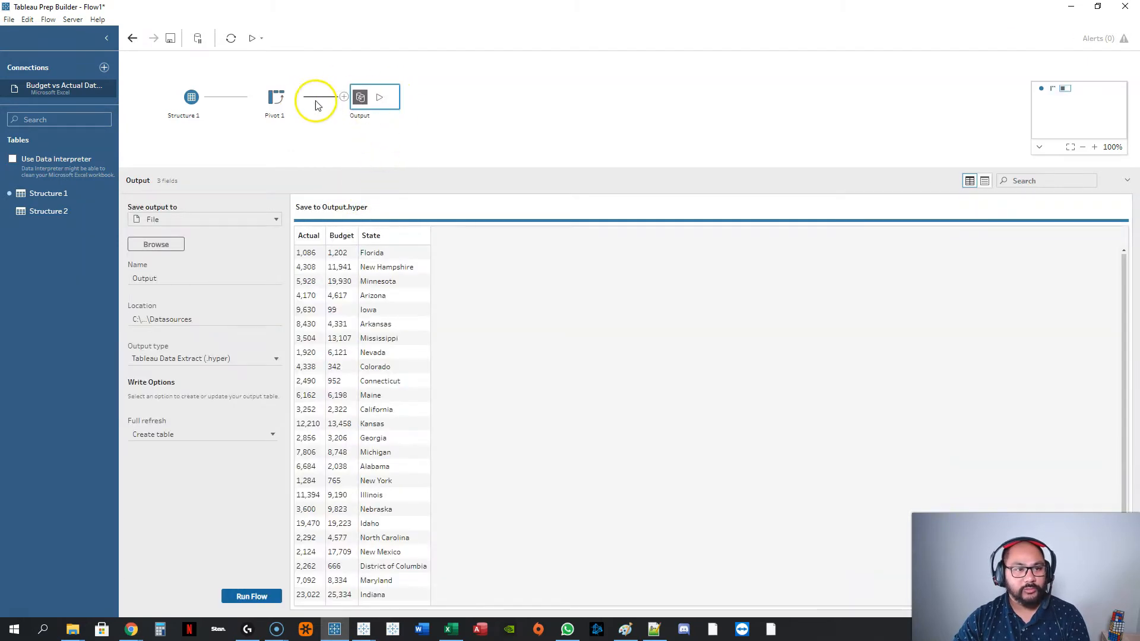
click(203, 358)
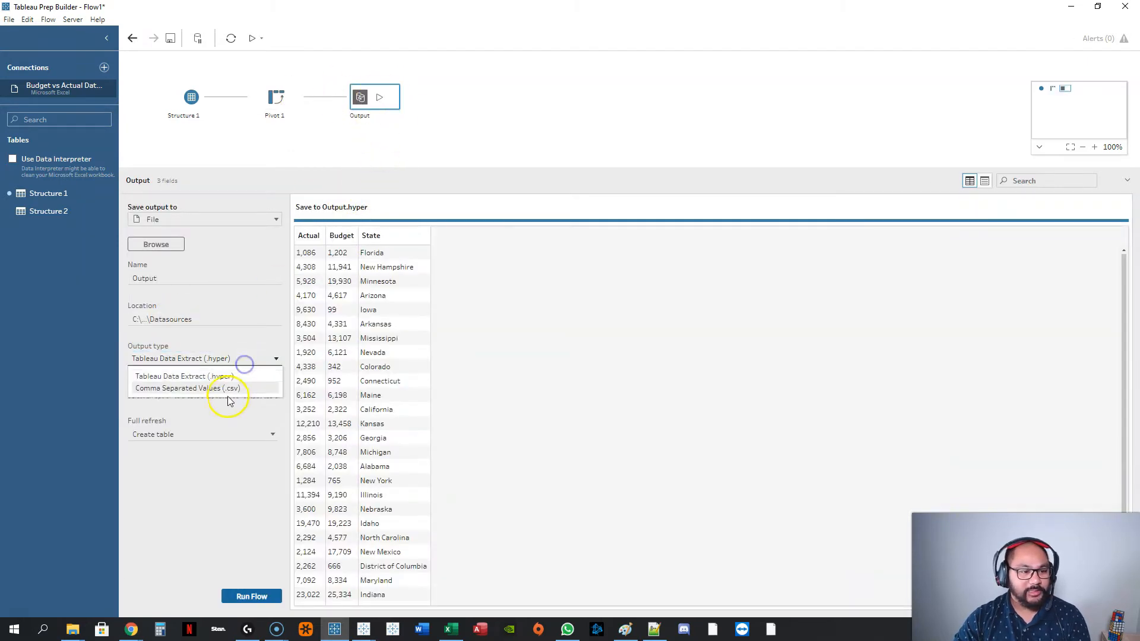
mouse_move(289, 614)
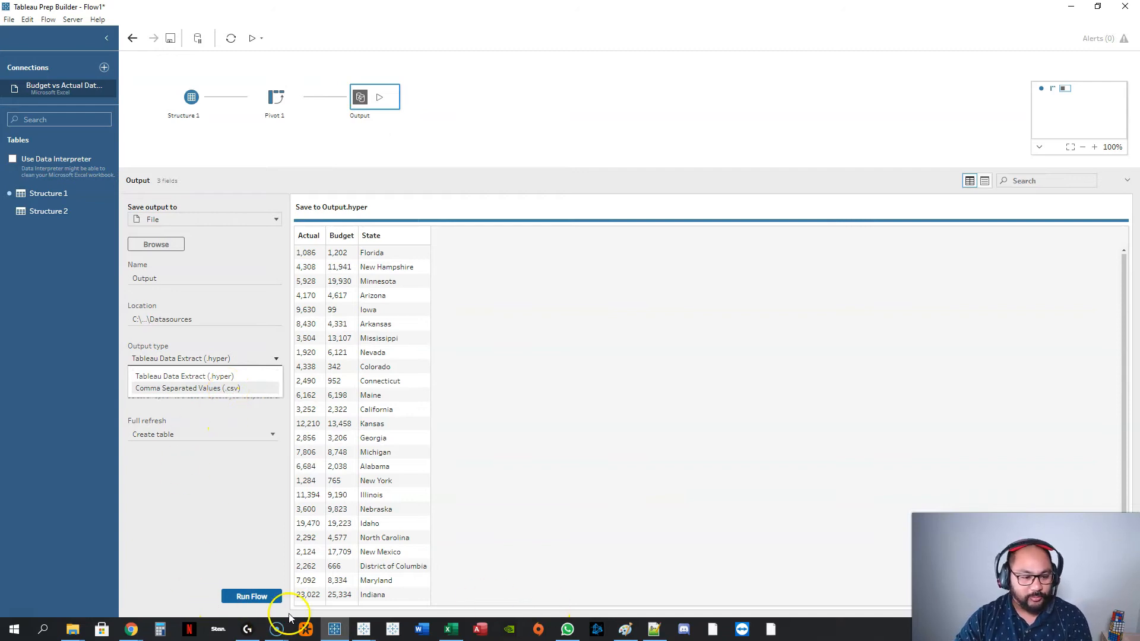
mouse_move(363, 629)
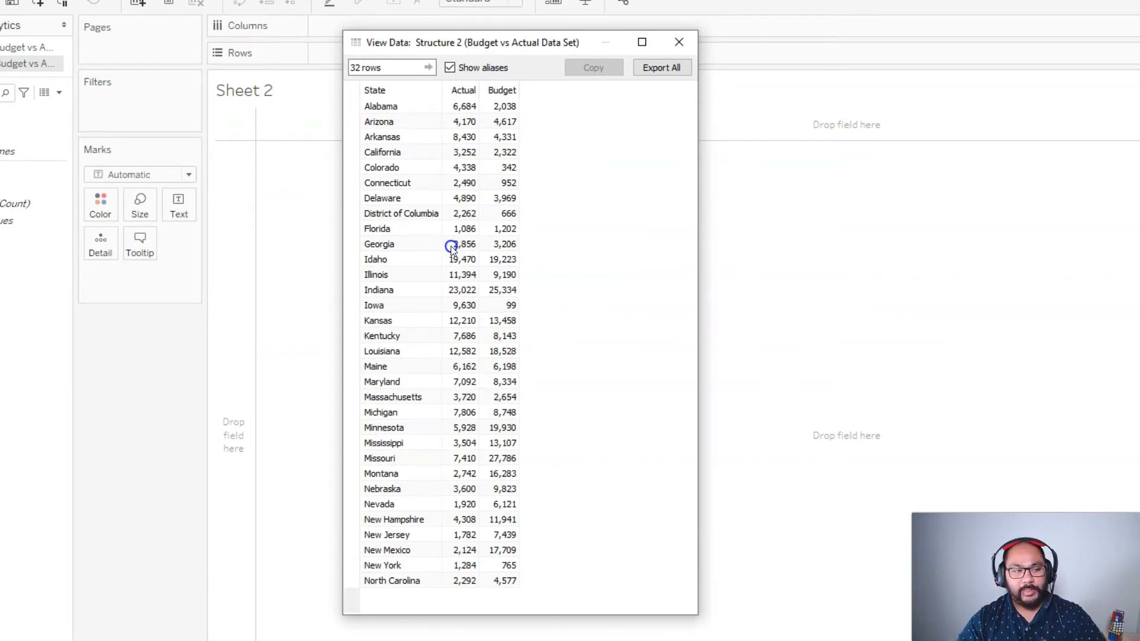
click(678, 42)
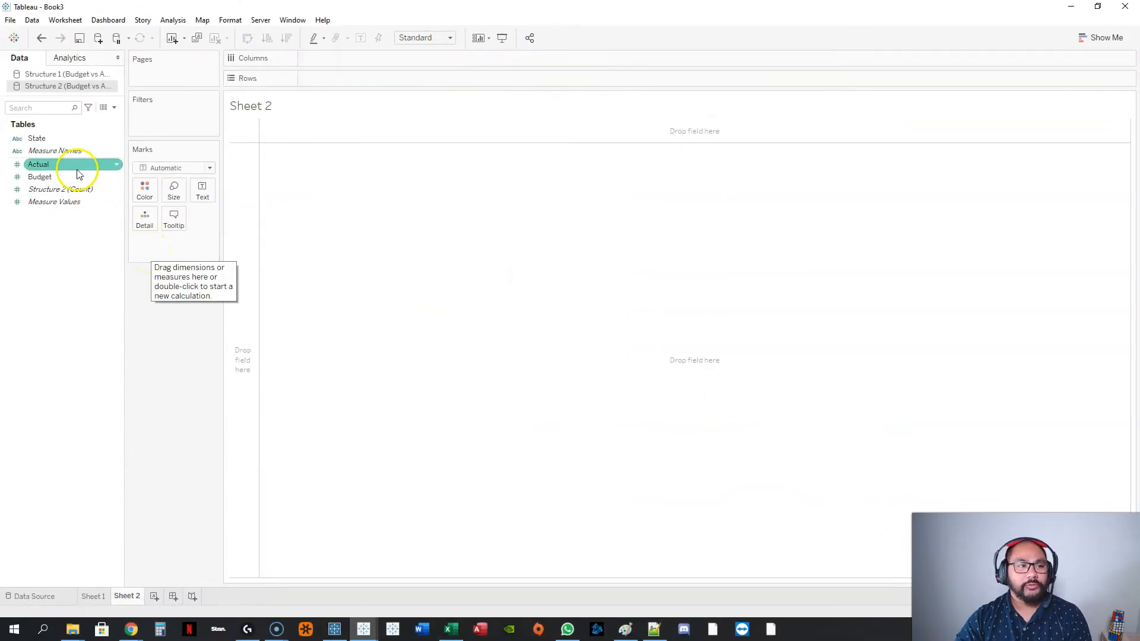
click(37, 138)
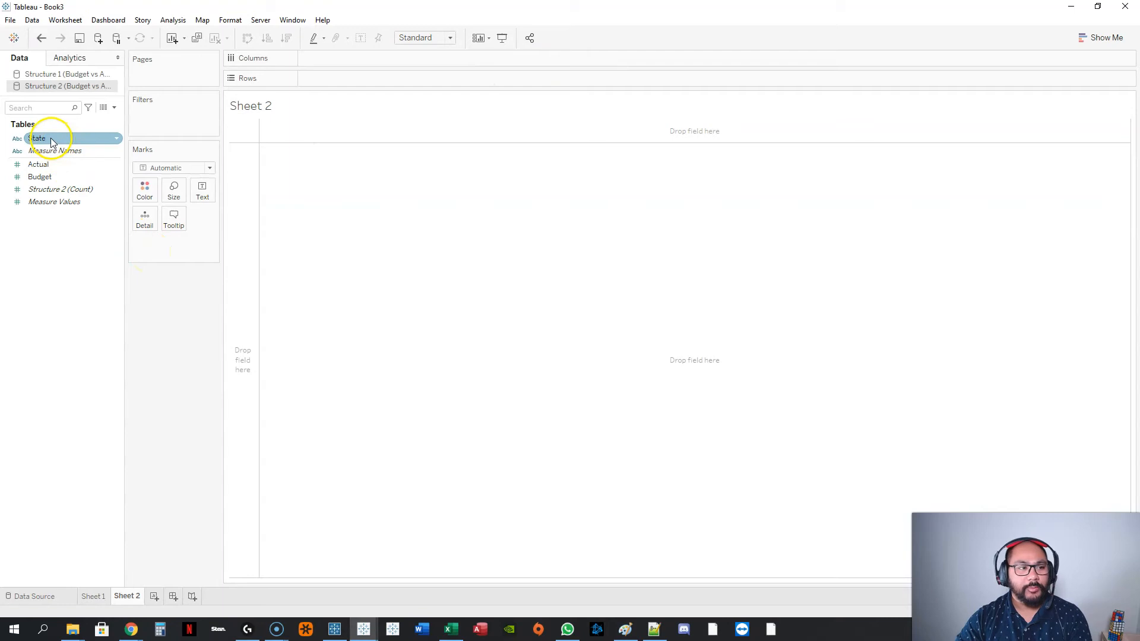
Lay out State on Rows with SUM(Actual) and SUM(Budget) as side-by-side bars.
drag(37, 137, 342, 78)
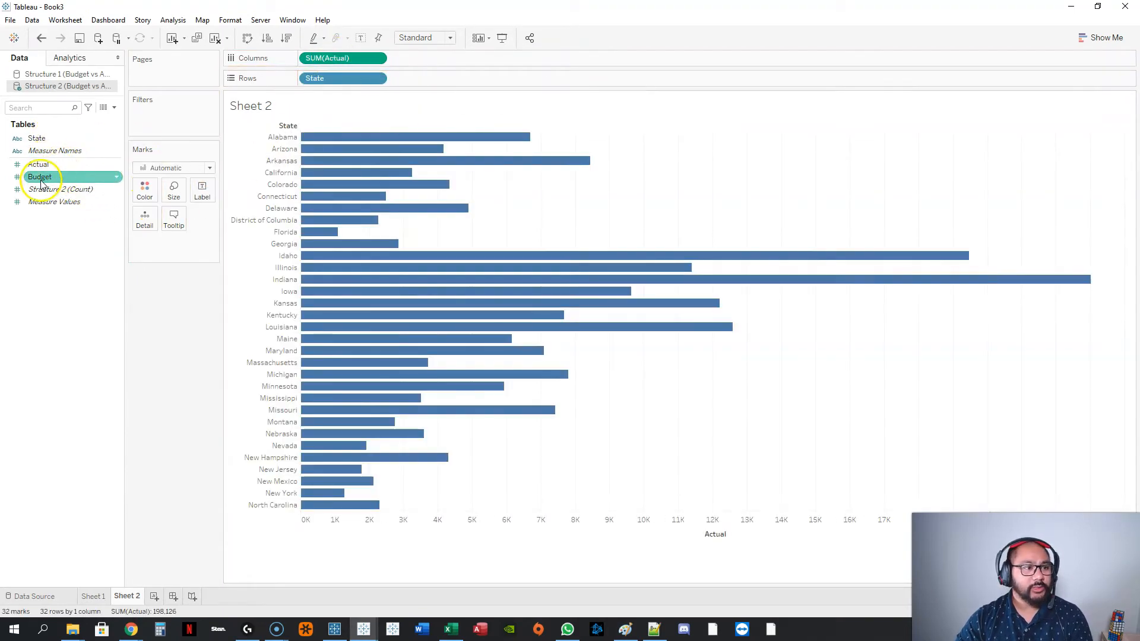
drag(40, 177, 432, 58)
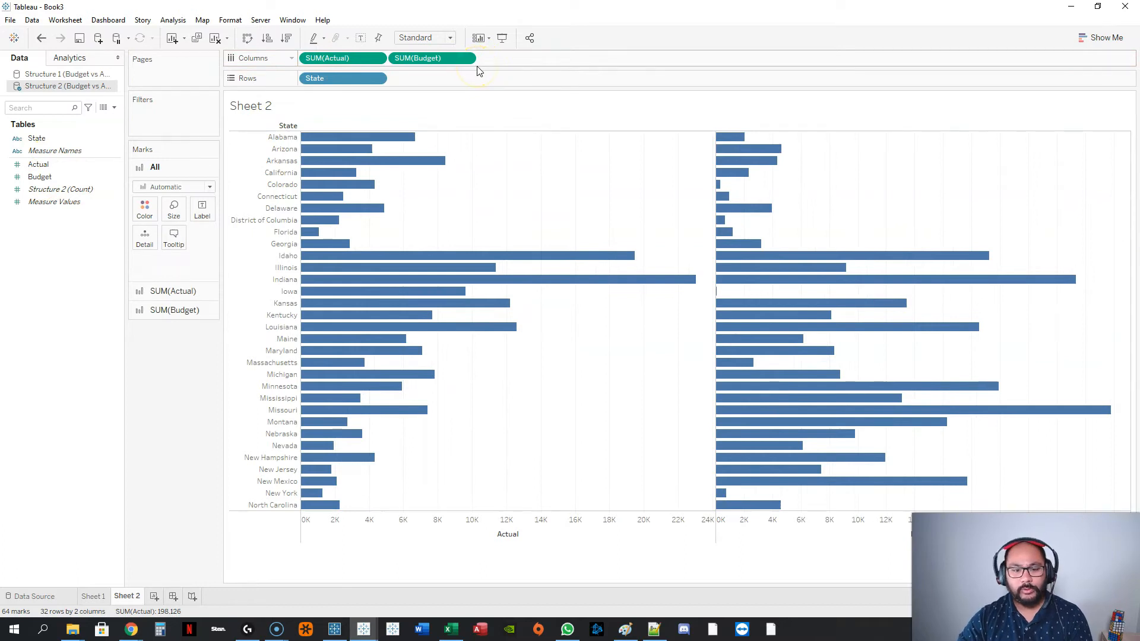
mouse_move(472, 202)
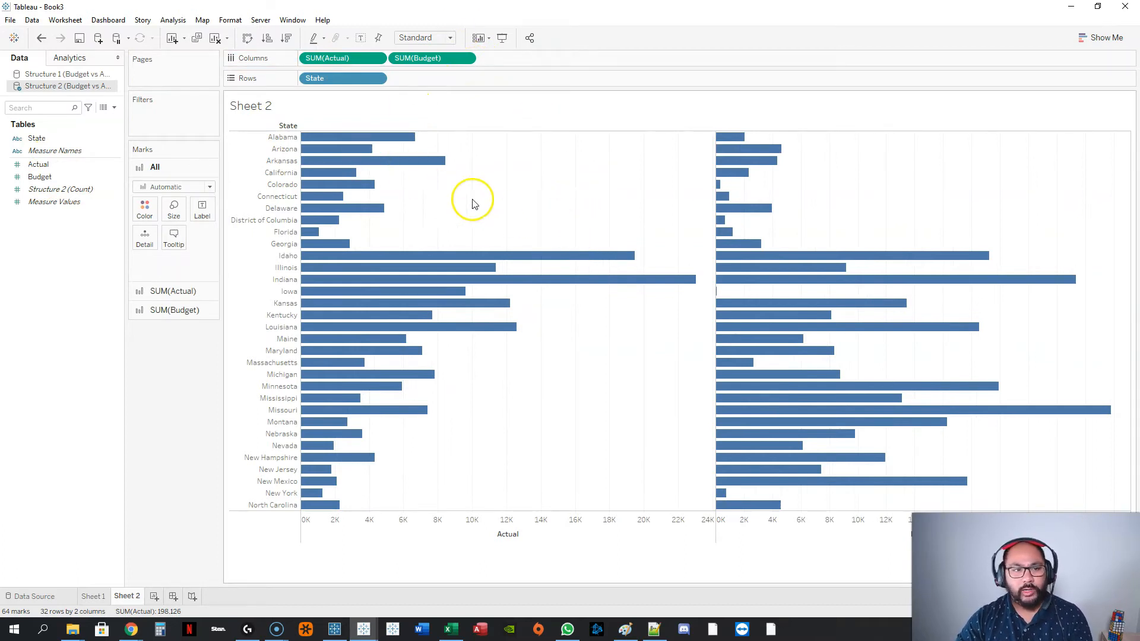
mouse_move(480, 279)
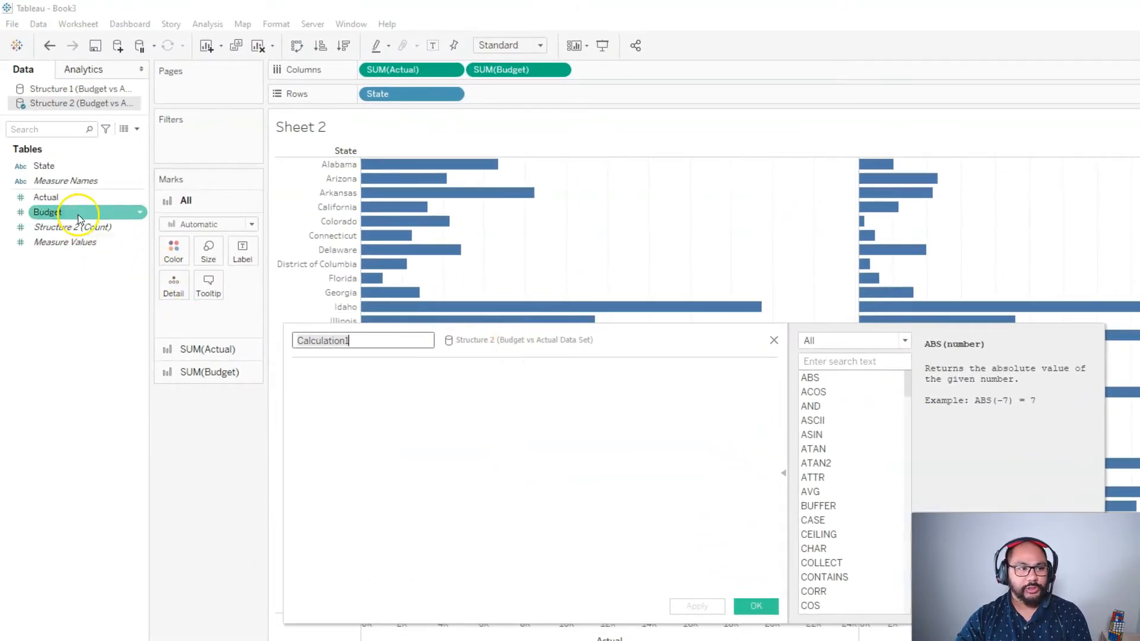
Draft a calculated field named Comparison with formula [Actual] > [Budget].
text([Actual])
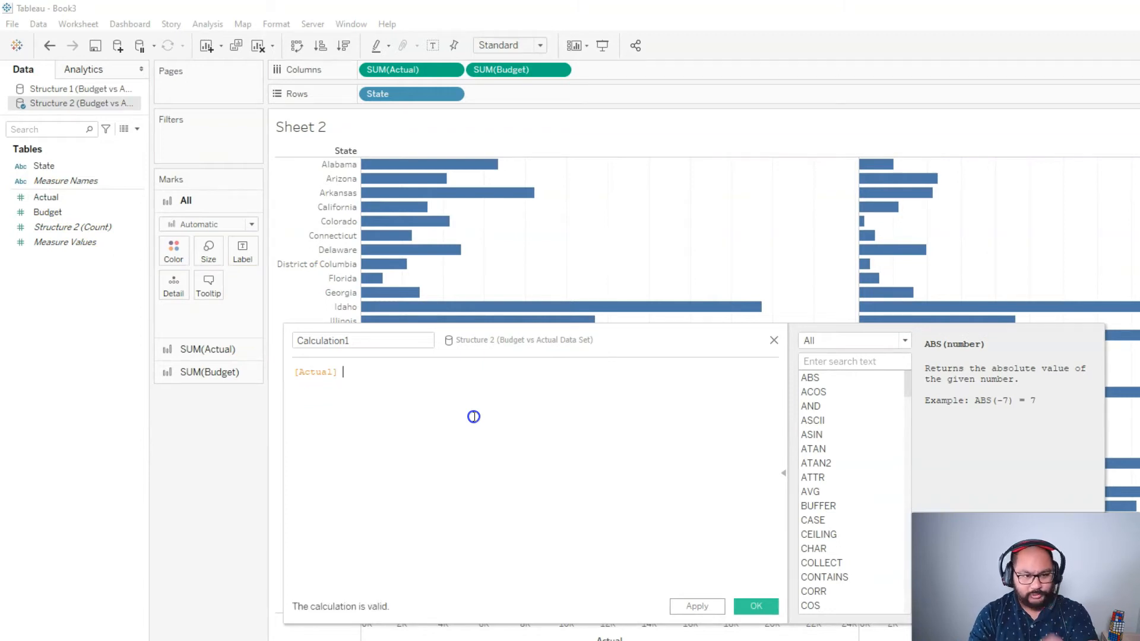
text(>)
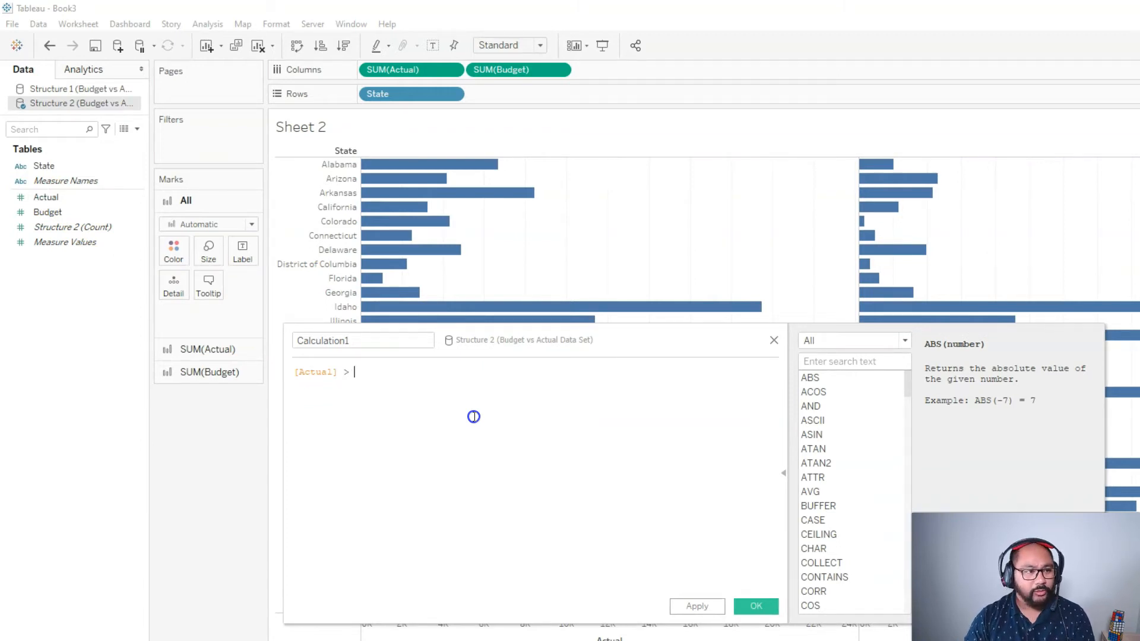
text([Budget])
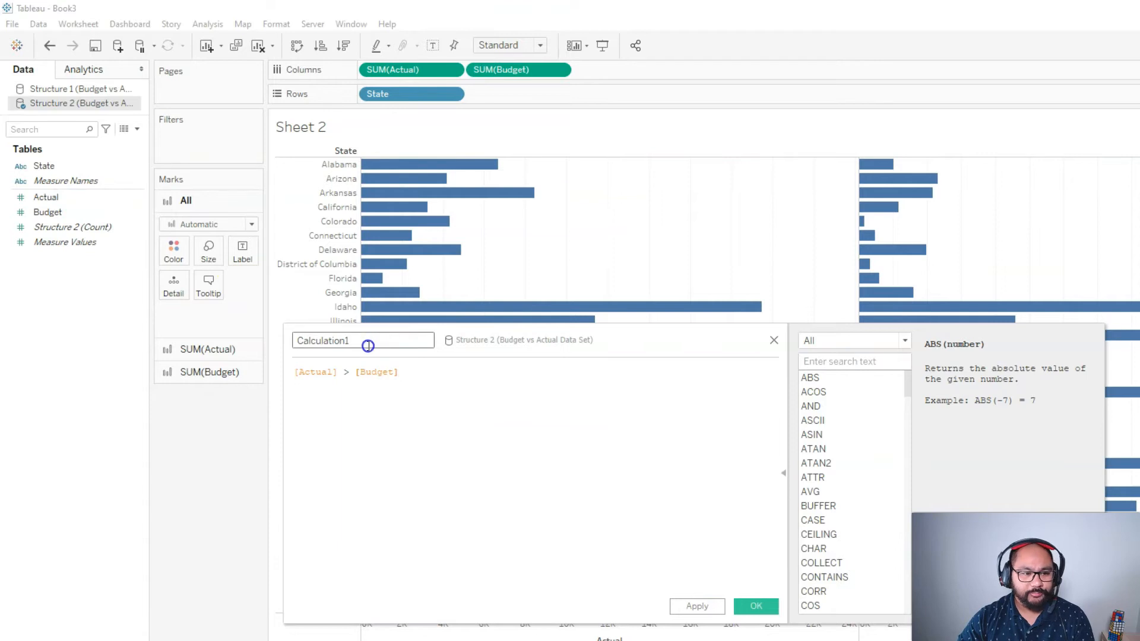
text(Comparison)
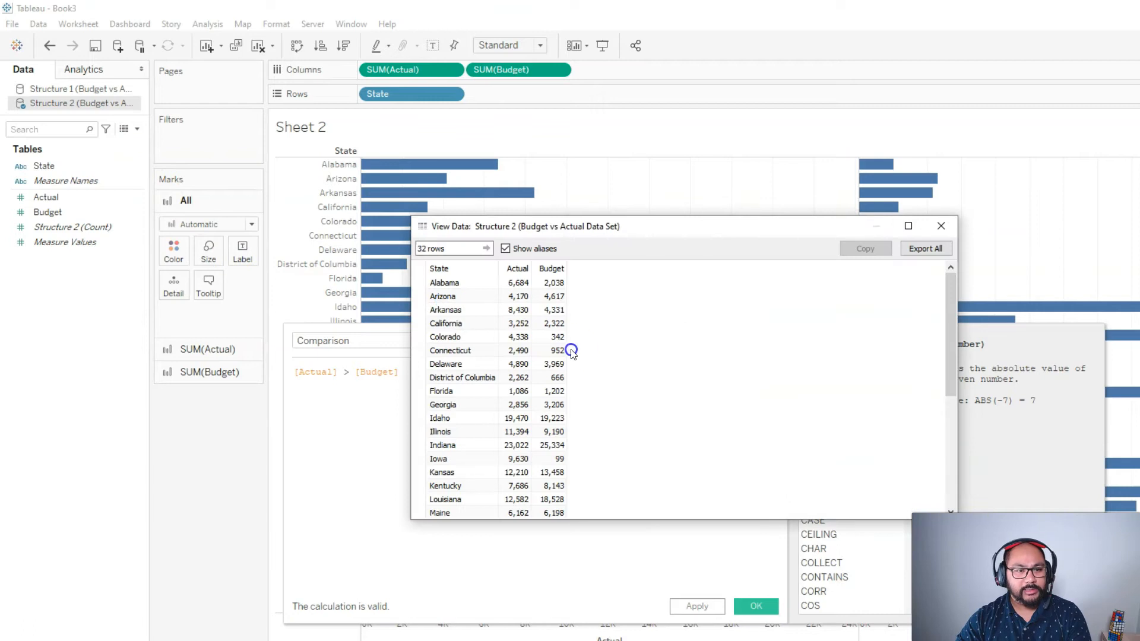
Inspect Alabama's Actual and Budget values in View Data, then close the preview.
click(442, 283)
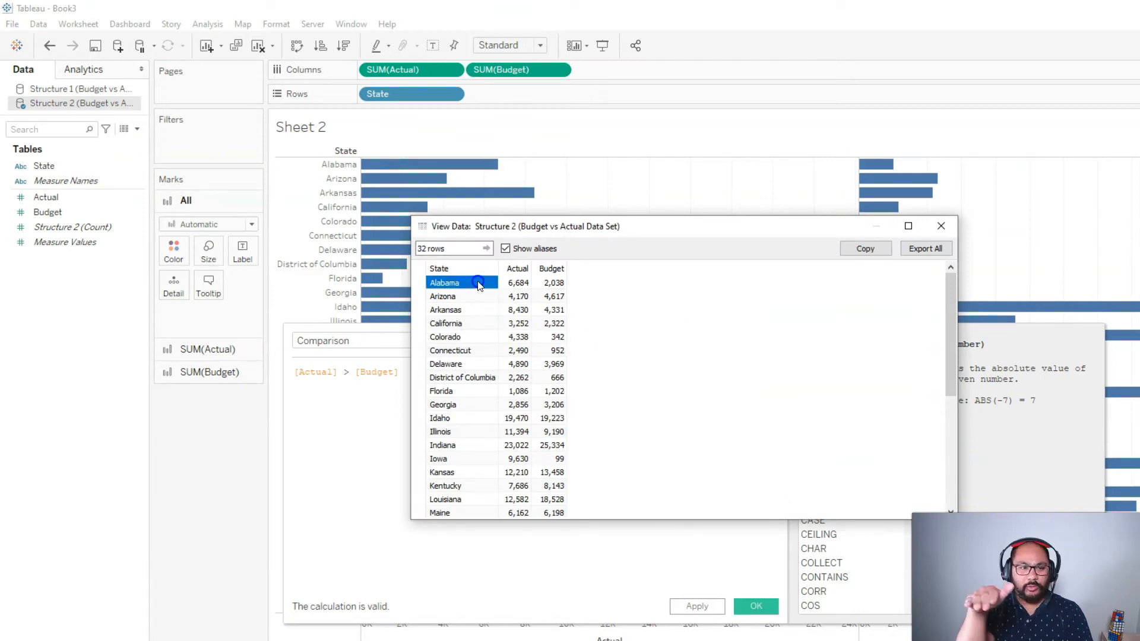
mouse_move(488, 296)
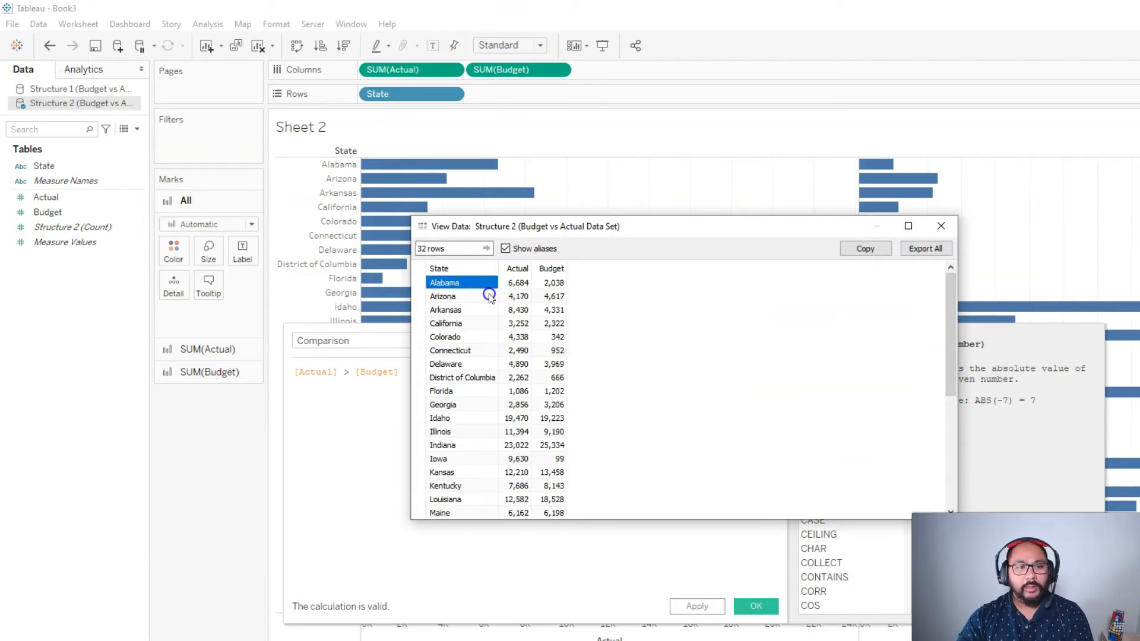
click(554, 282)
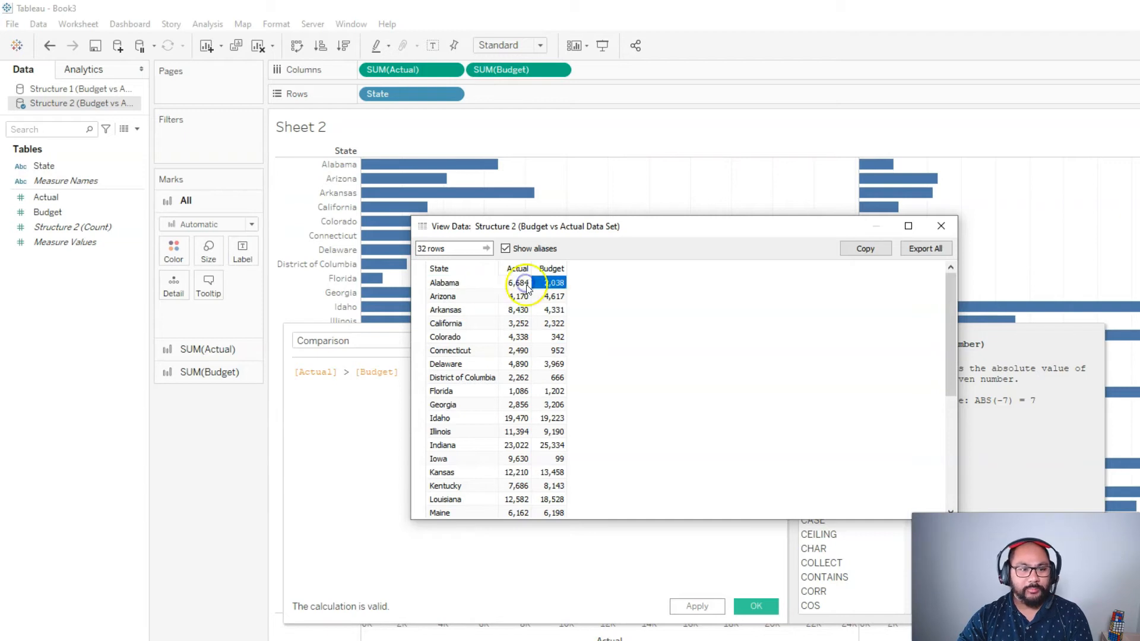
click(445, 282)
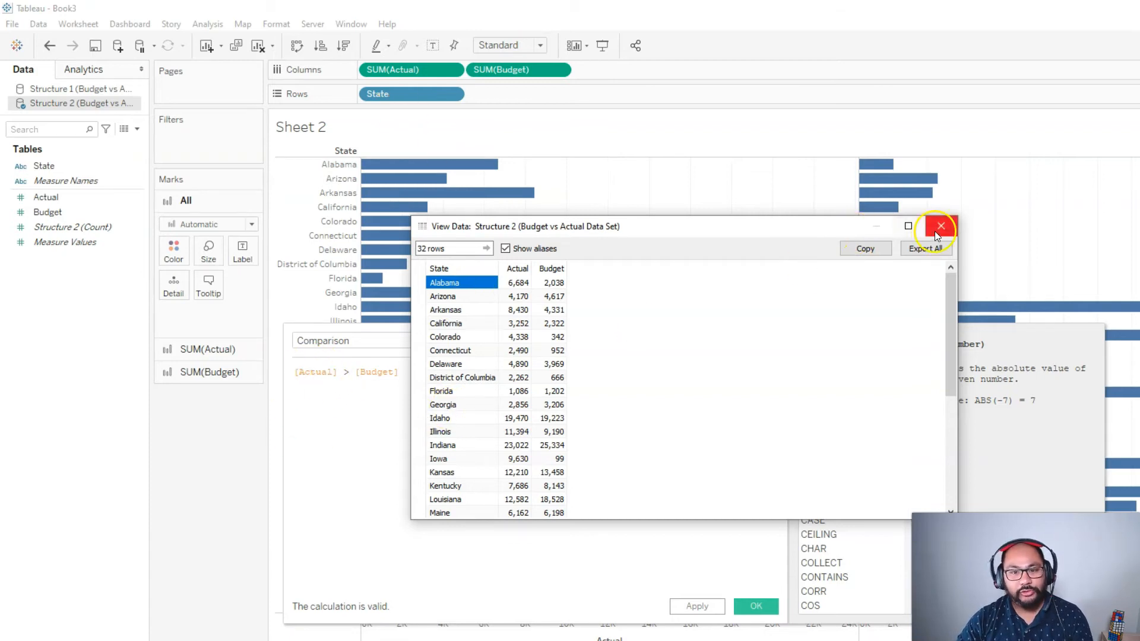
click(941, 225)
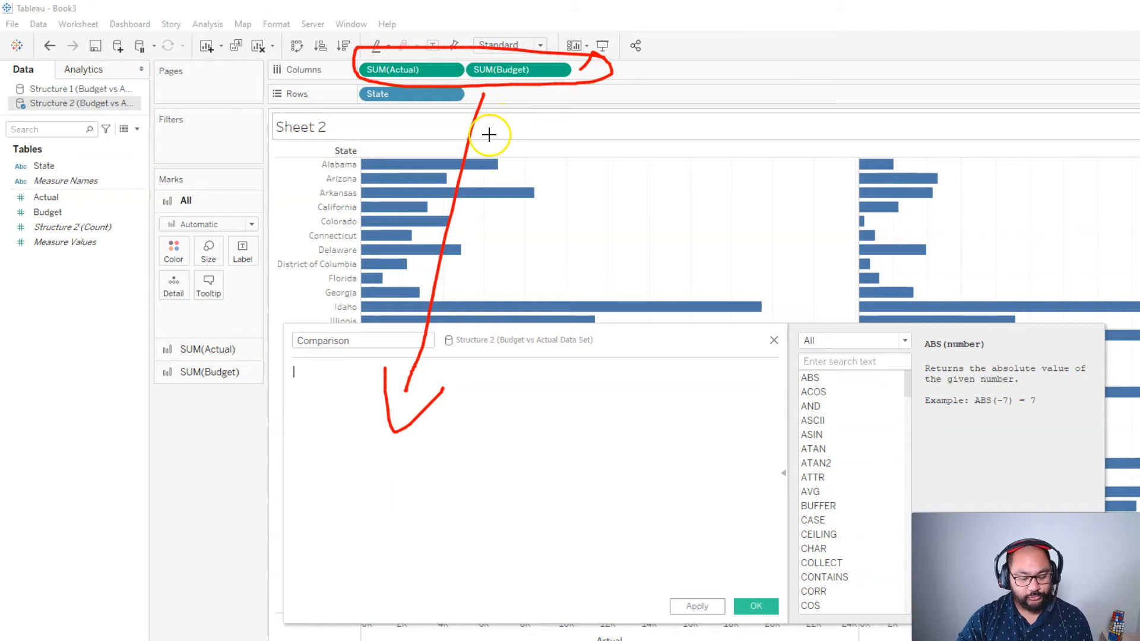
Save Comparison with the formula SUM([Actual]) > SUM([Budget]).
text(SUM([Actual]))
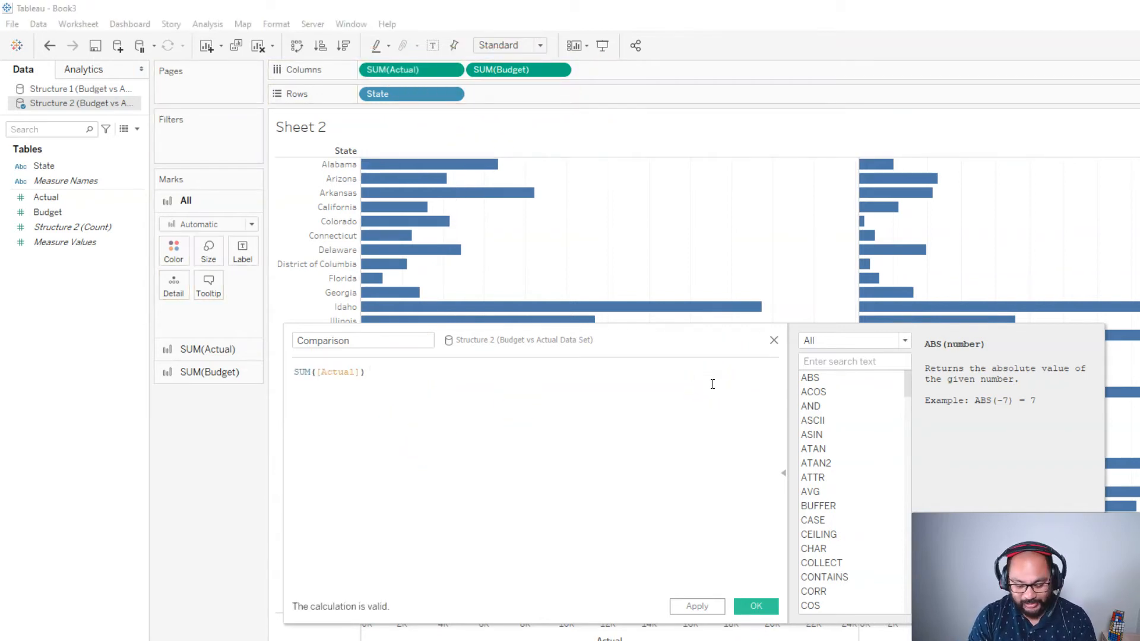
text(>)
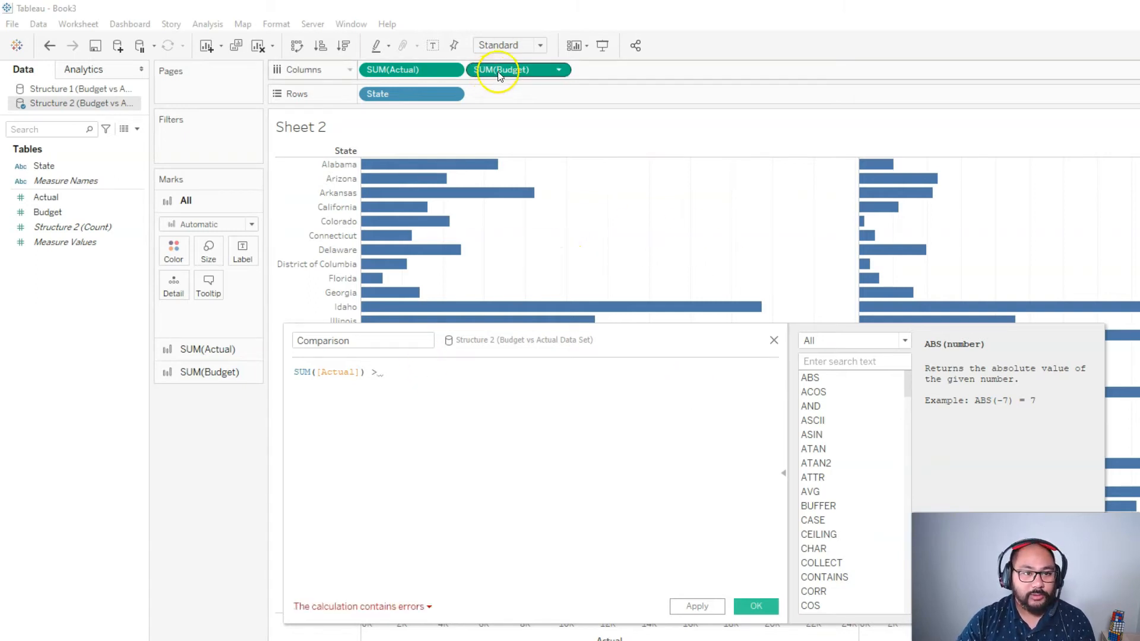
text(SUM([Budget]))
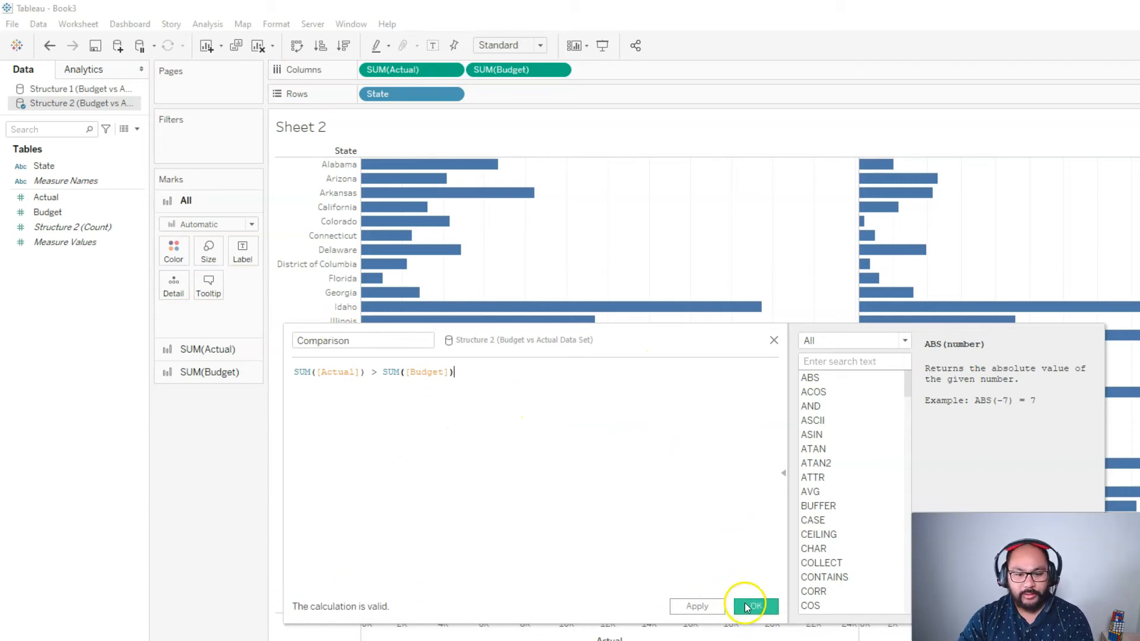
click(755, 605)
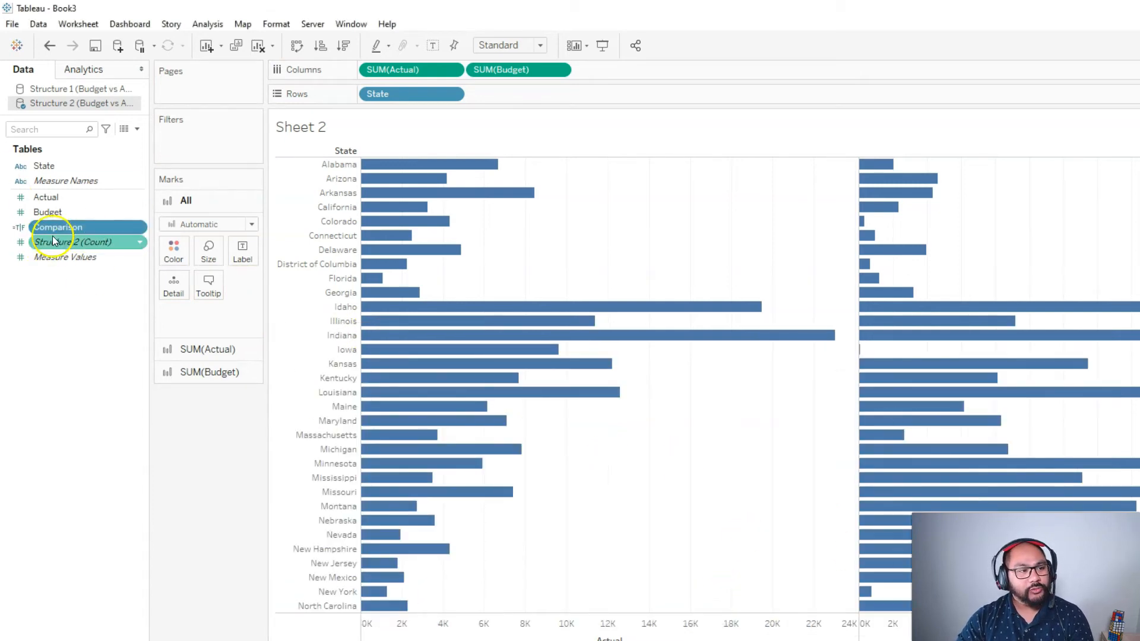
click(57, 226)
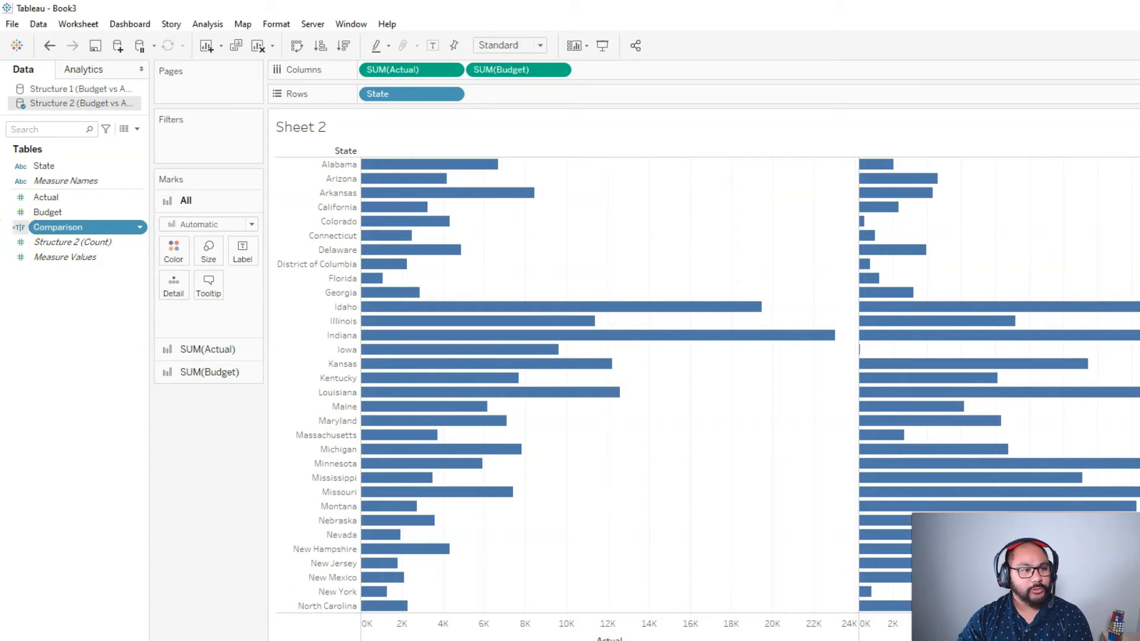
drag(58, 227, 173, 250)
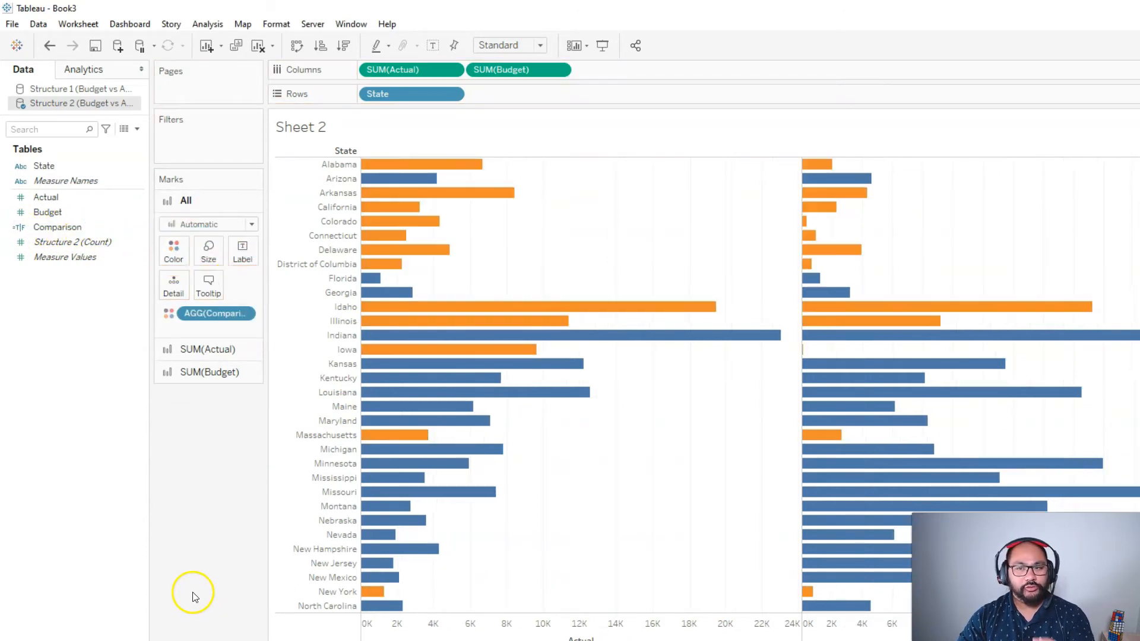
mouse_move(439, 164)
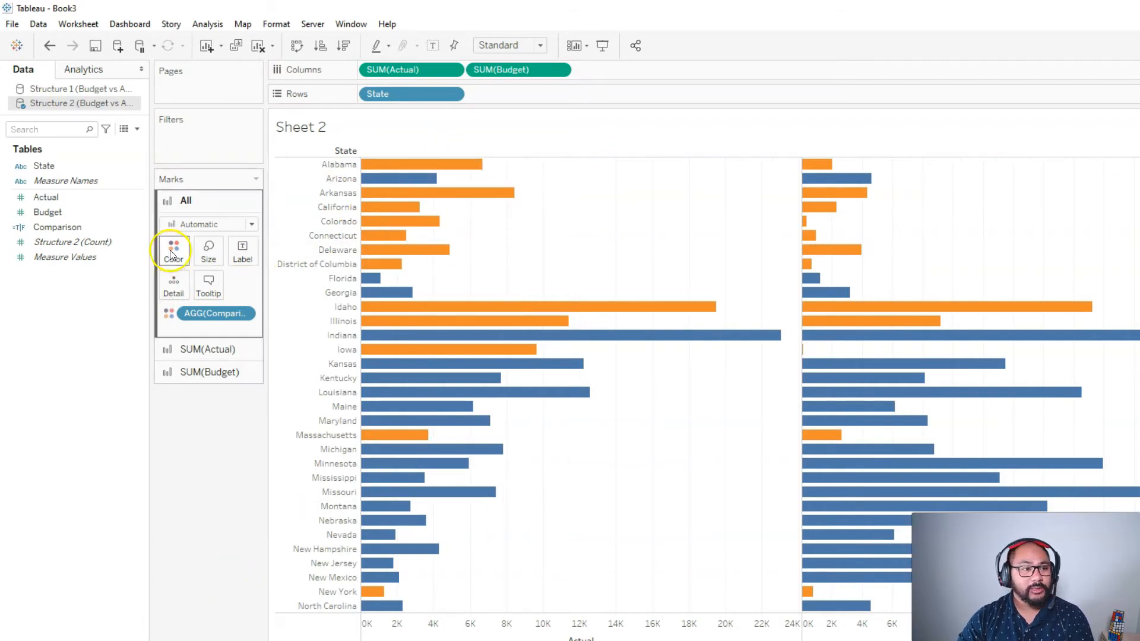
Recolour Comparison so True bars are red and False bars are green.
click(173, 250)
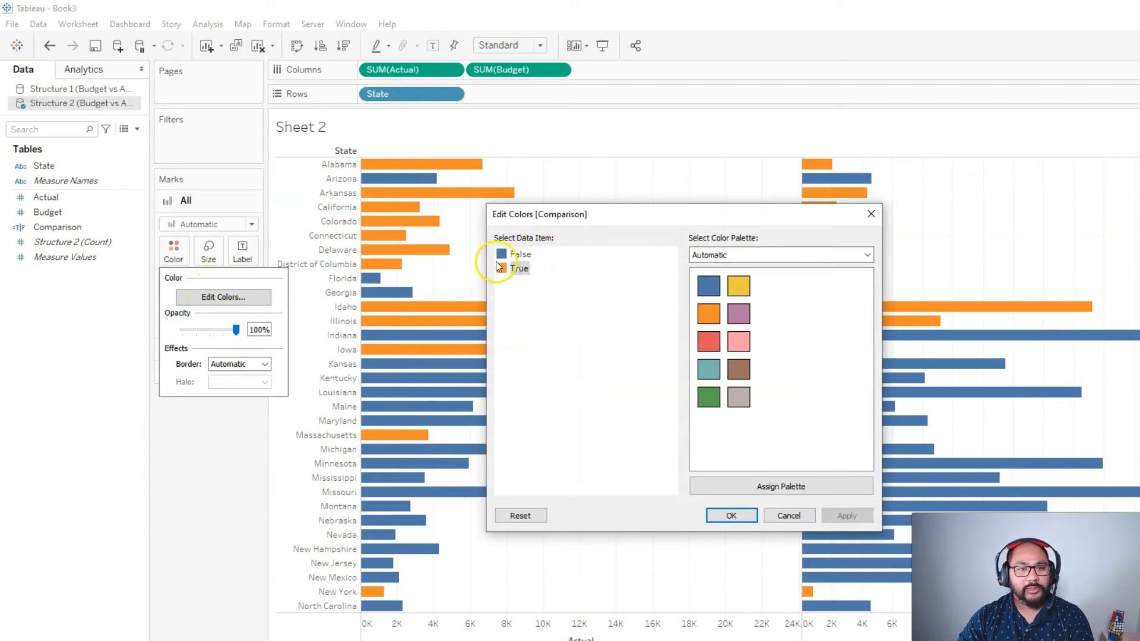
click(518, 254)
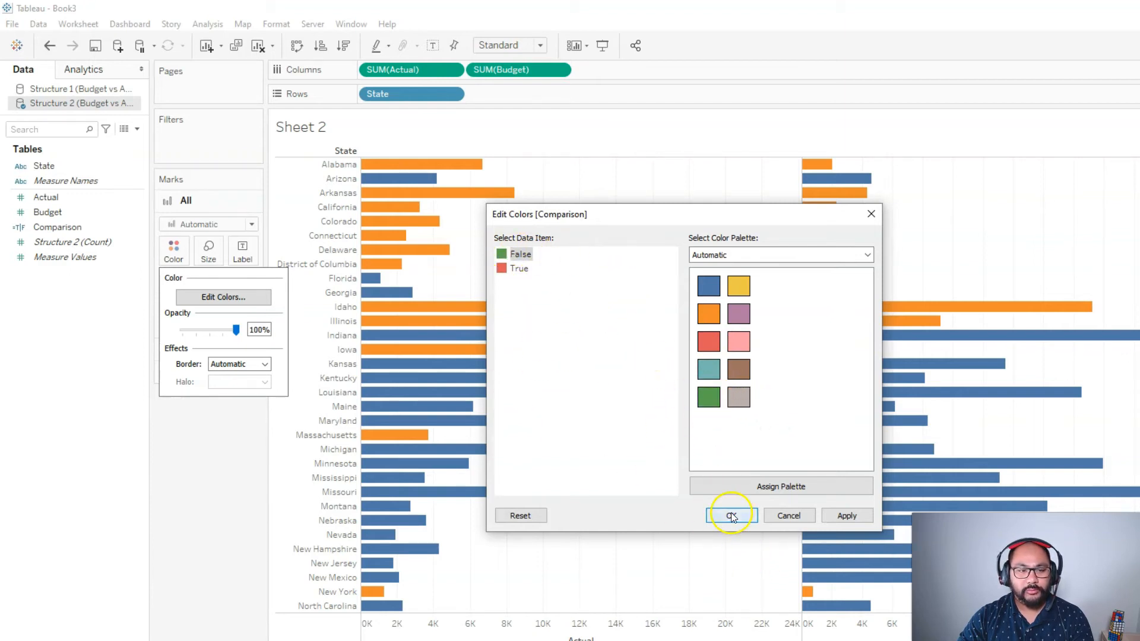
click(732, 516)
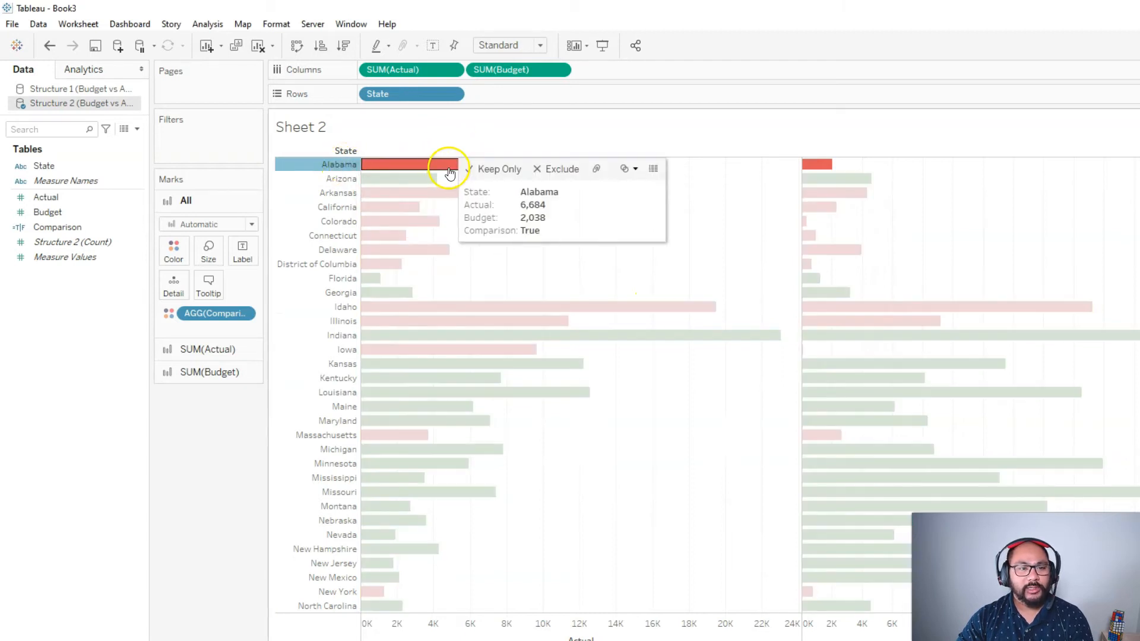
mouse_move(548, 211)
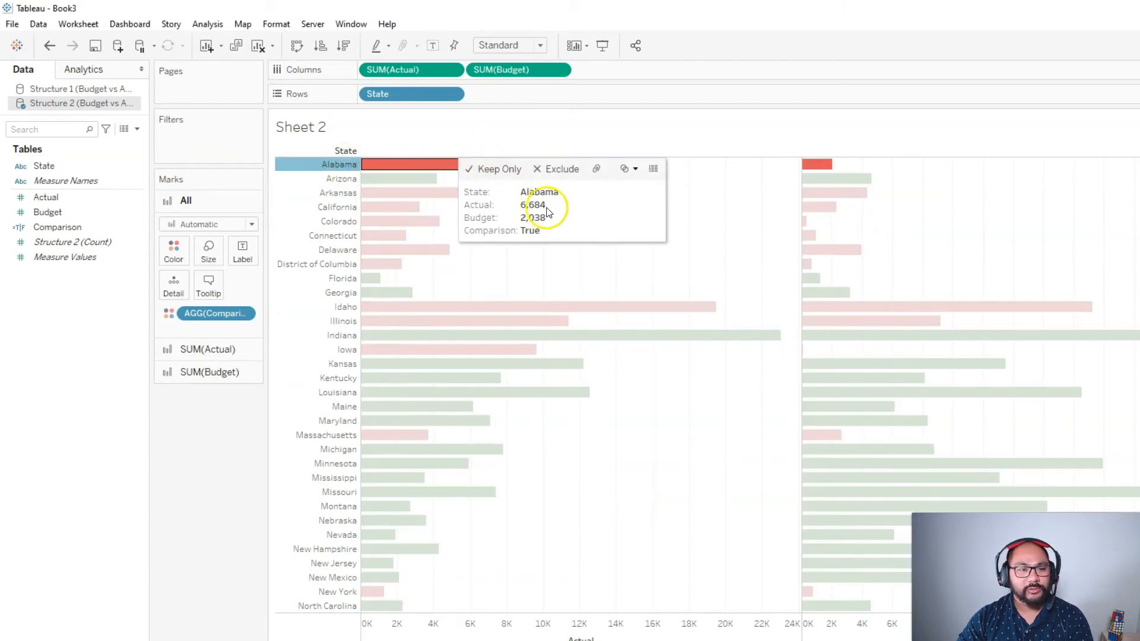
mouse_move(763, 241)
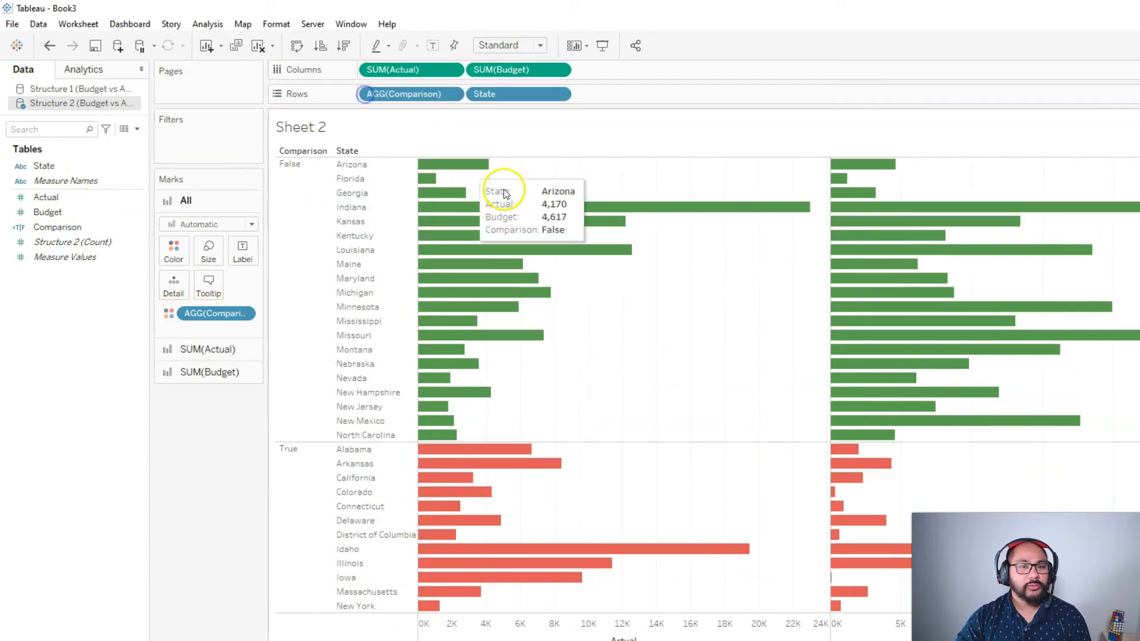
mouse_move(500, 222)
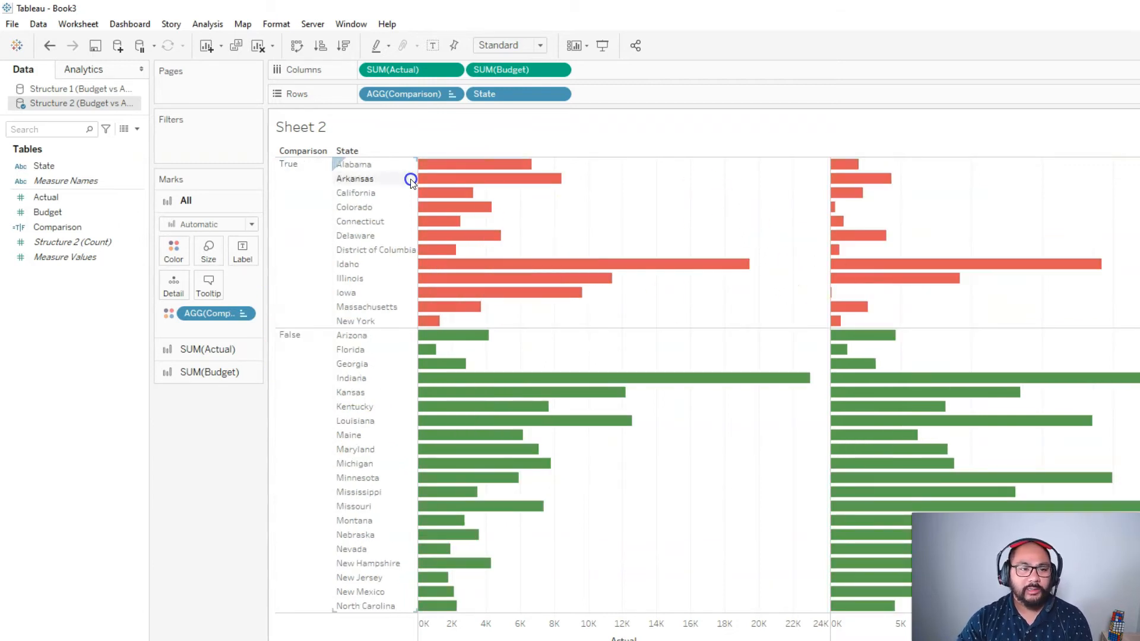
mouse_move(494, 179)
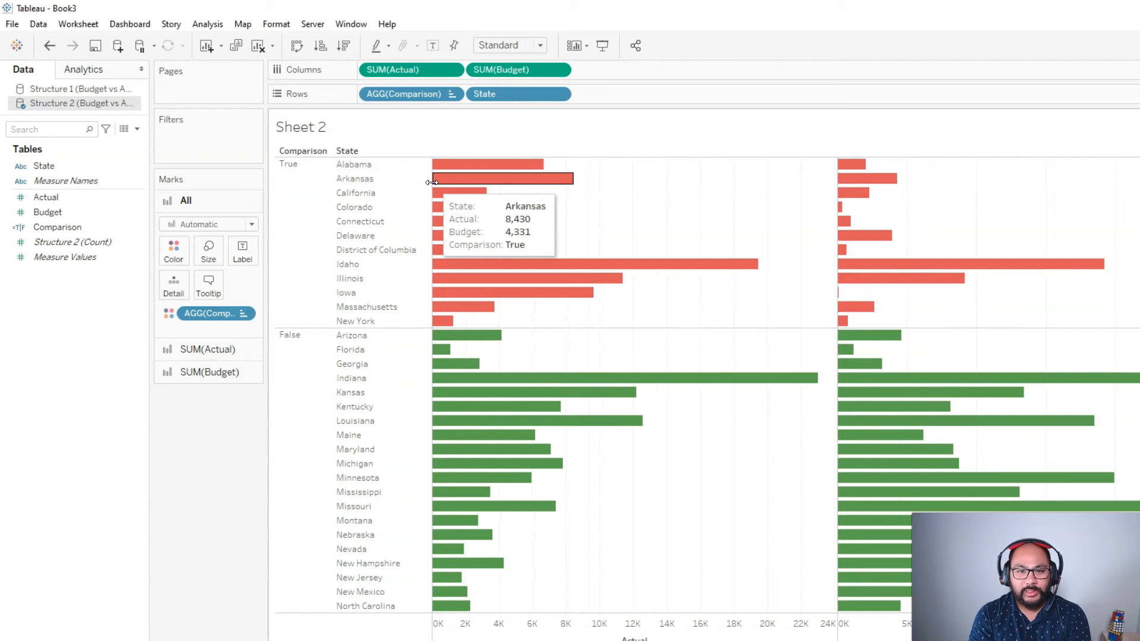
mouse_move(679, 166)
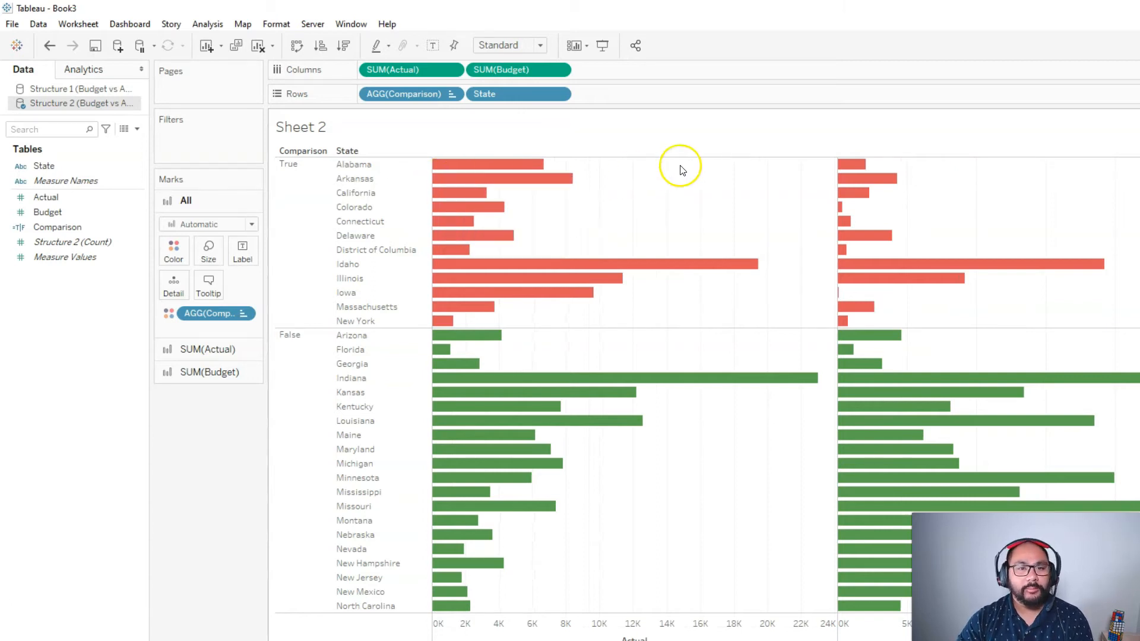
mouse_move(462, 306)
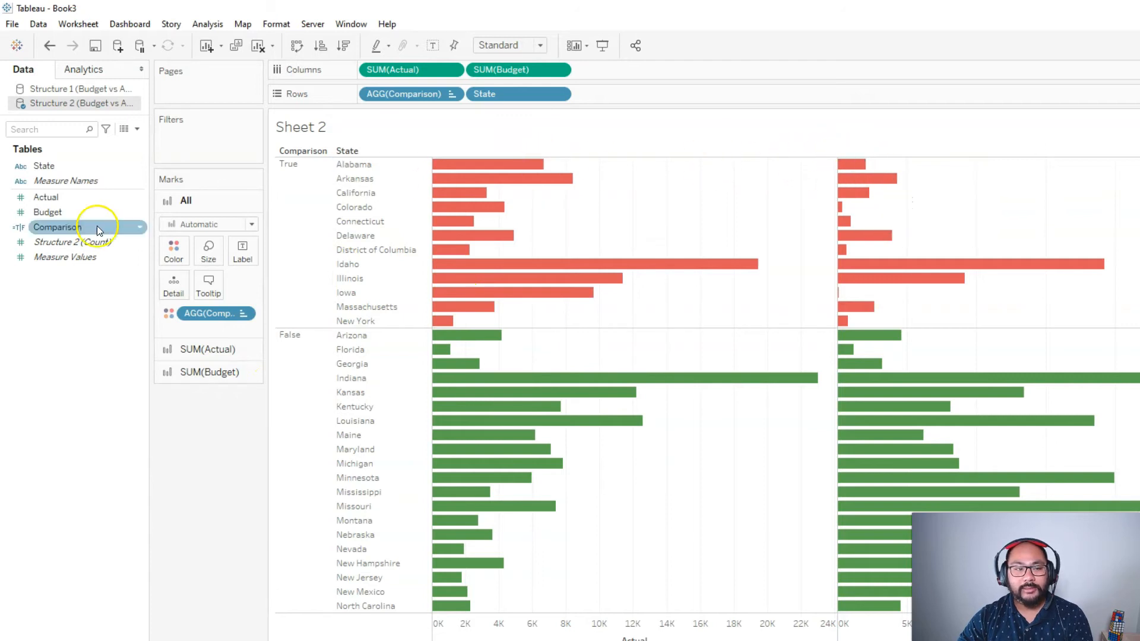
Create a Difference calculated field as SUM([Actual]) - SUM([Budget]).
right_click(57, 227)
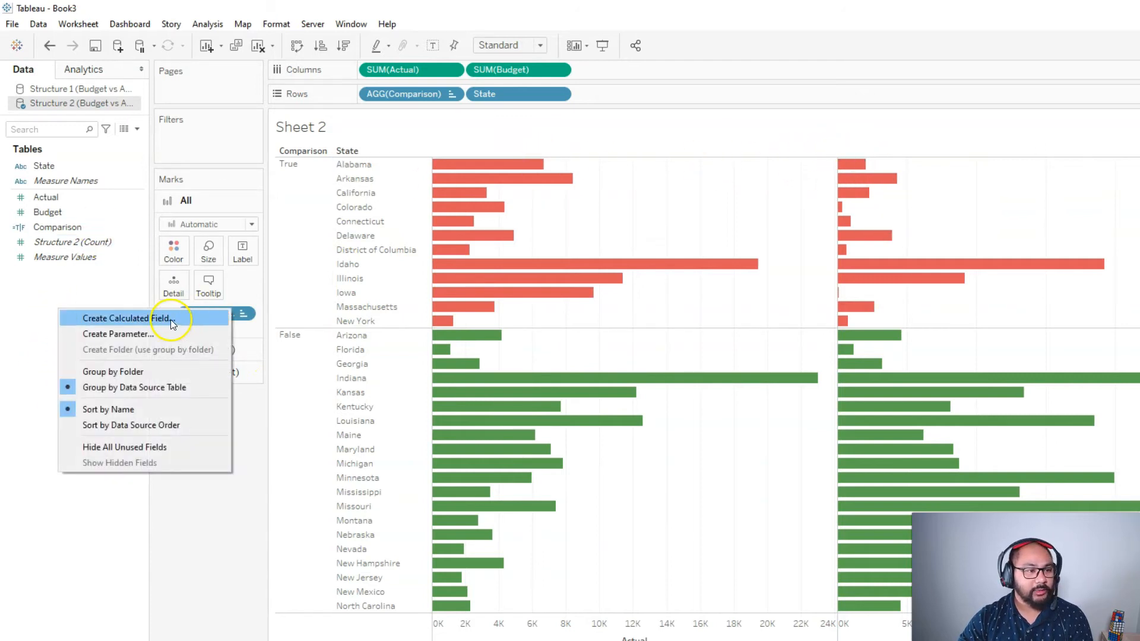
click(126, 319)
text(SUM([Actual]))
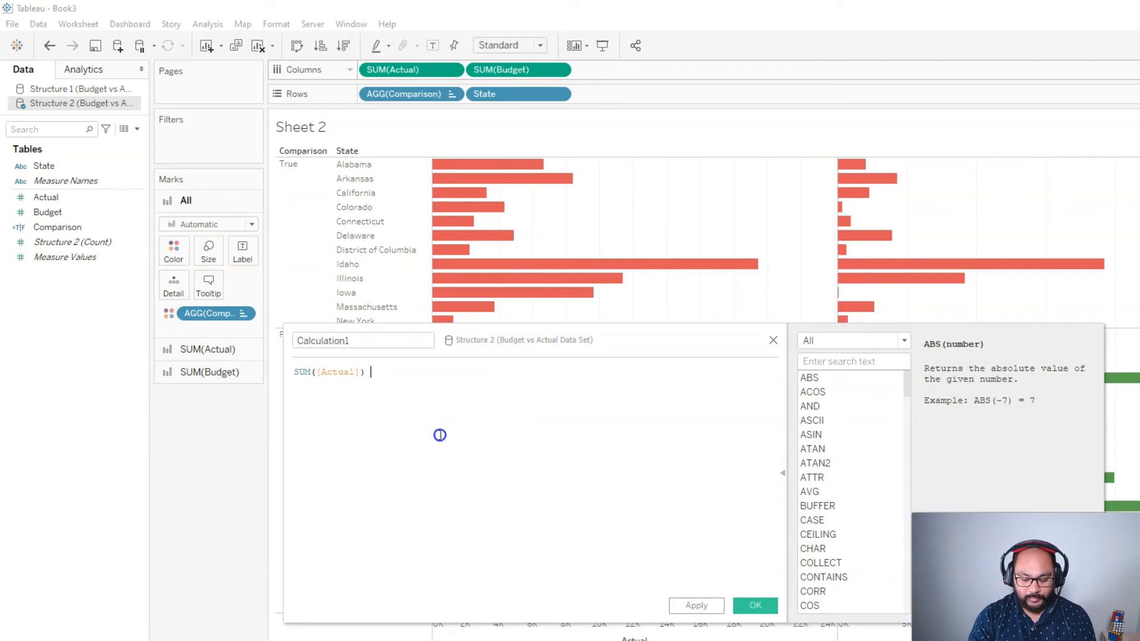
drag(519, 69, 440, 436)
text(Difference)
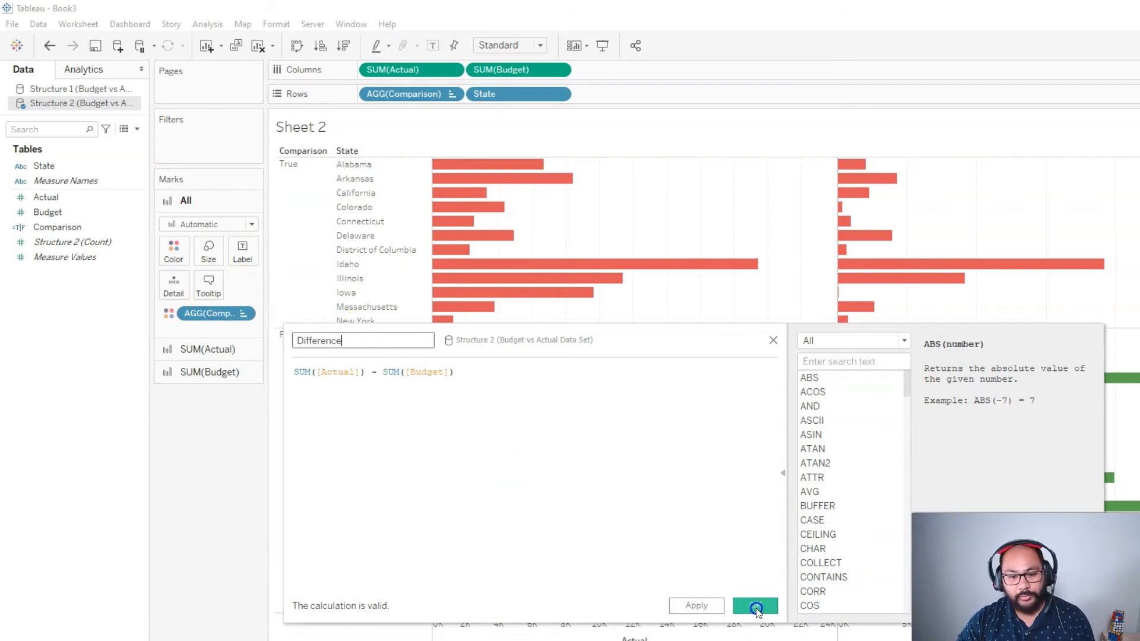
click(755, 606)
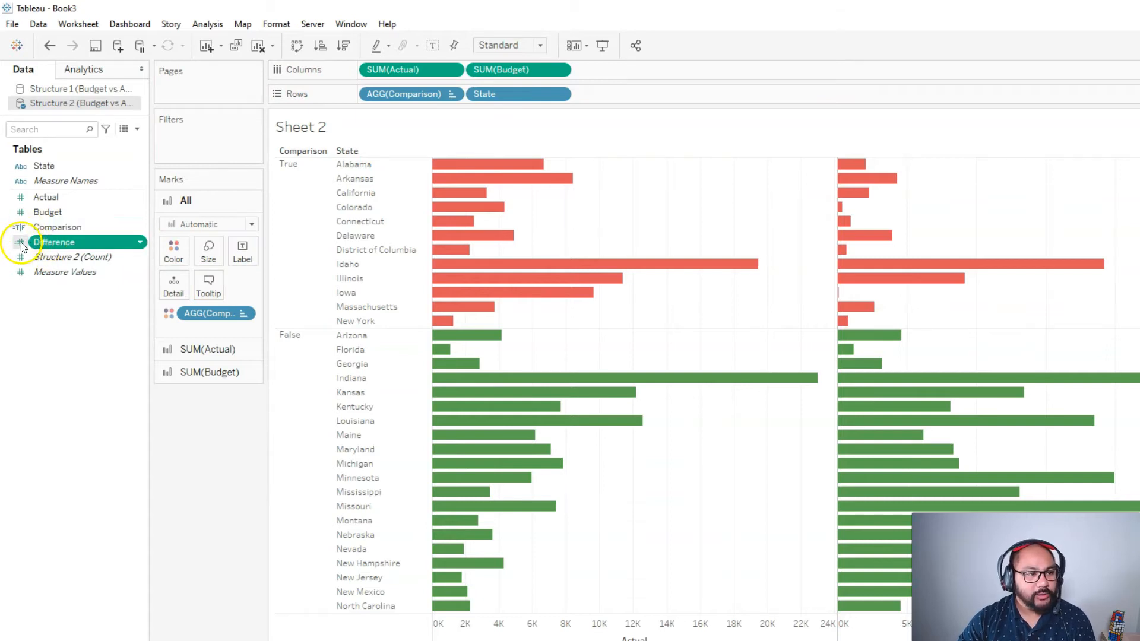
Place AGG(Difference) on Rows so each state's value shows beside its bars.
drag(55, 242, 654, 94)
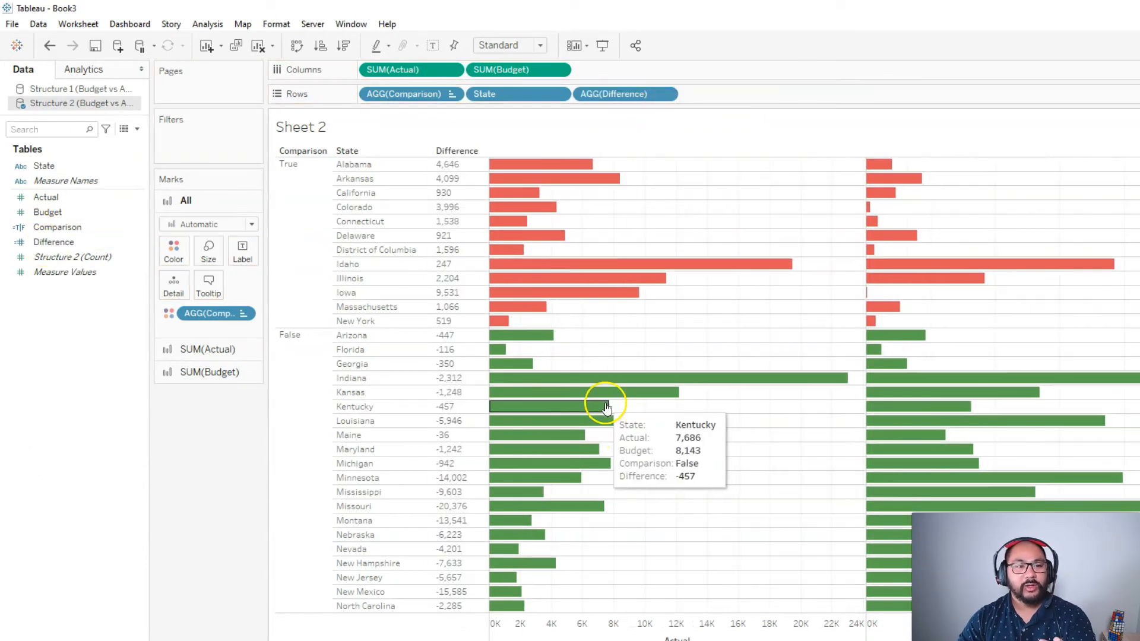
mouse_move(784, 429)
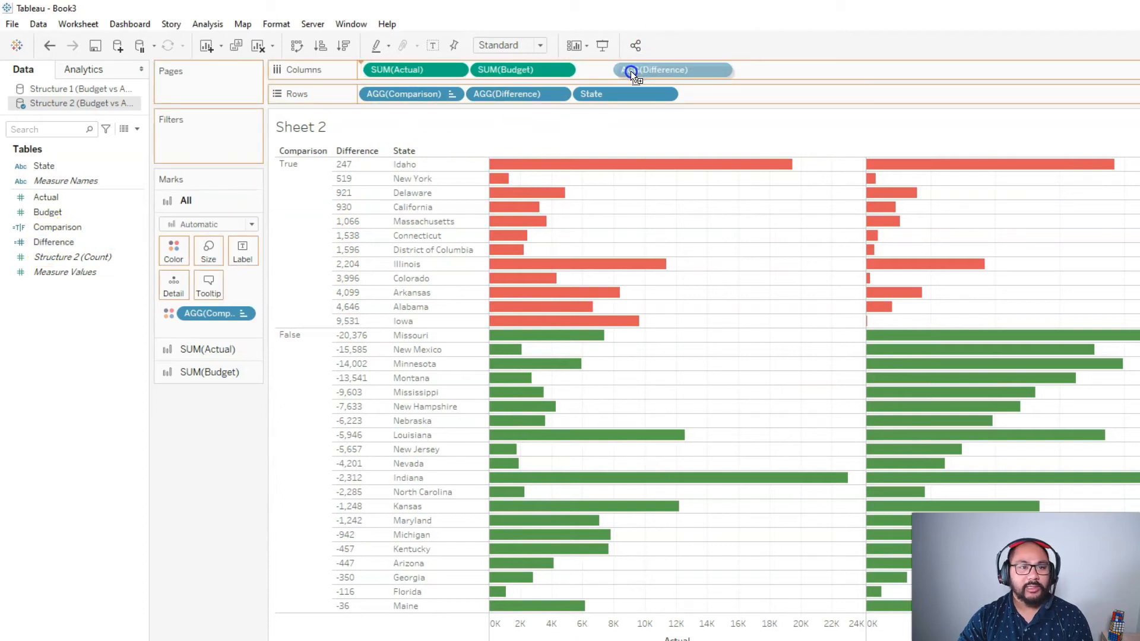
Place Difference first on Columns as a continuous bar pane, negatives extending left.
drag(669, 69, 407, 69)
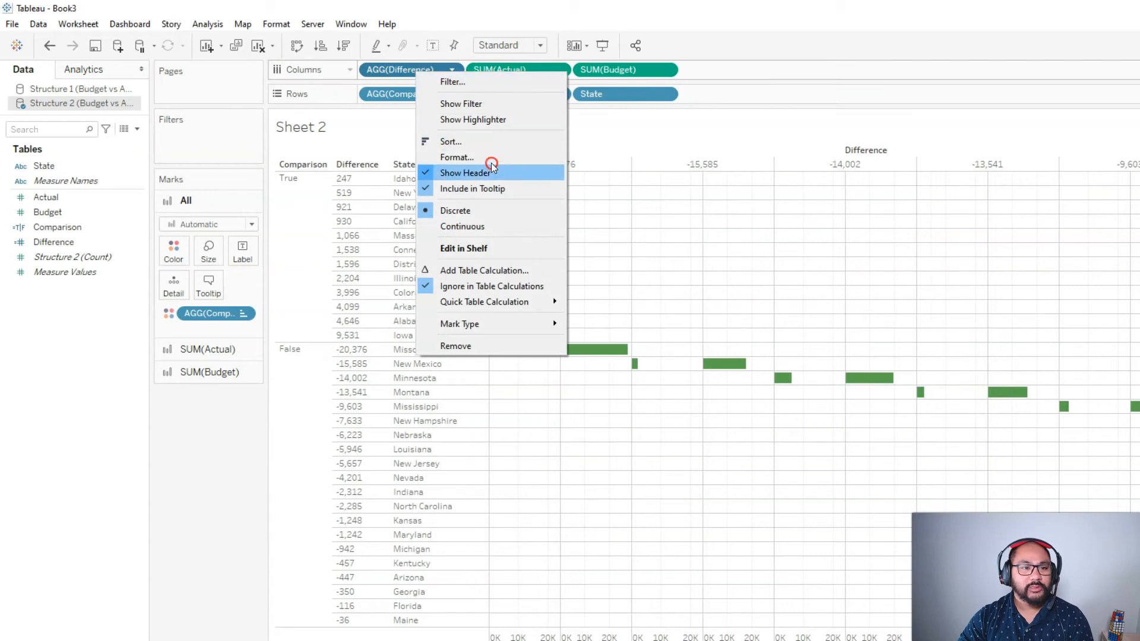
click(465, 173)
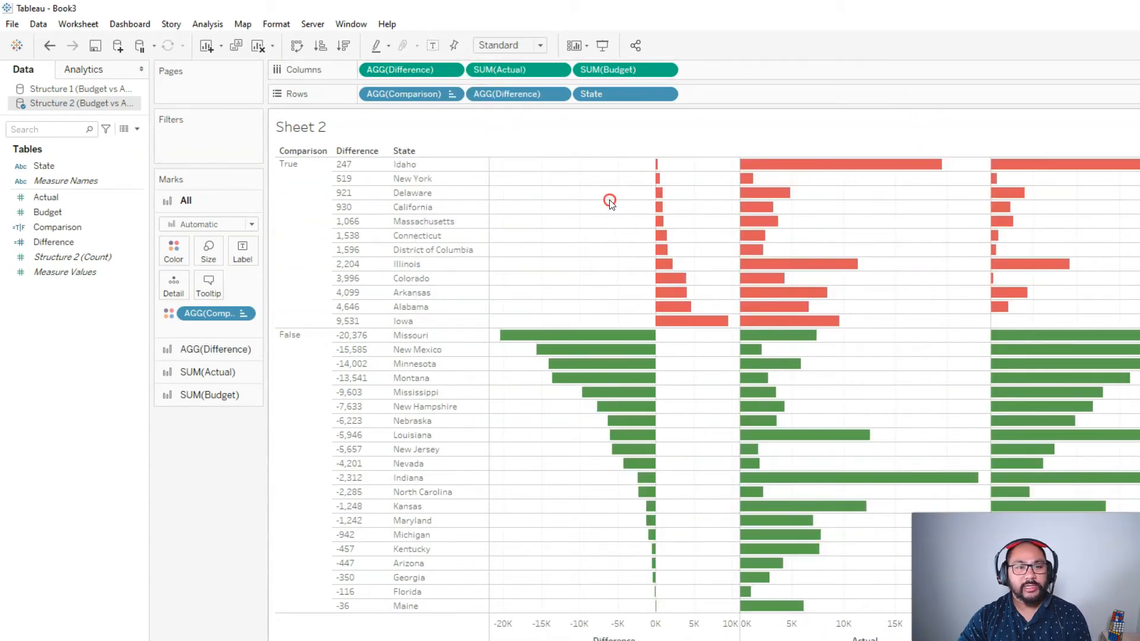
mouse_move(673, 306)
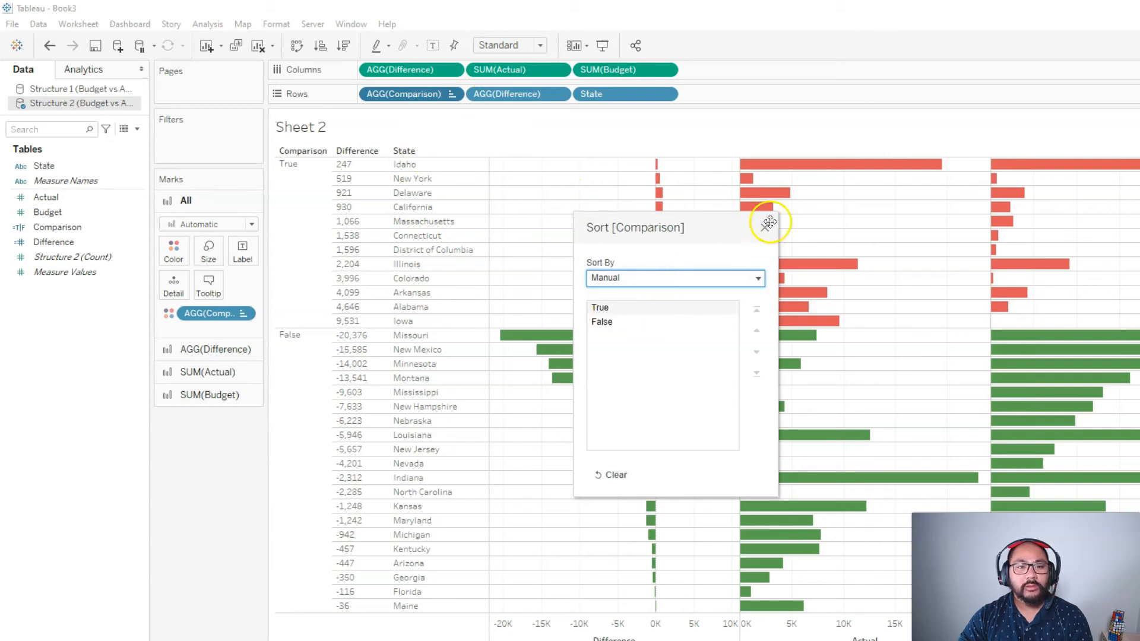
Clear the Comparison sort and sort AGG(Difference) descending so states rank largest first.
click(769, 223)
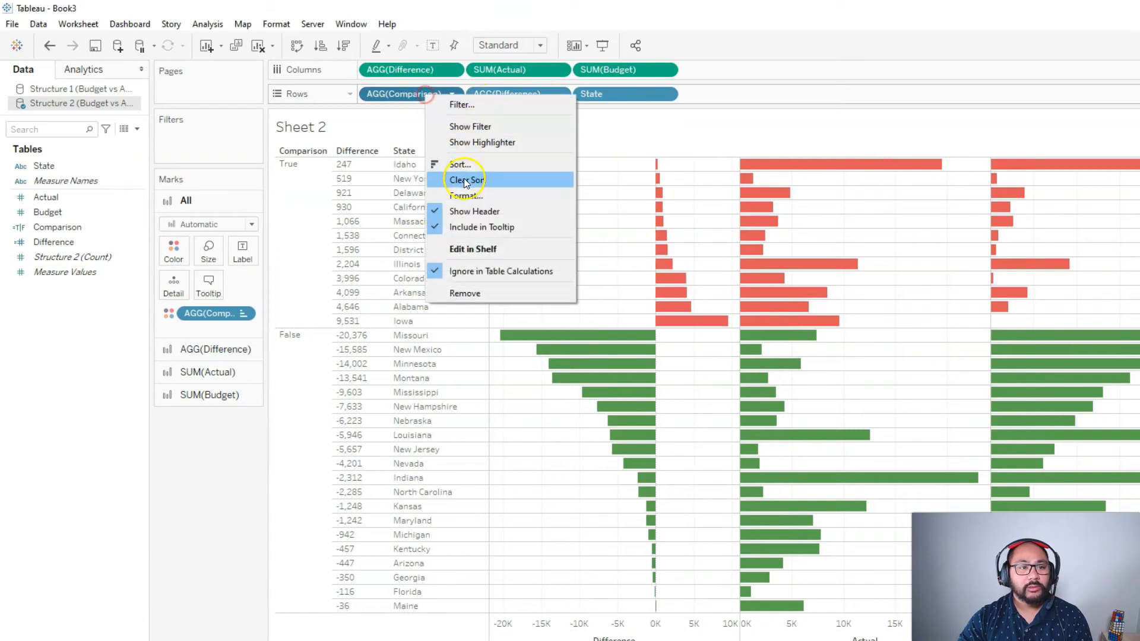
click(468, 179)
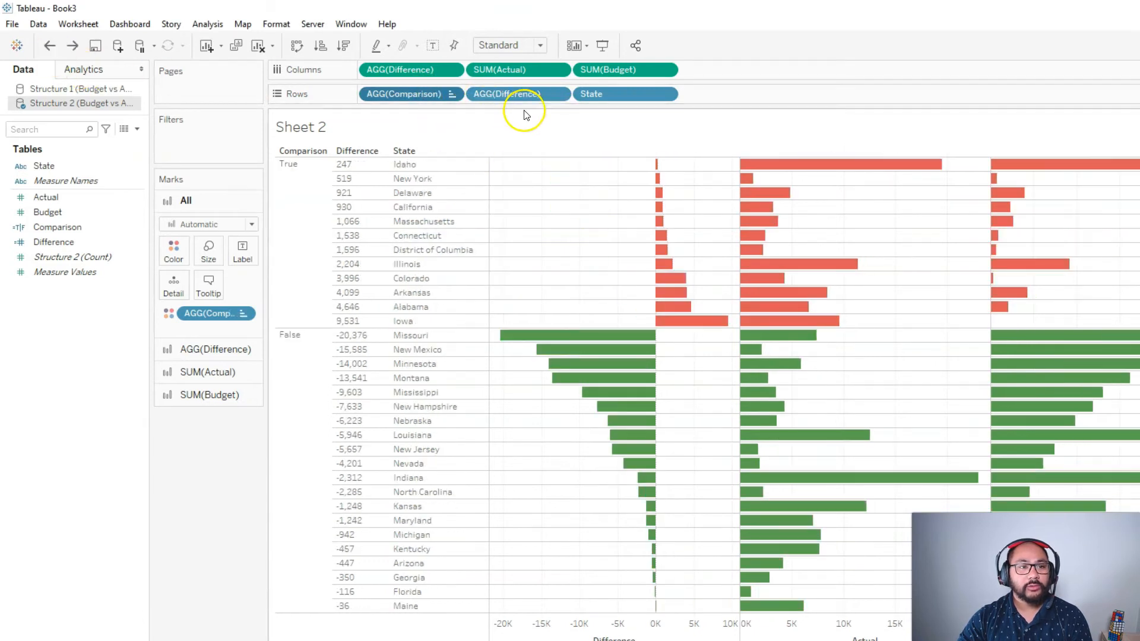
click(518, 93)
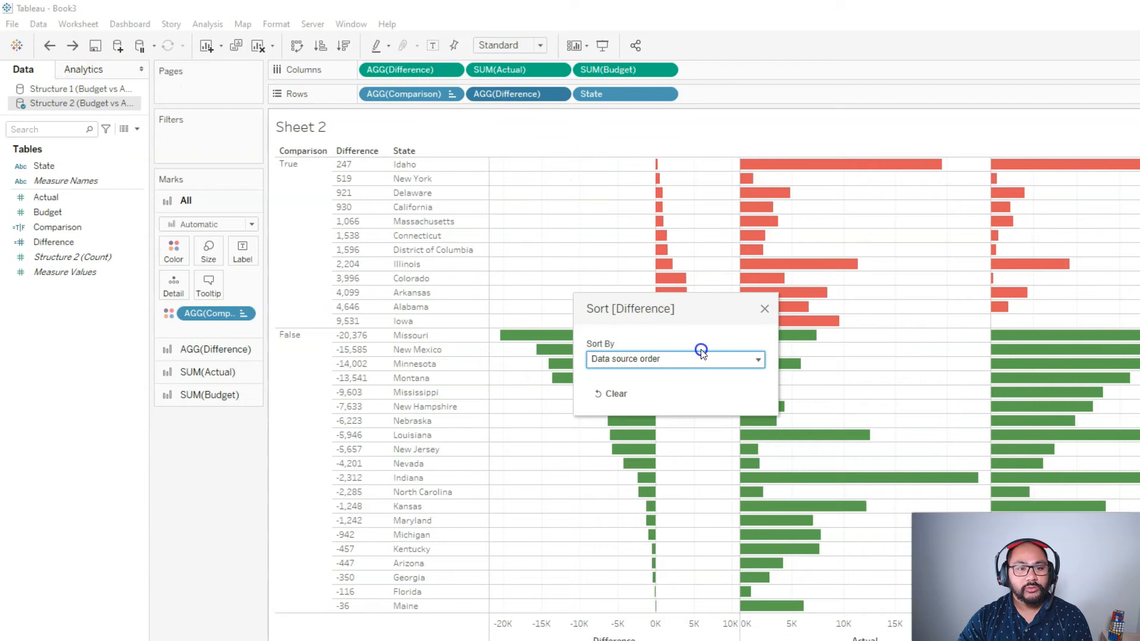
click(763, 308)
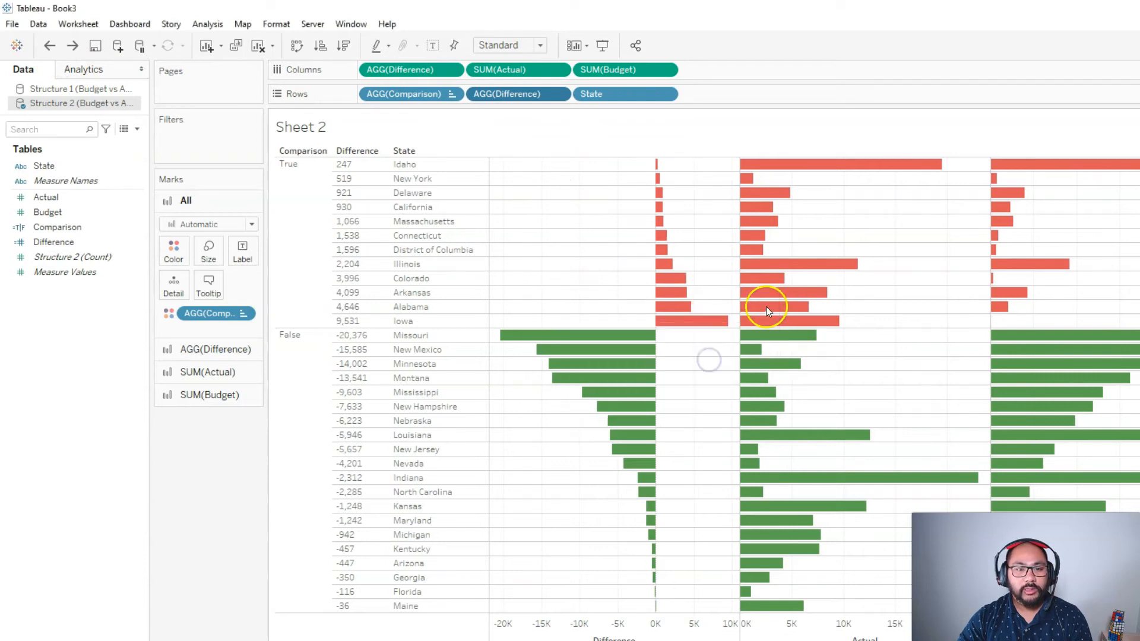
click(340, 46)
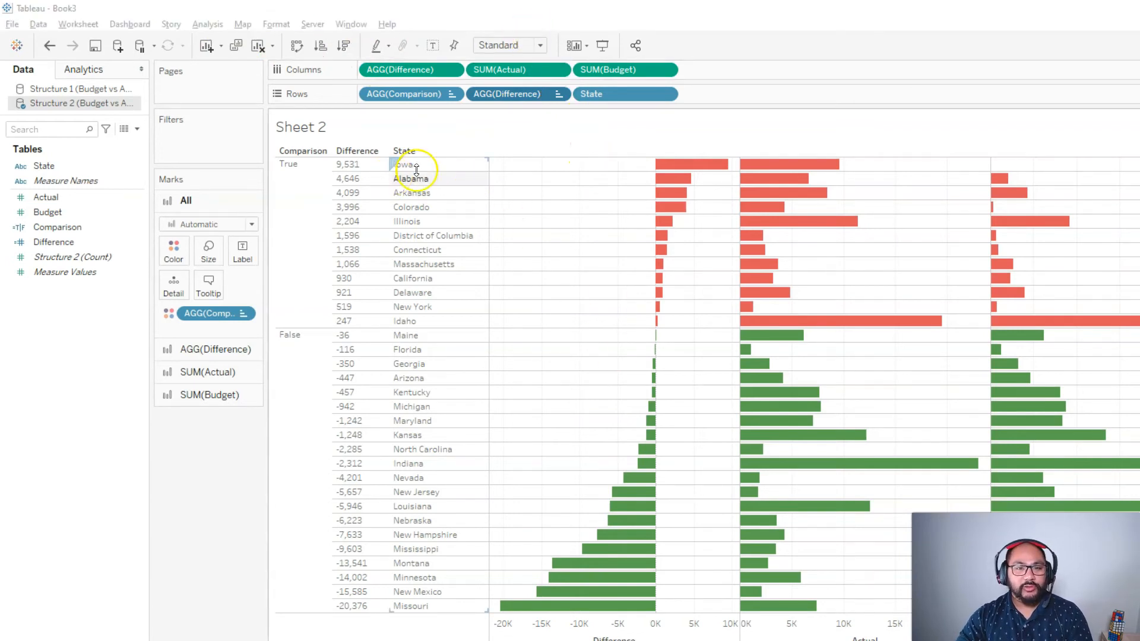
click(408, 164)
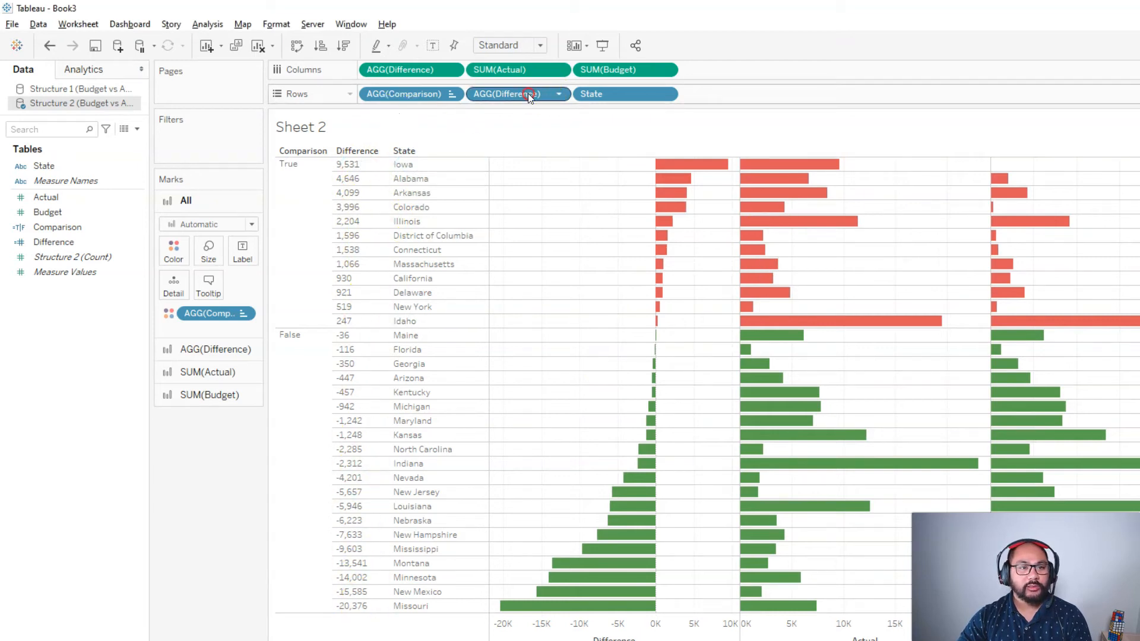
Hide the Difference value column on Sheet 2, leaving only state names beside the bars.
click(518, 94)
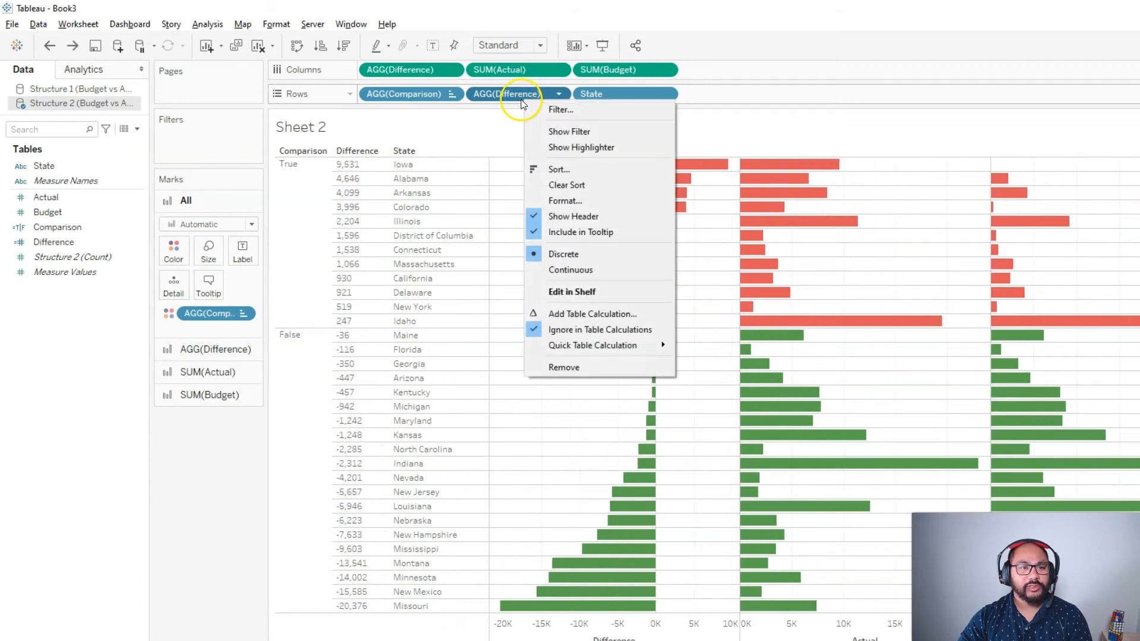
mouse_move(582, 216)
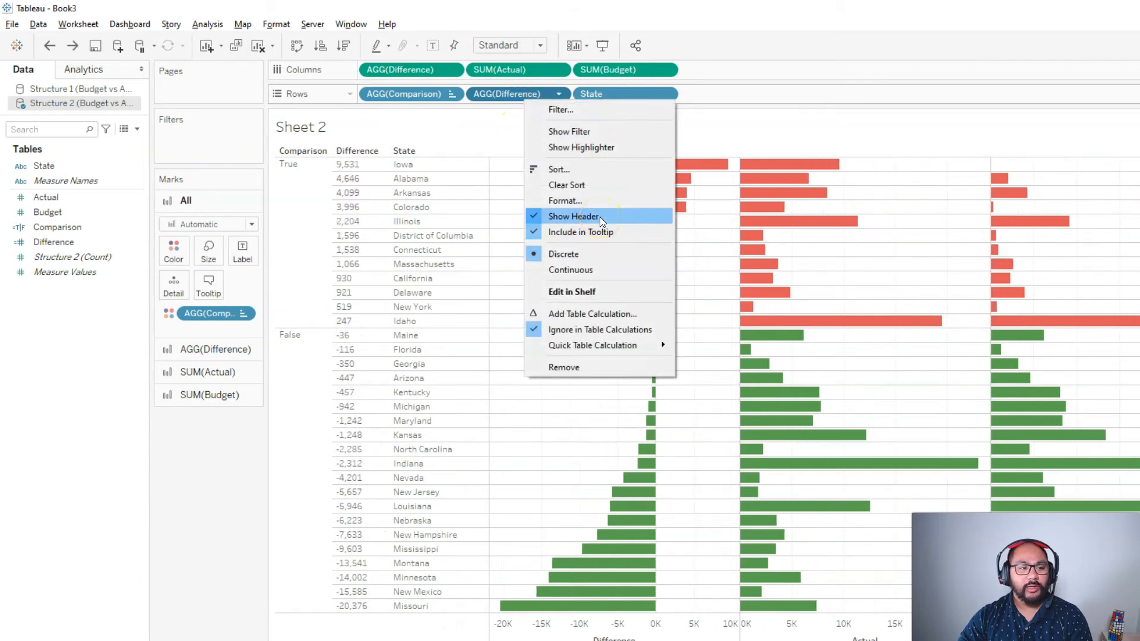
click(575, 216)
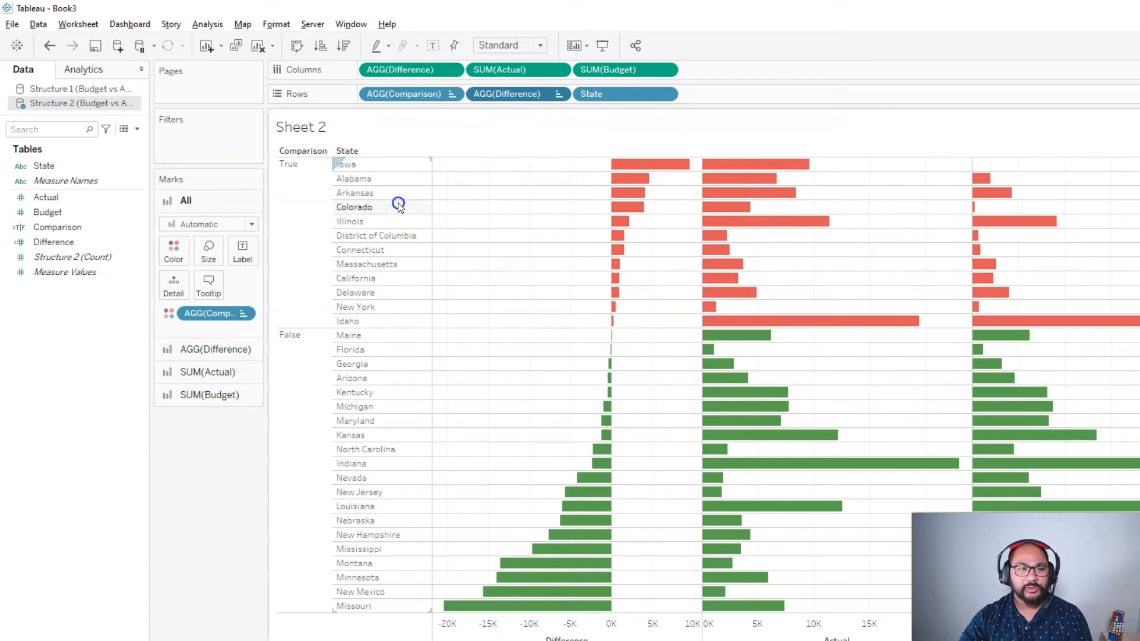
mouse_move(520, 595)
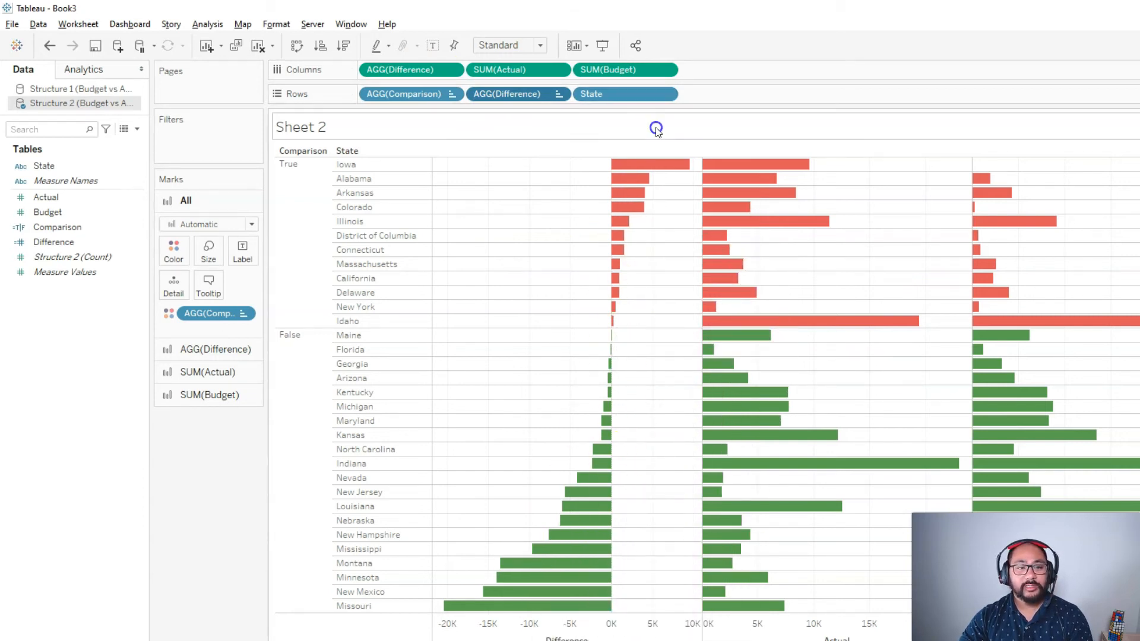
mouse_move(631, 181)
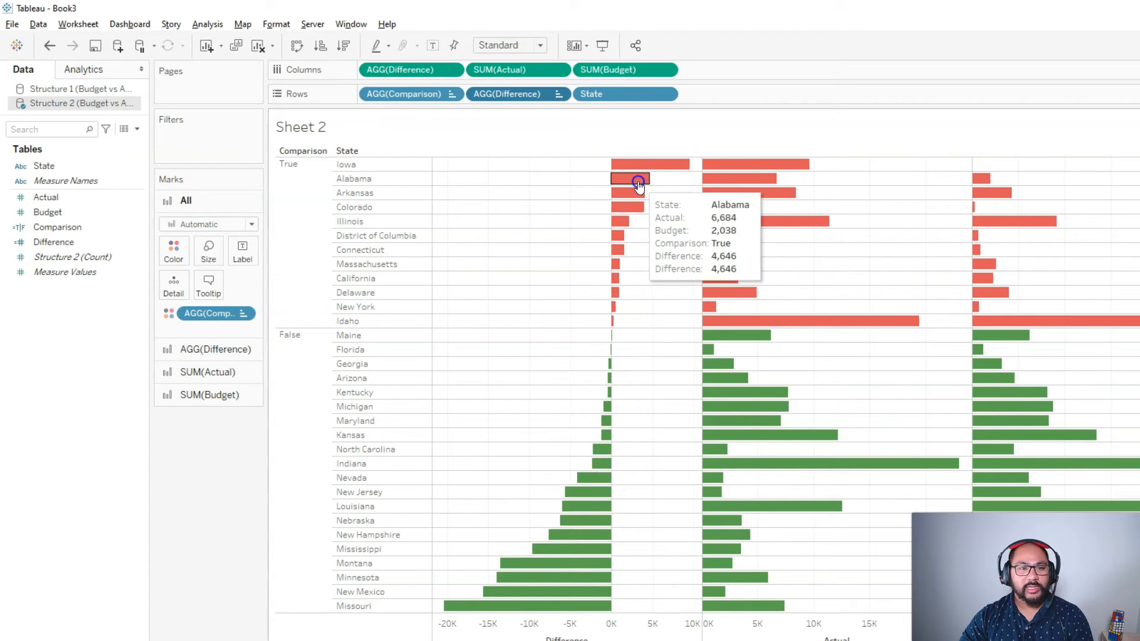
mouse_move(627, 332)
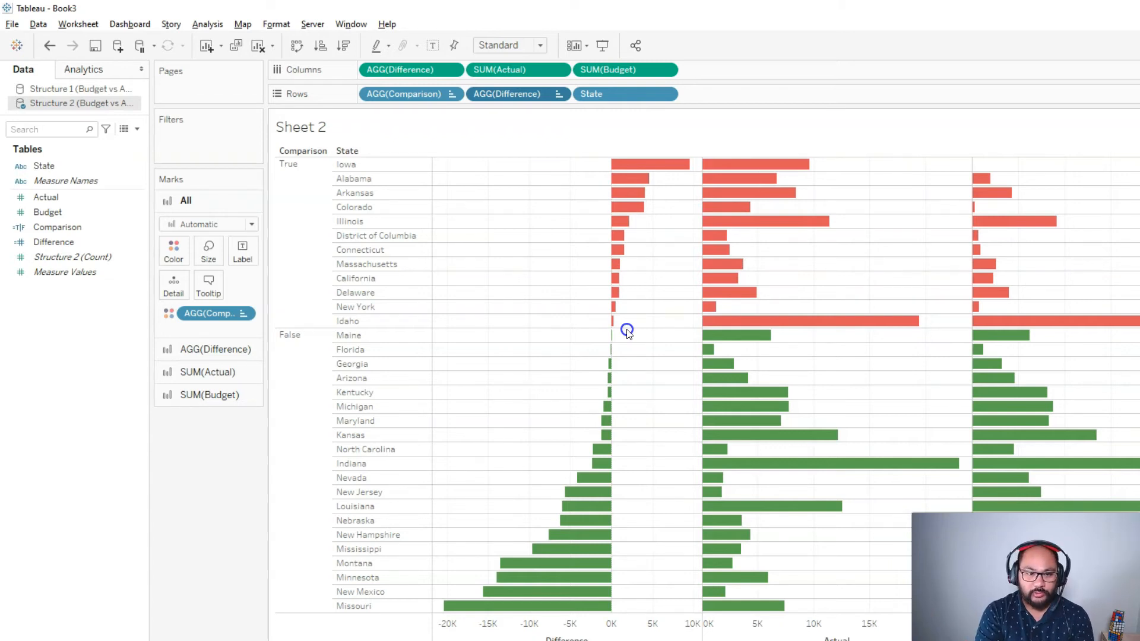
mouse_move(539, 233)
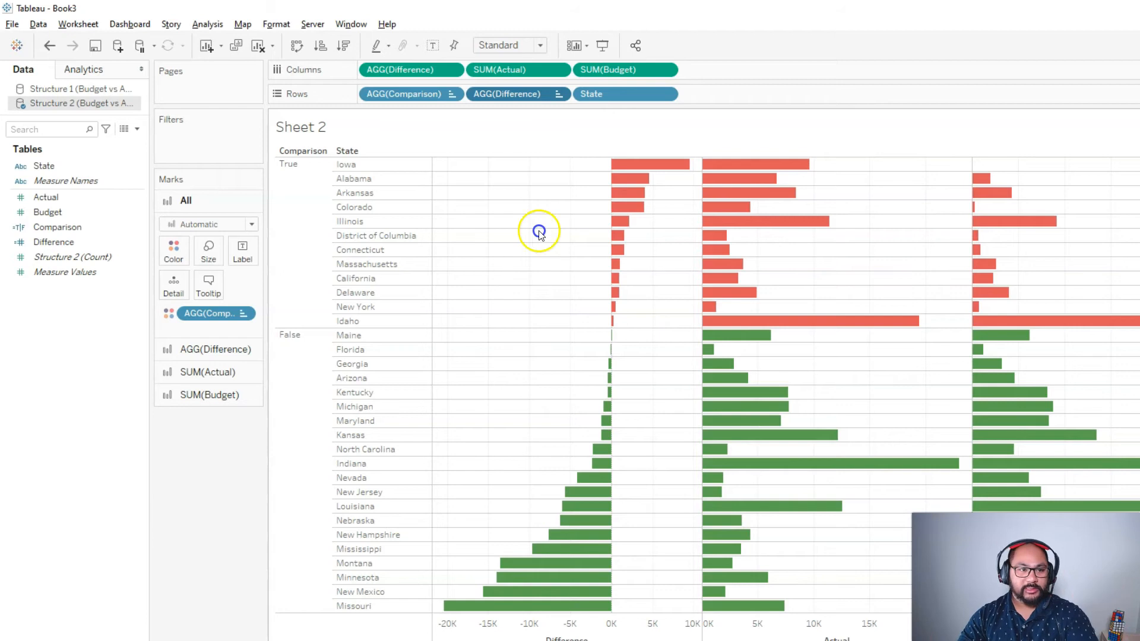
mouse_move(827, 221)
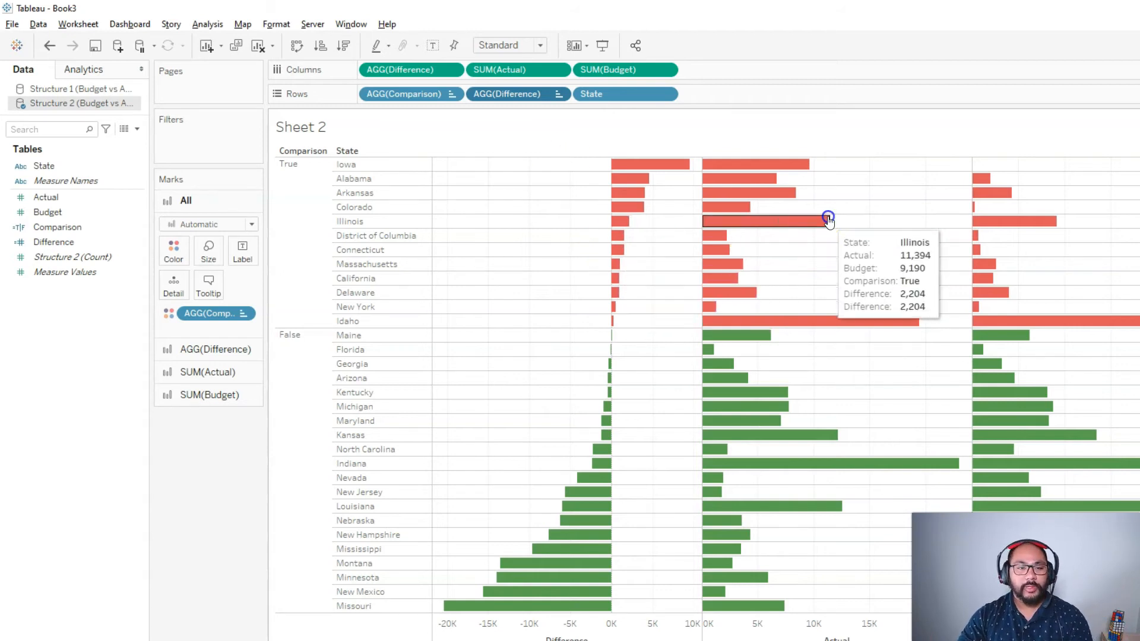
mouse_move(639, 179)
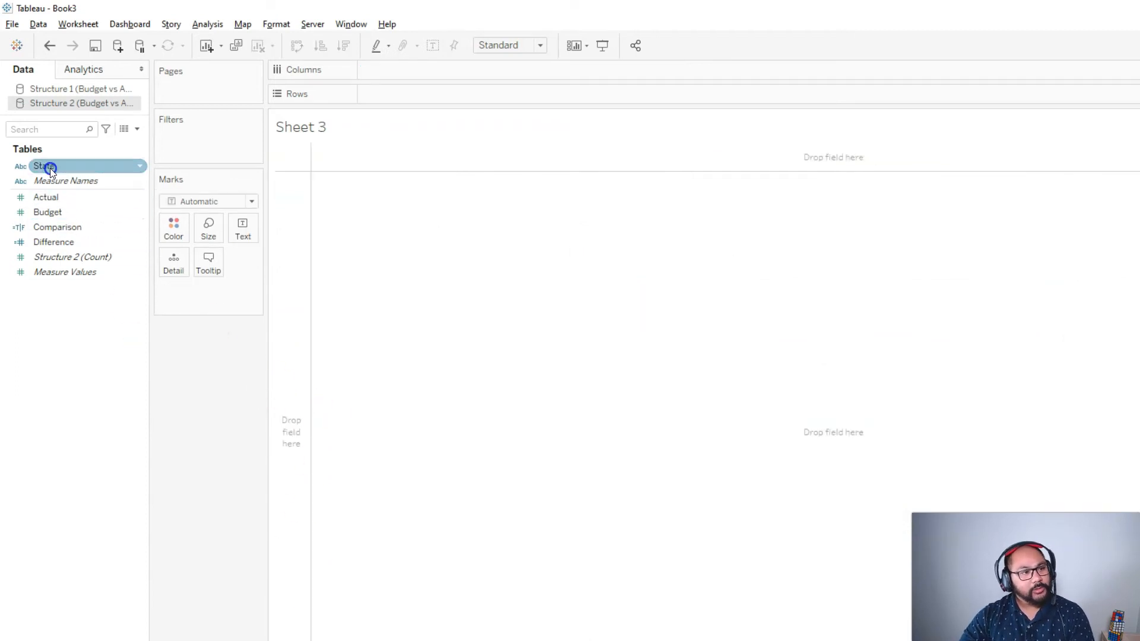
Put State on Rows and Budget beside SUM(Actual) on Columns for side-by-side bars.
drag(46, 166, 376, 93)
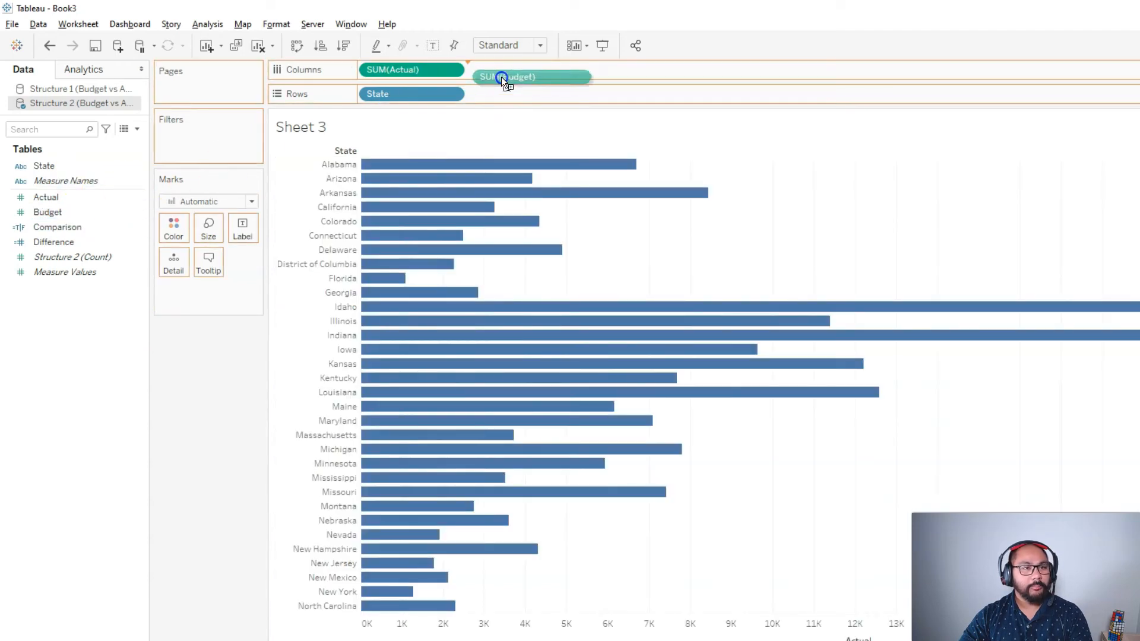
drag(531, 76, 520, 69)
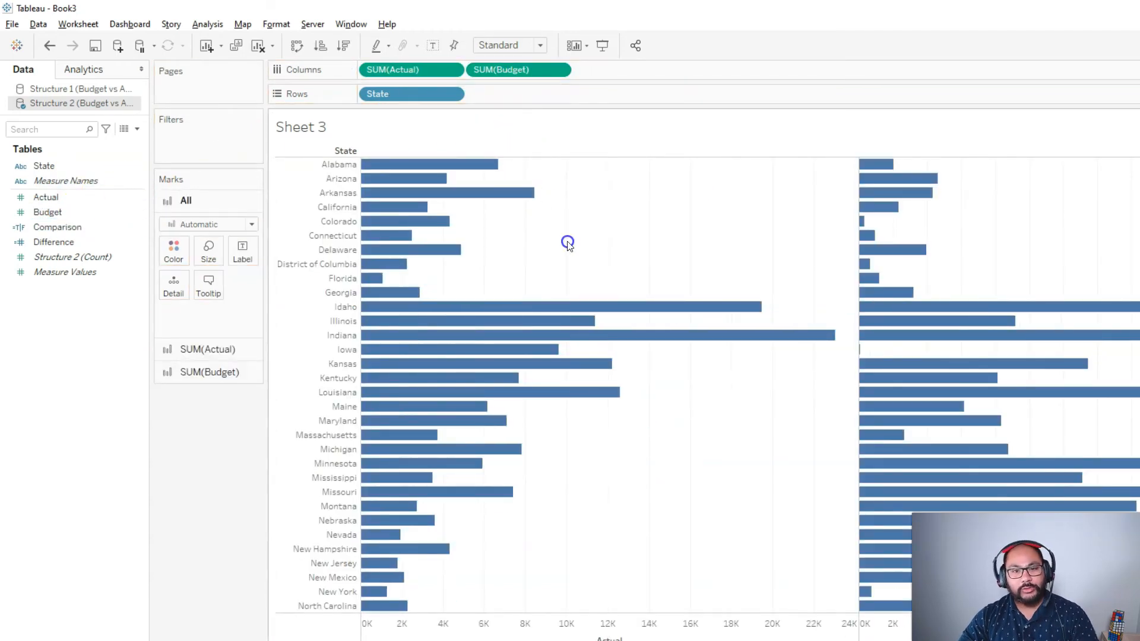
mouse_move(639, 227)
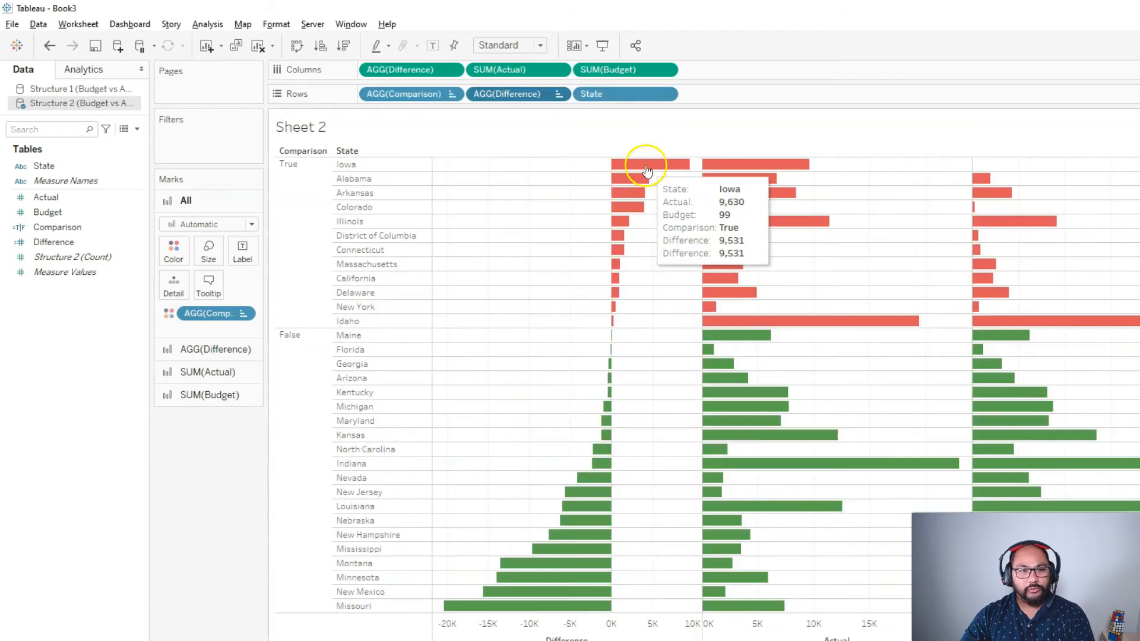
mouse_move(611, 323)
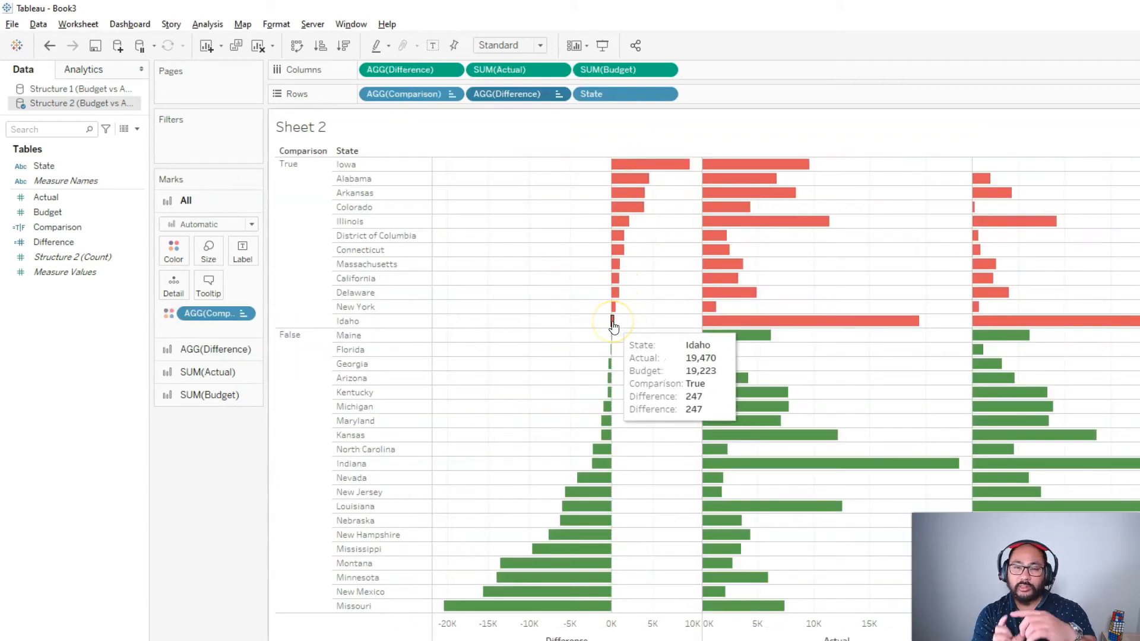
mouse_move(477, 468)
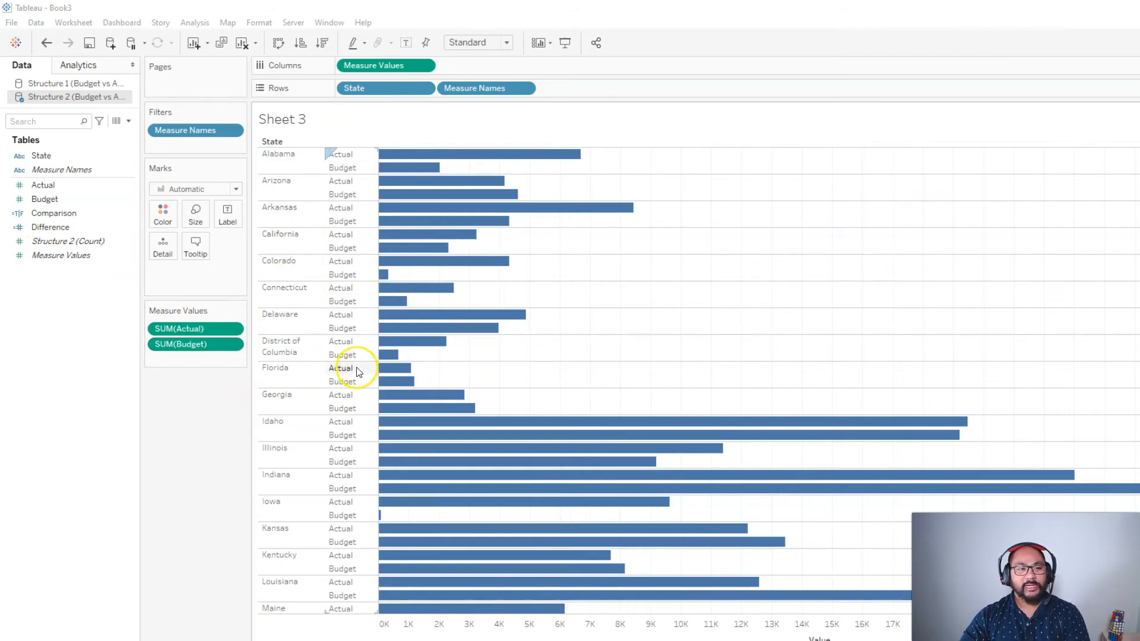
mouse_move(353, 397)
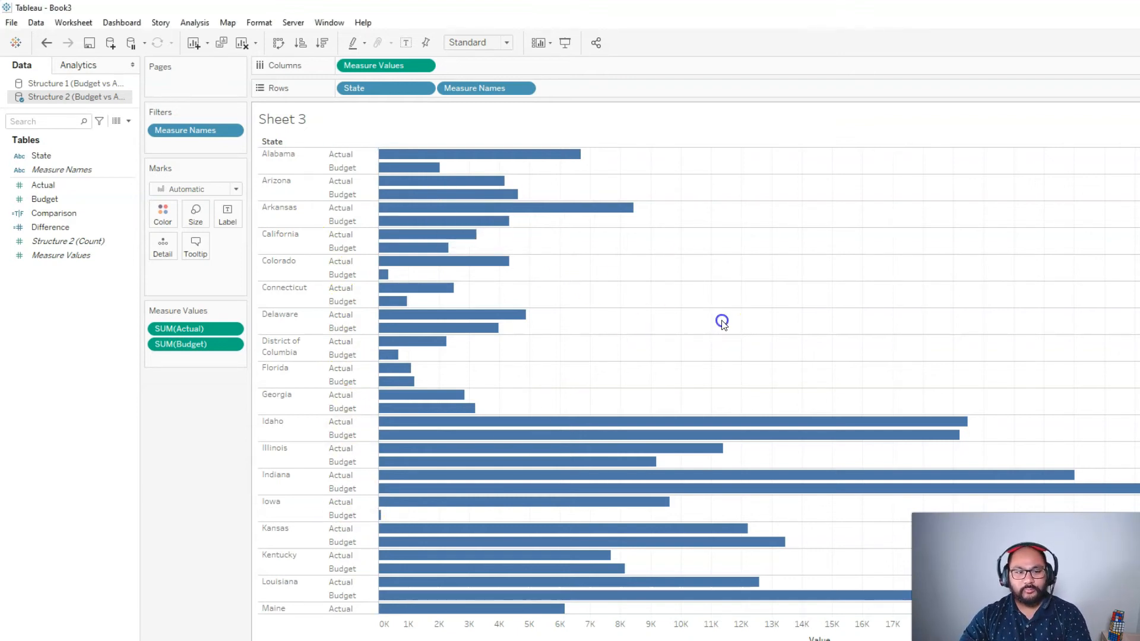
Colour the Actual and Budget bars by Comparison, red over budget and green otherwise.
click(43, 185)
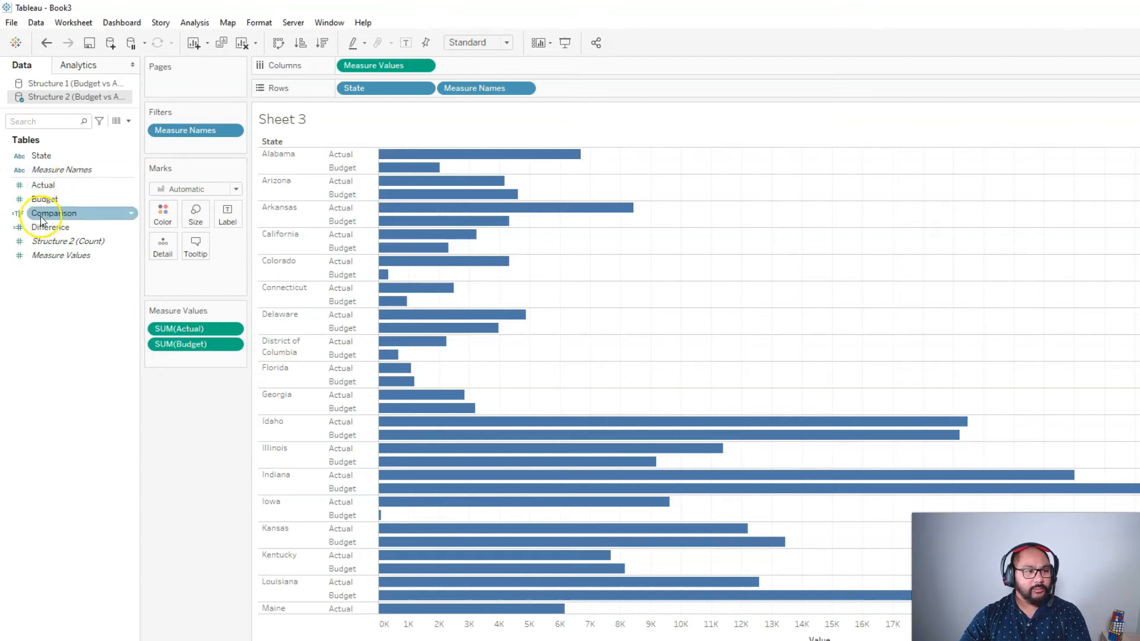
drag(54, 213, 162, 211)
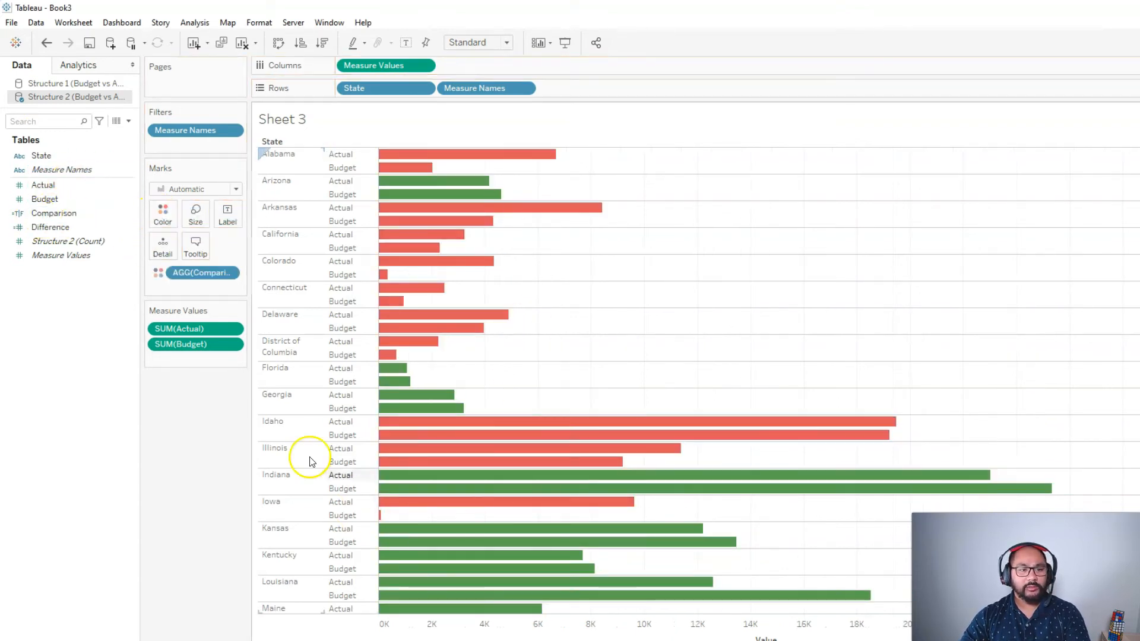
mouse_move(518, 167)
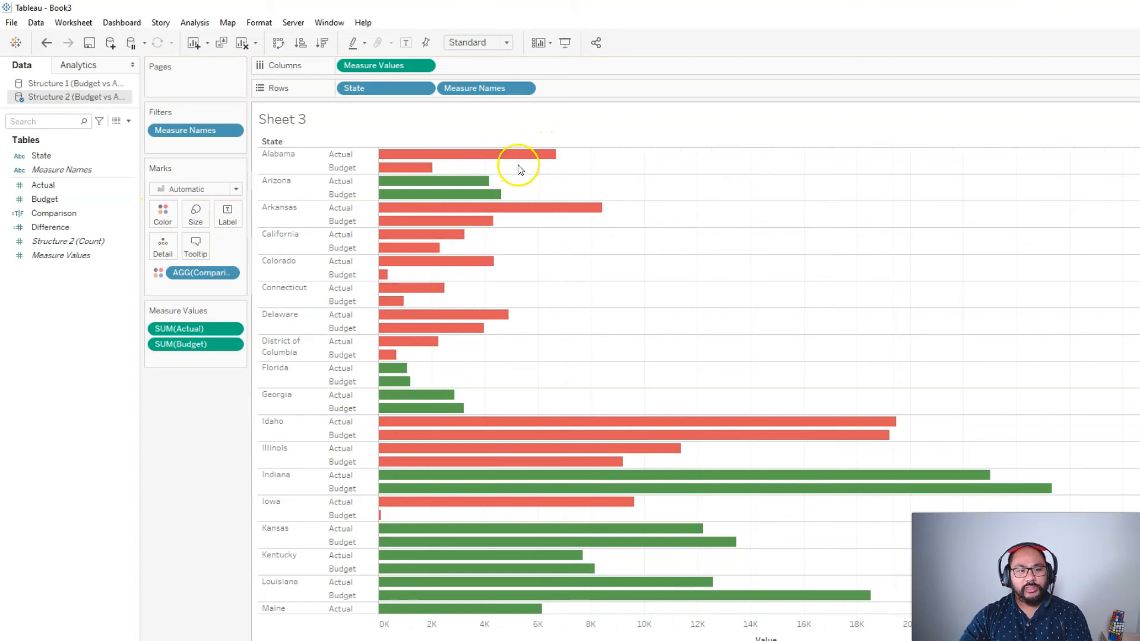
mouse_move(411, 168)
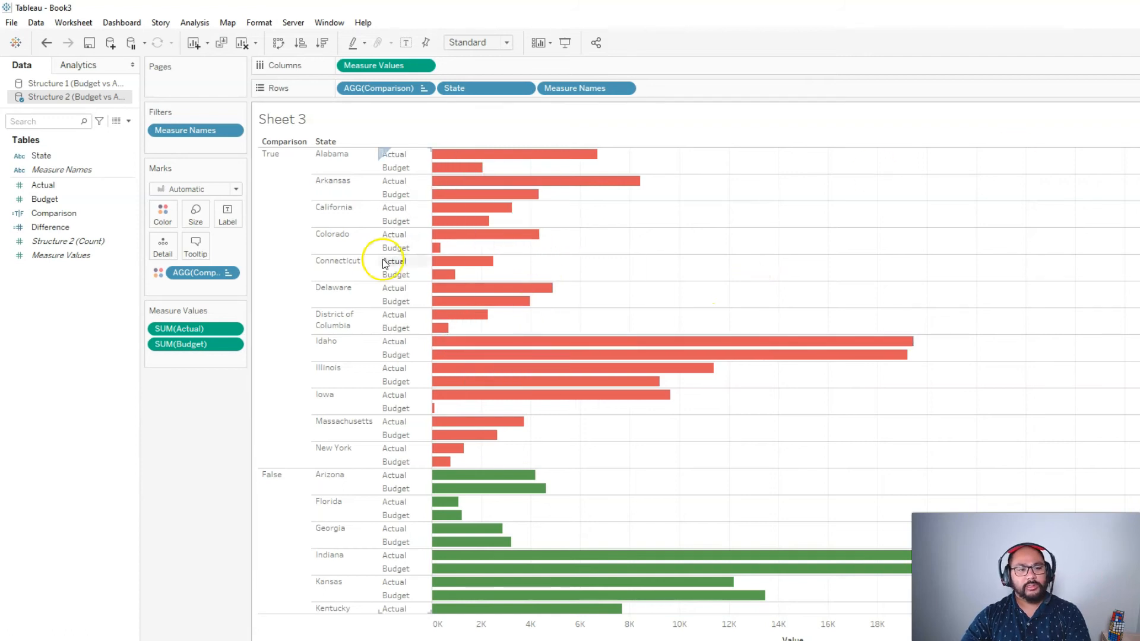
mouse_move(455, 421)
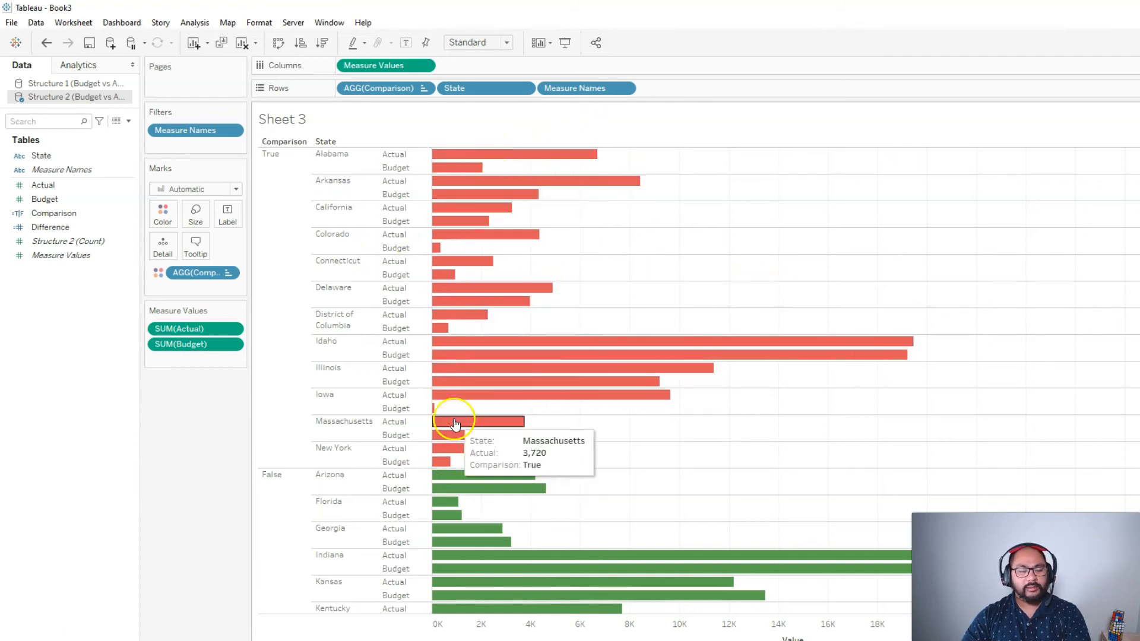
mouse_move(592, 443)
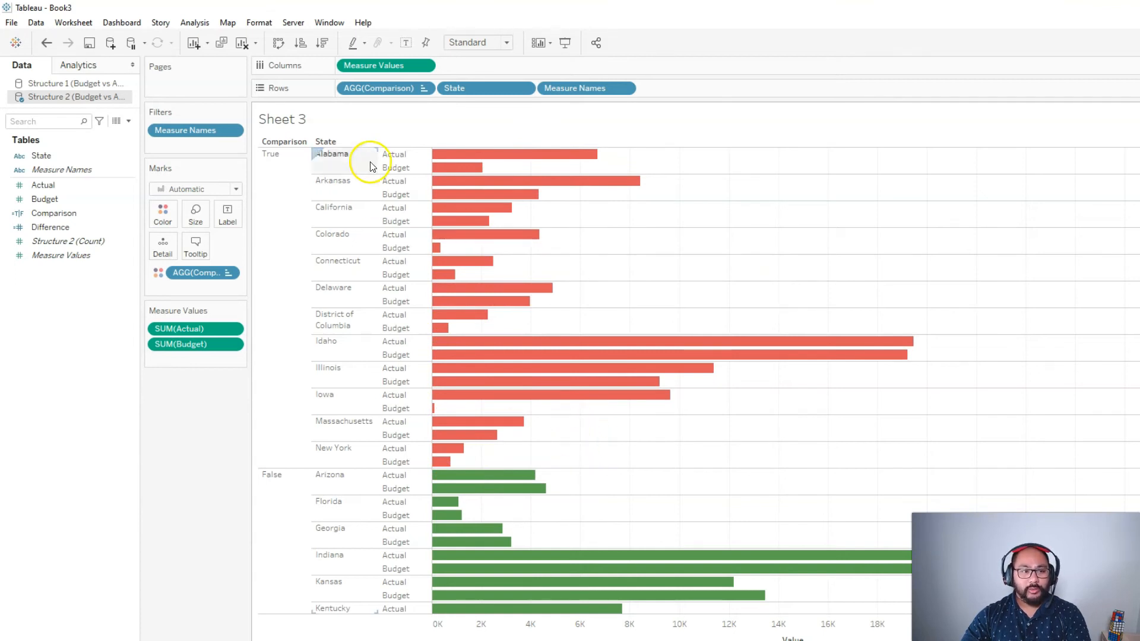
mouse_move(589, 284)
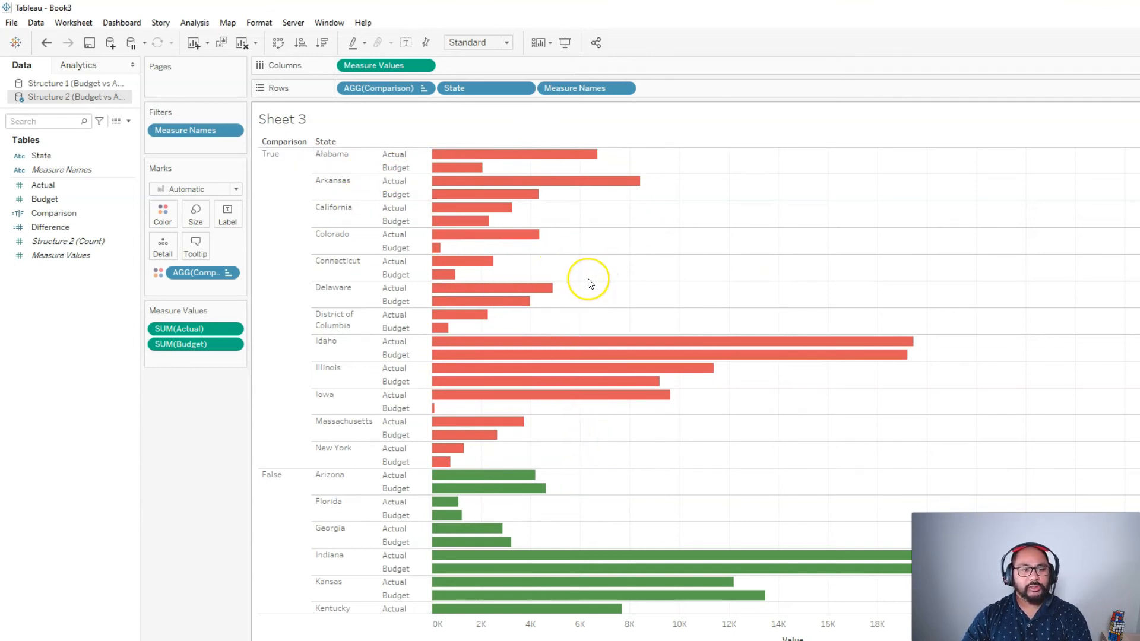
mouse_move(455, 167)
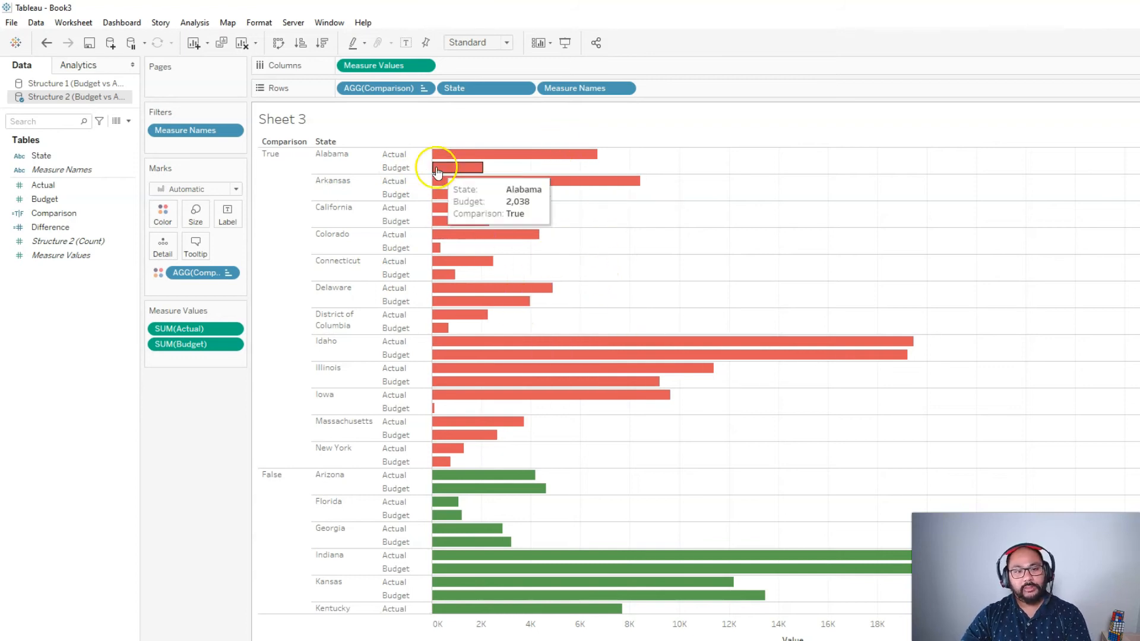
mouse_move(487, 435)
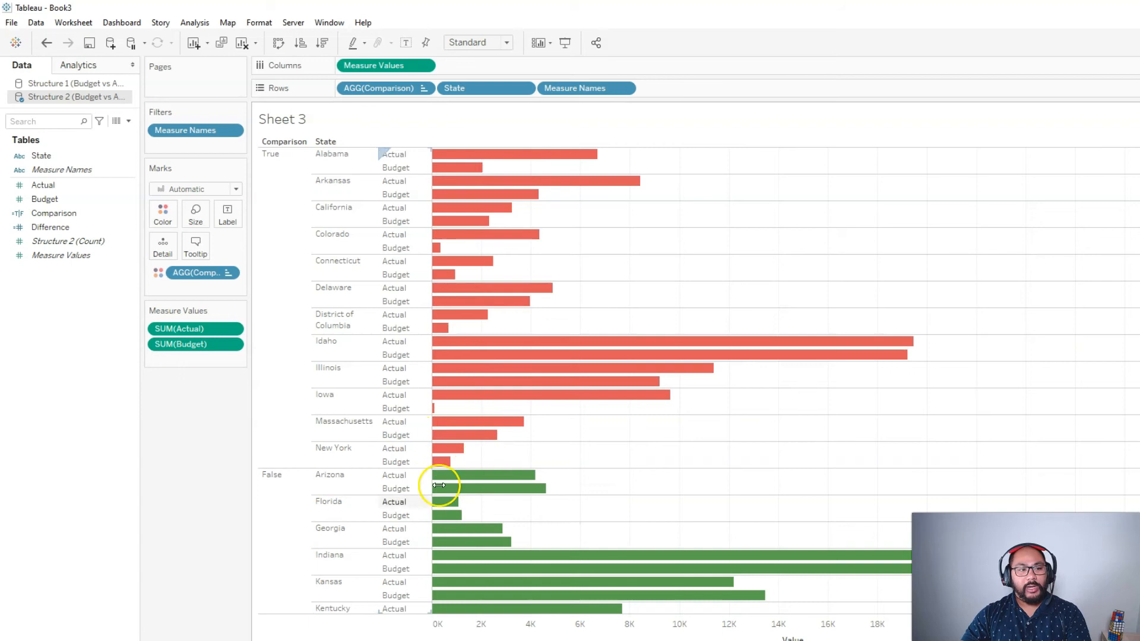
mouse_move(621, 480)
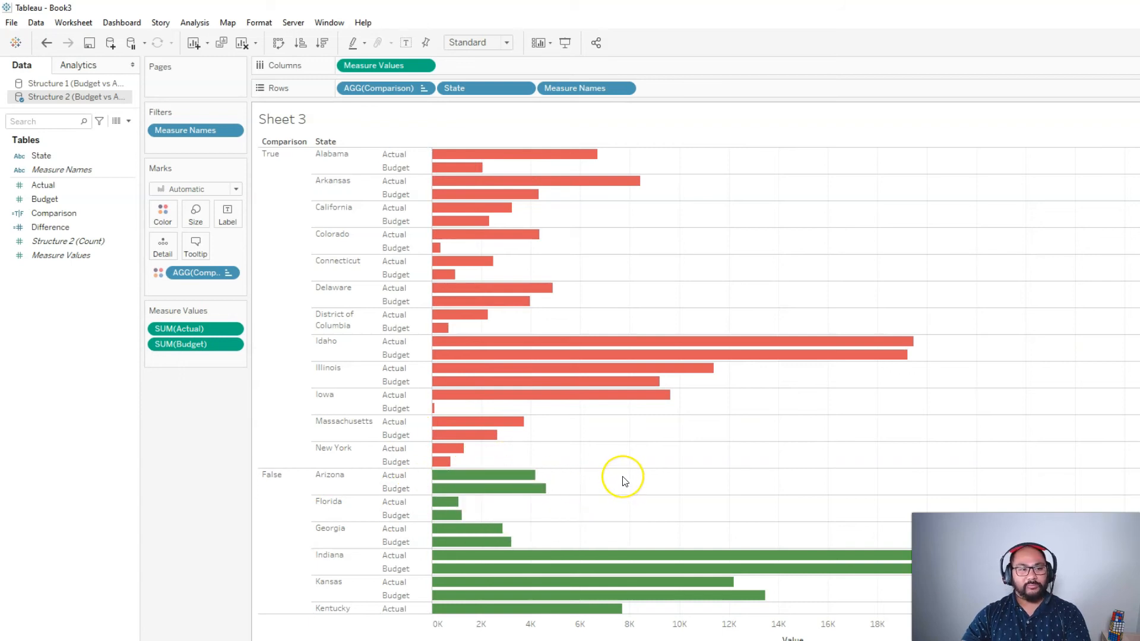
mouse_move(617, 476)
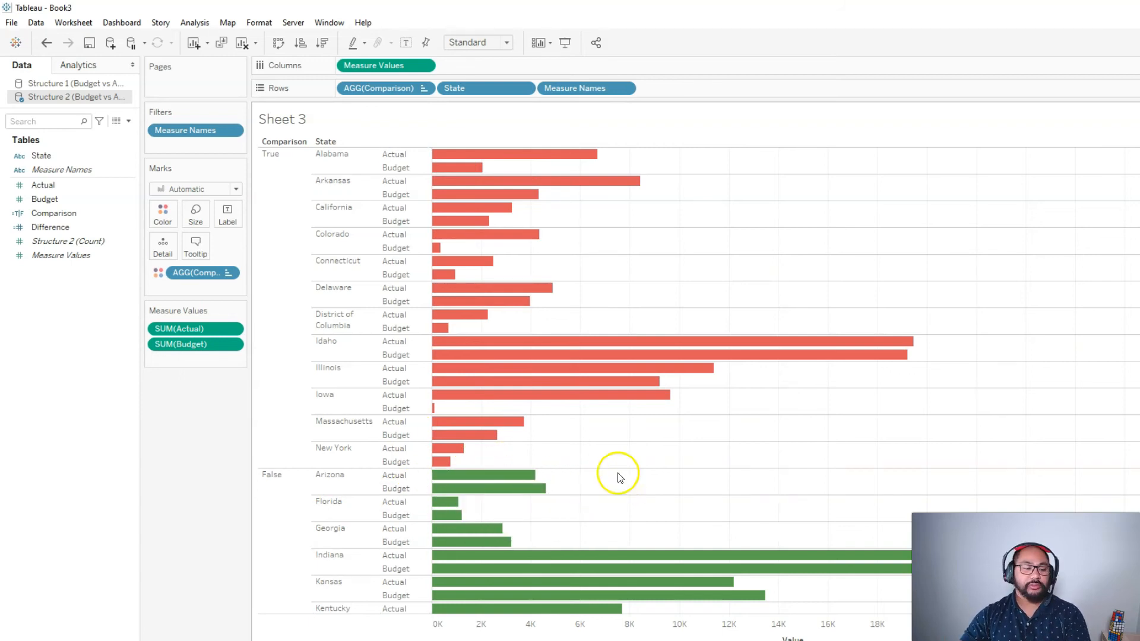
mouse_move(527, 167)
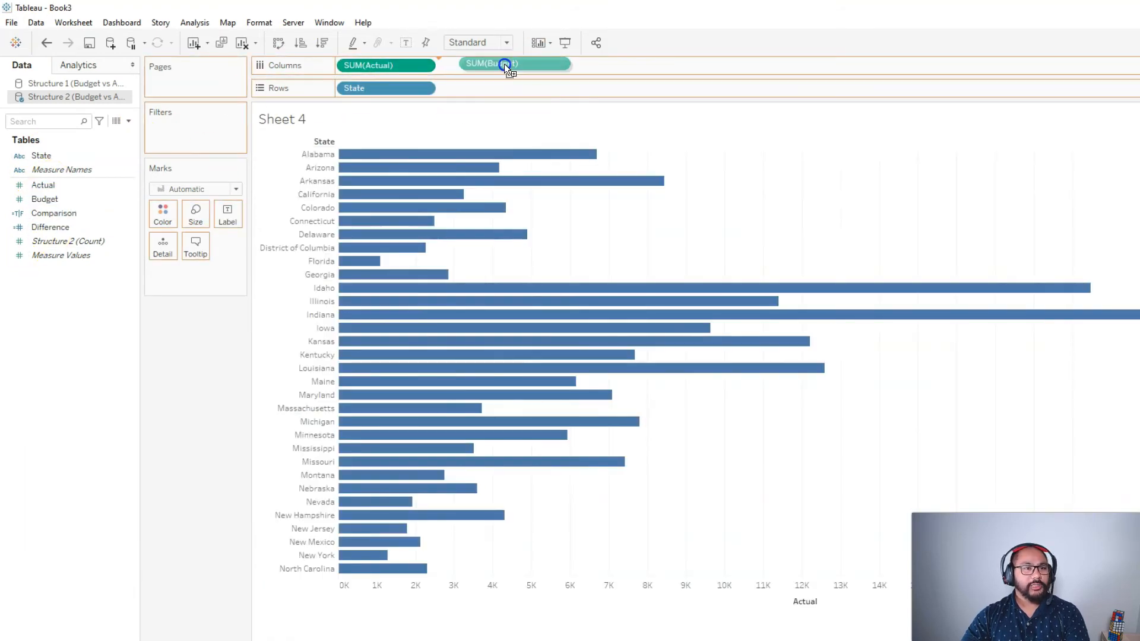
Combine SUM(Budget) with SUM(Actual) on a dual axis for each state.
click(514, 64)
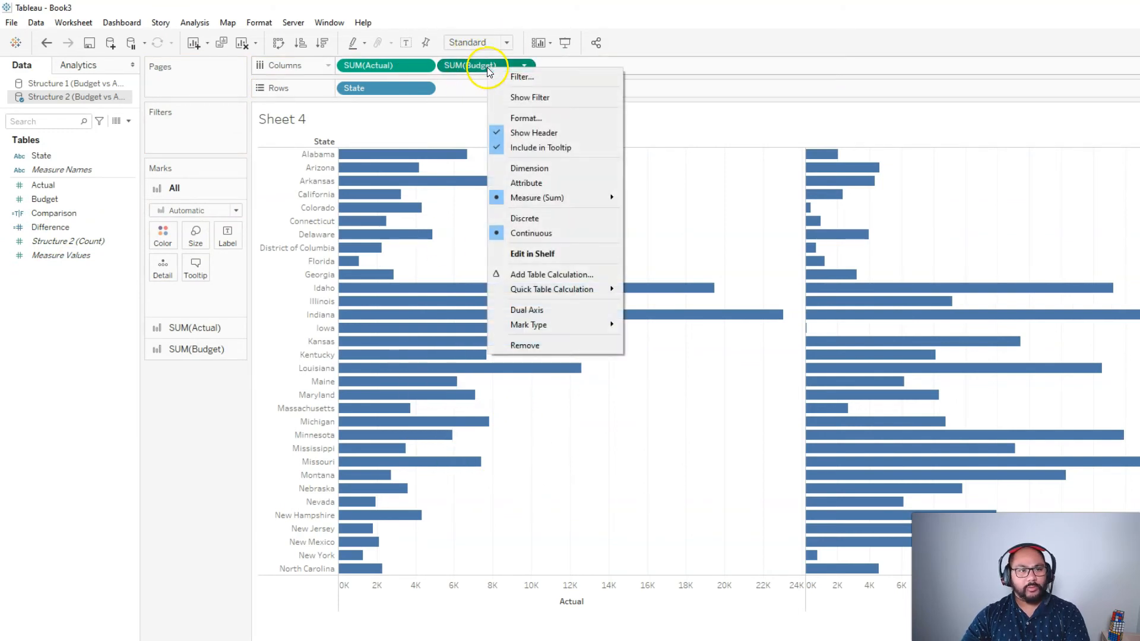
mouse_move(528, 310)
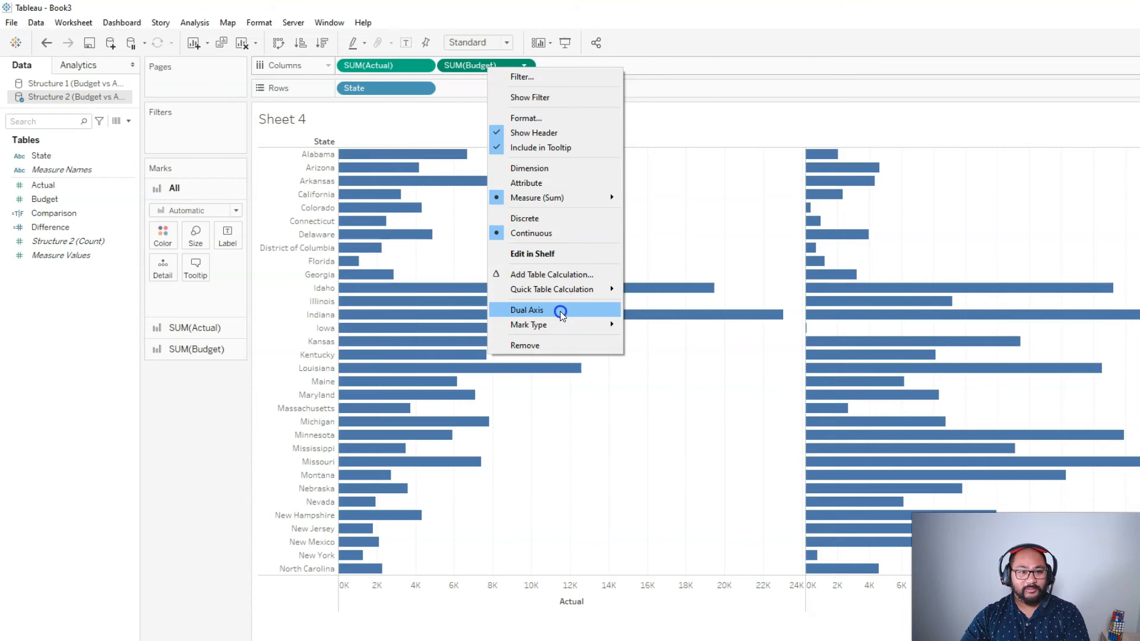
click(526, 310)
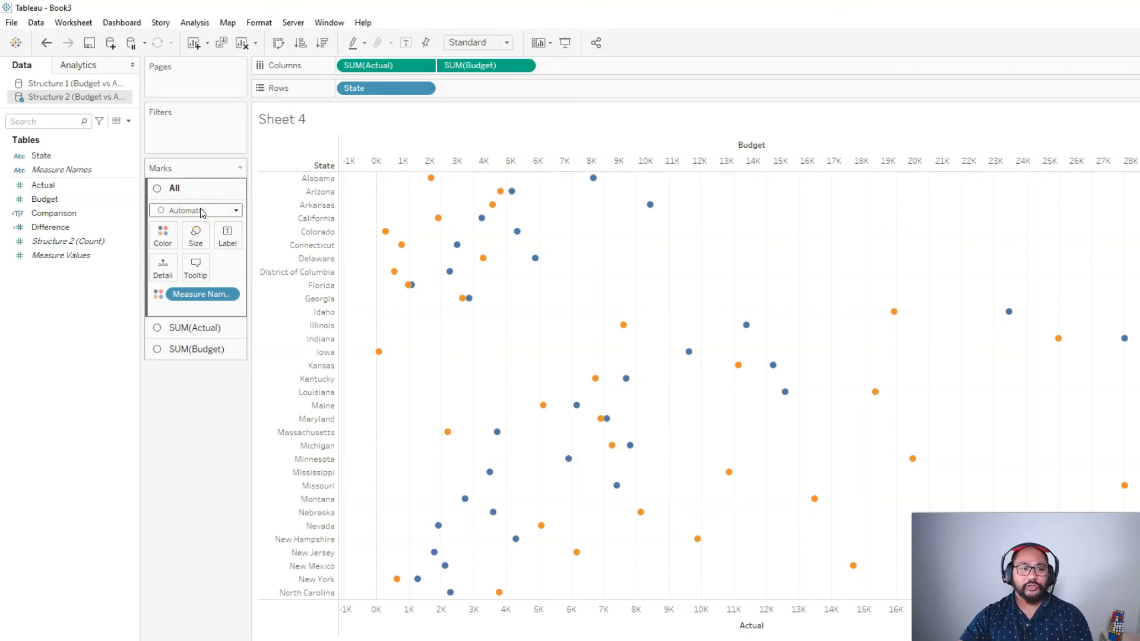
Change the All marks type from circles to Bar.
click(195, 211)
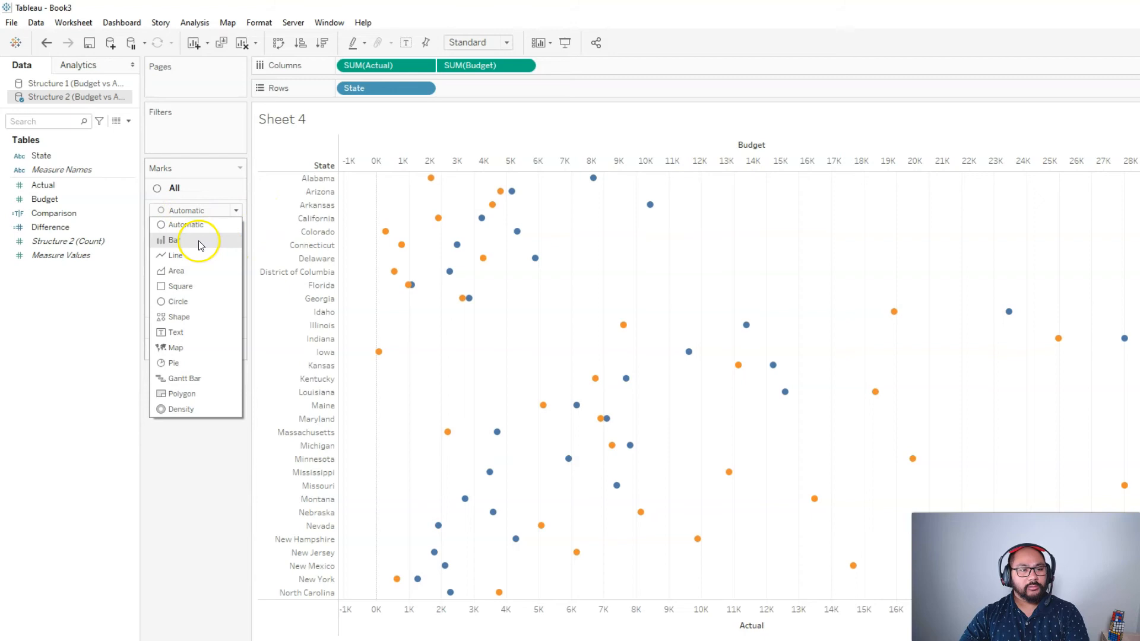
click(174, 240)
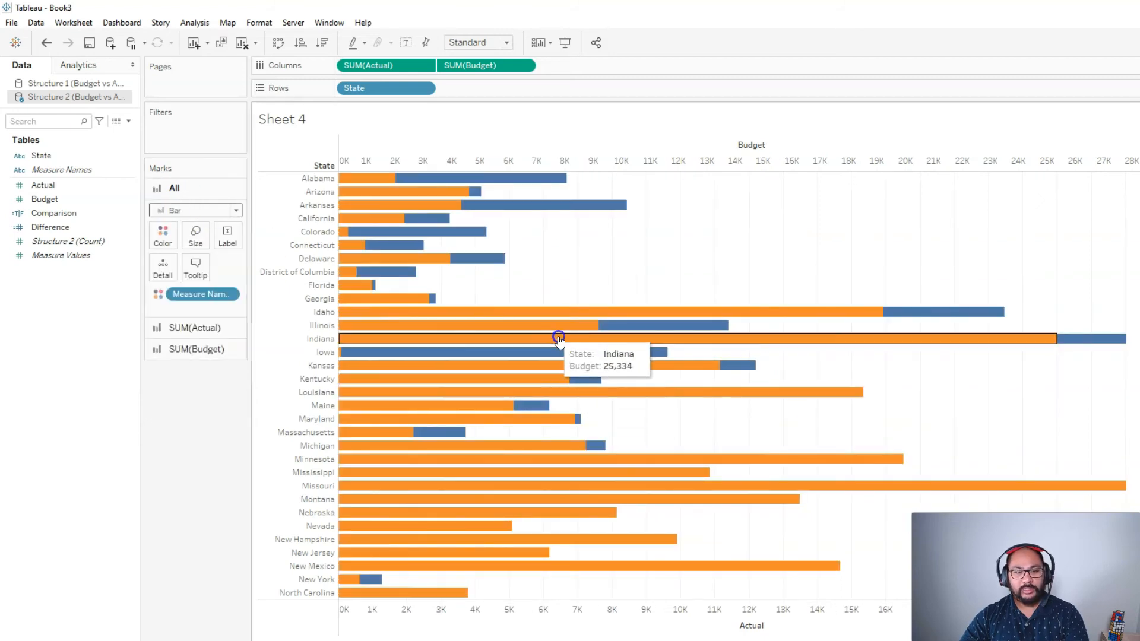
mouse_move(589, 333)
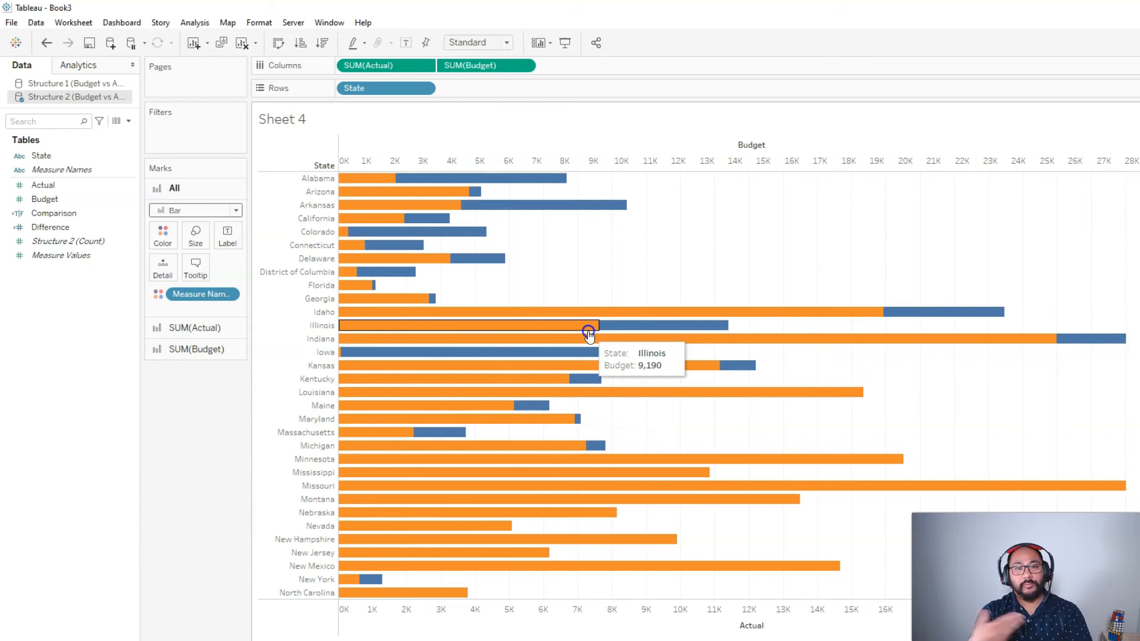
mouse_move(417, 179)
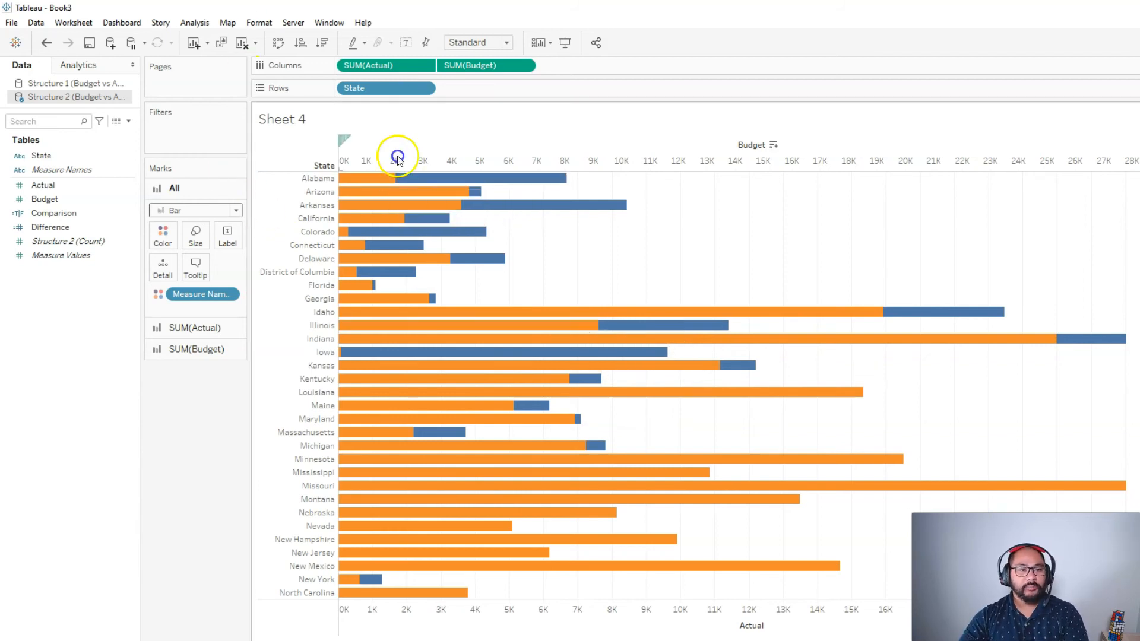
Fit the view to sheet width and shrink the SUM(Budget) bar size to sit inside the blue bars.
click(476, 42)
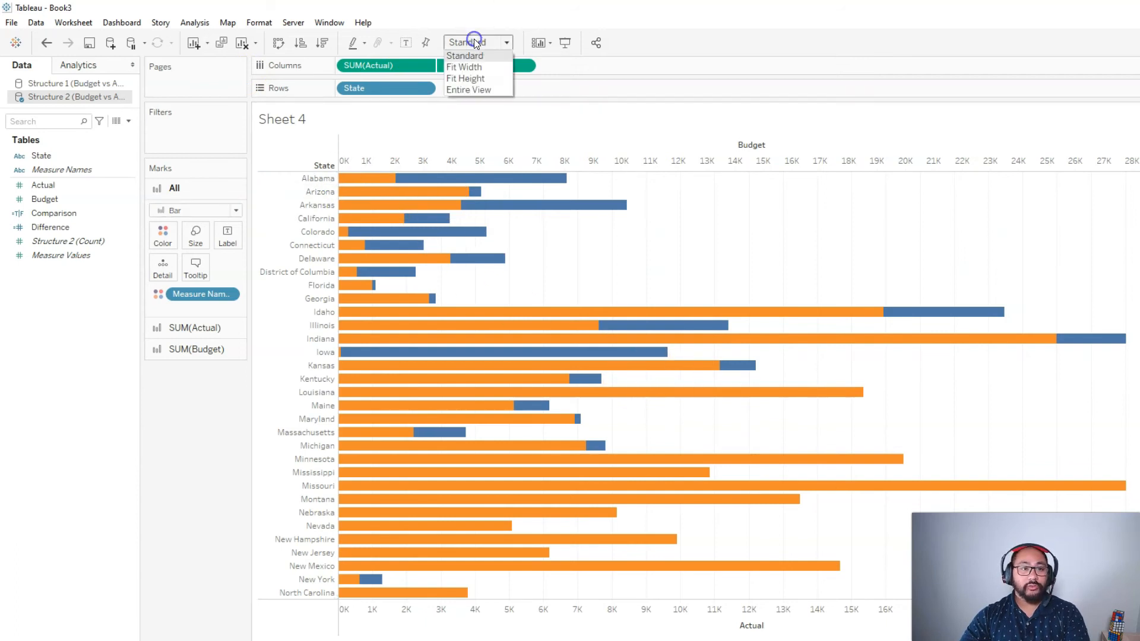
click(464, 67)
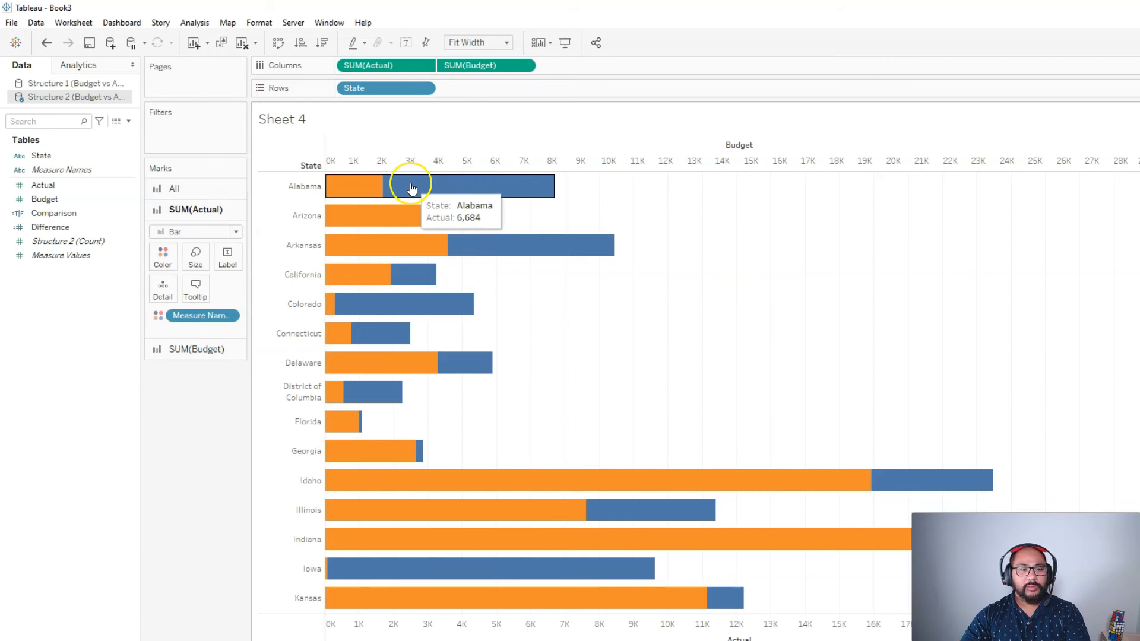
click(356, 187)
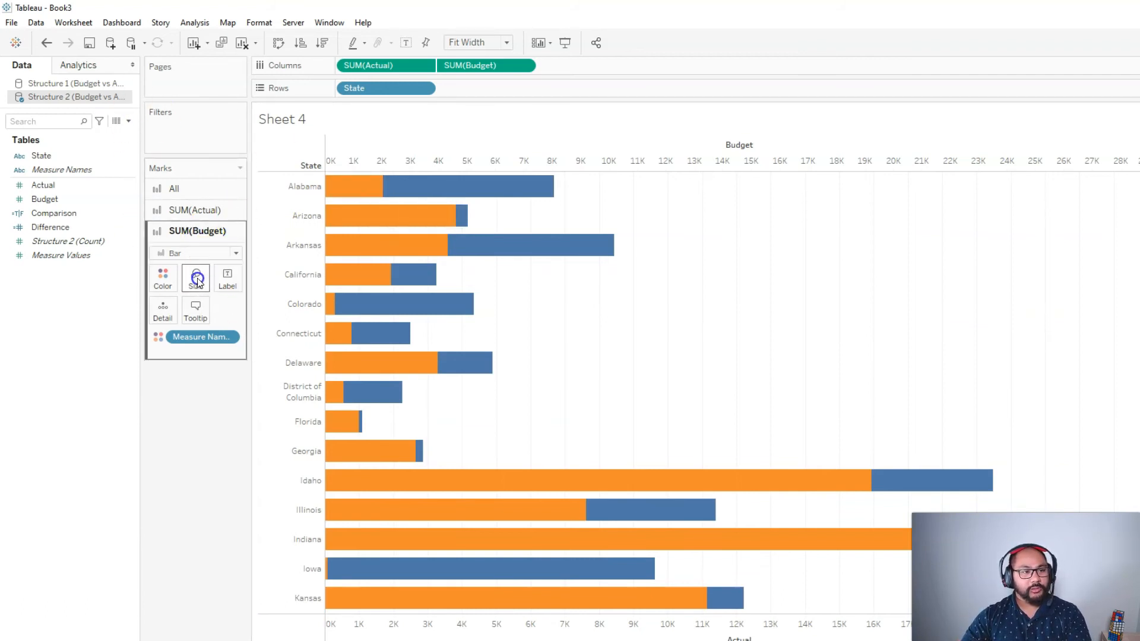
click(195, 278)
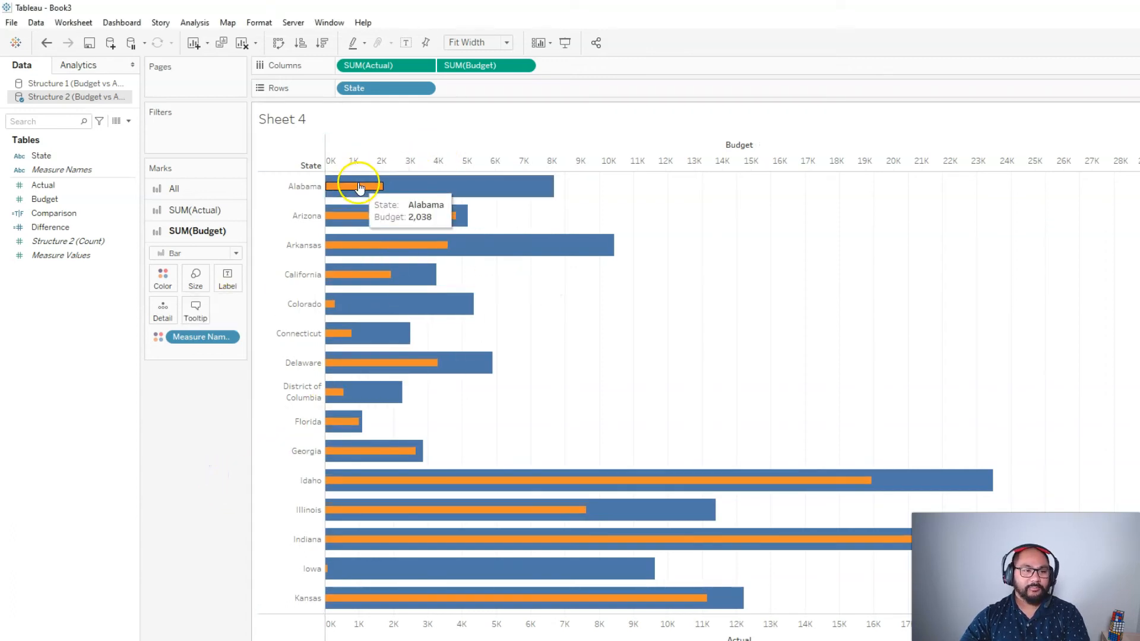
mouse_move(1109, 129)
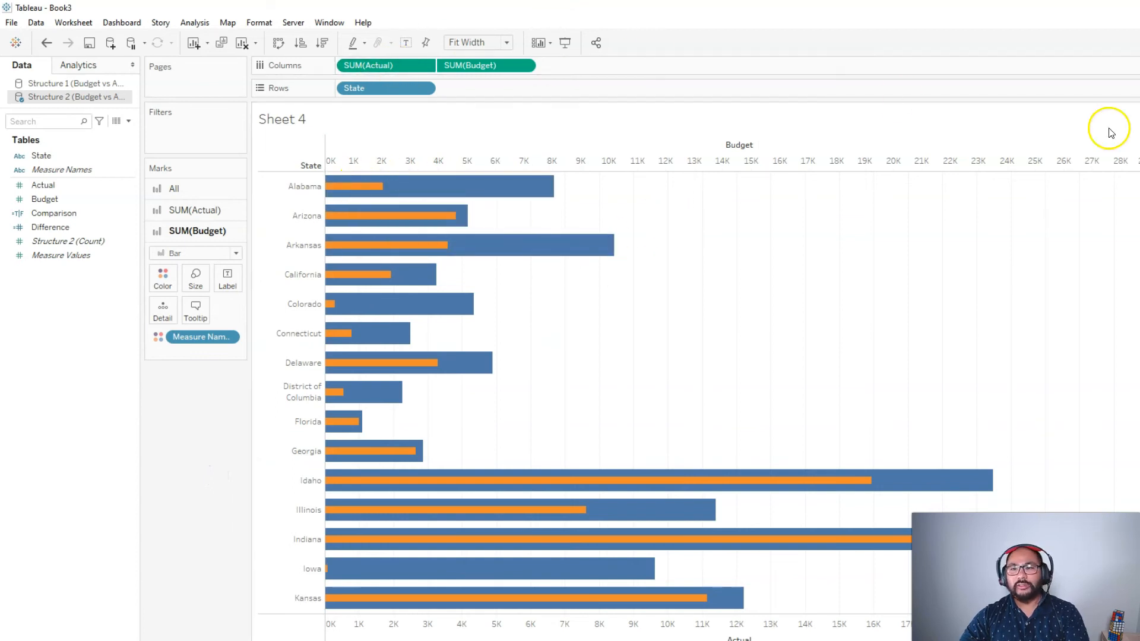
mouse_move(352, 186)
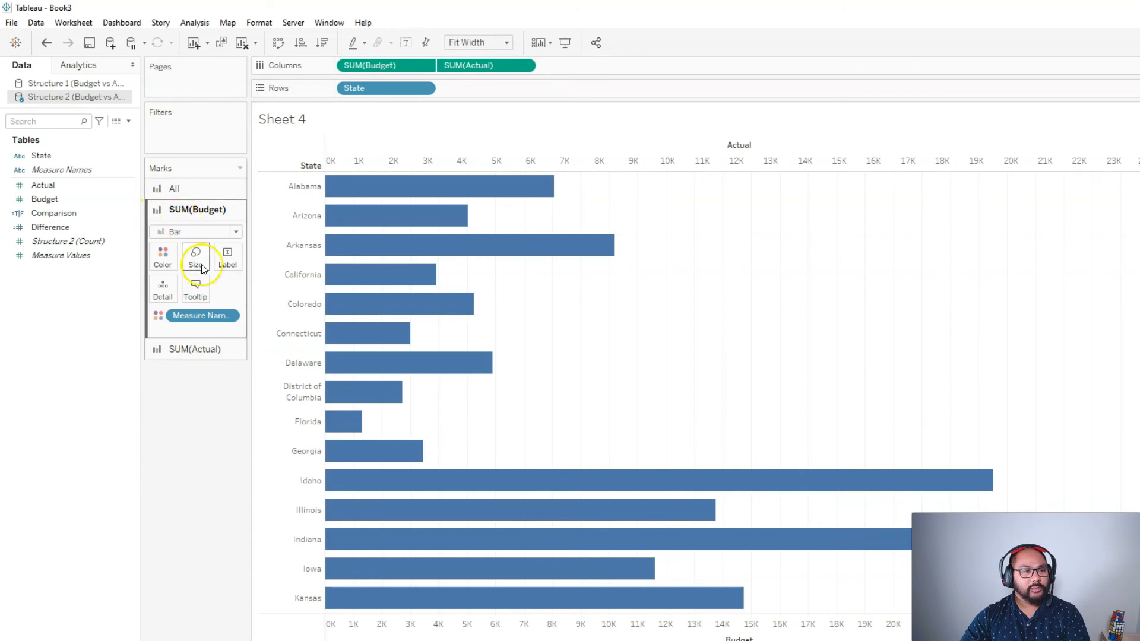
Drag the SUM(Actual) Size slider down so thin blue bars sit over wide orange Budget bars.
click(195, 256)
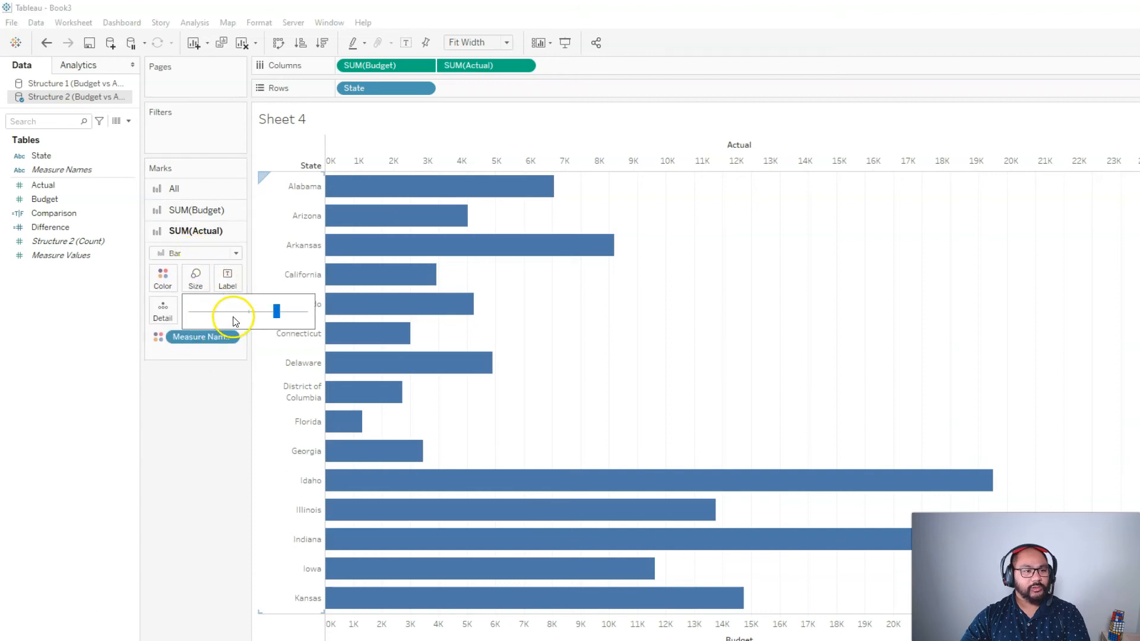
drag(274, 311, 222, 311)
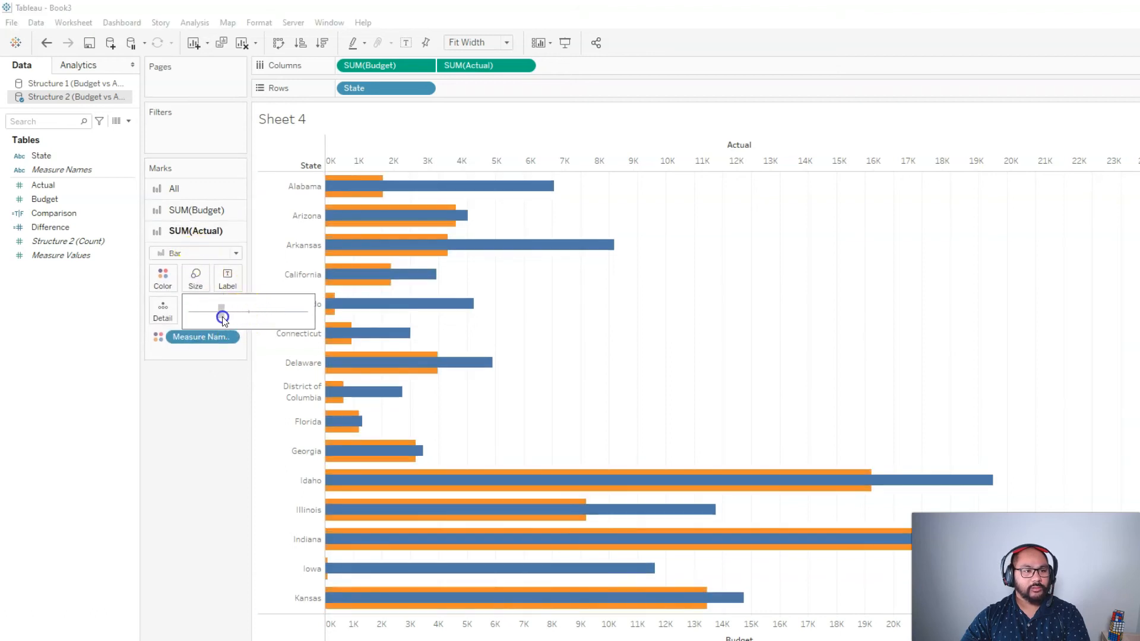
drag(222, 316, 216, 316)
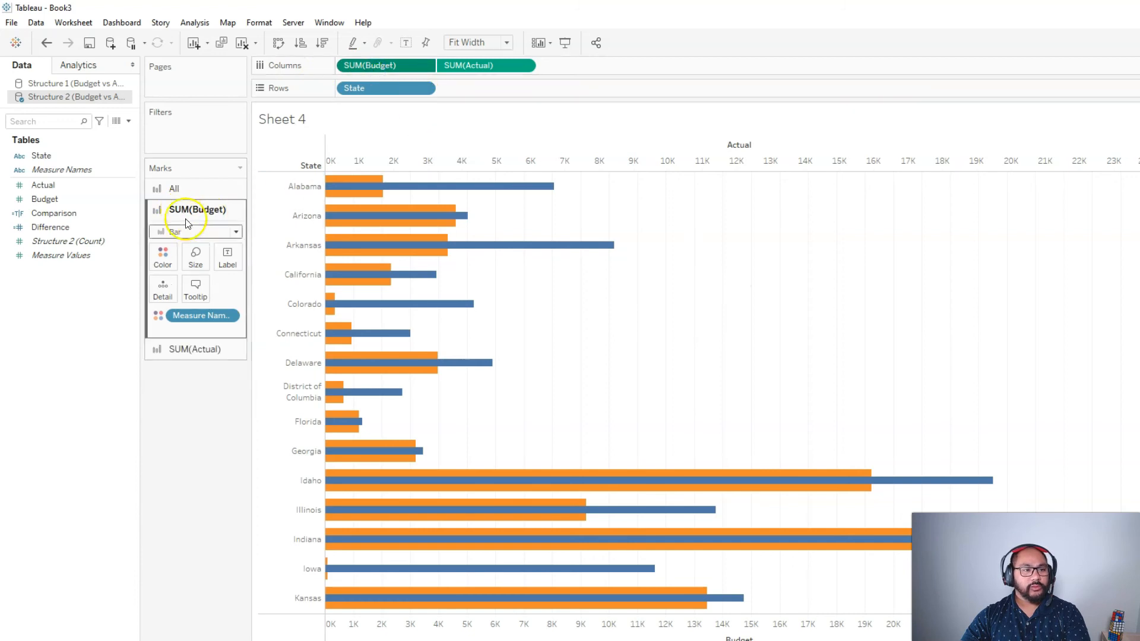
Lower the SUM(Budget) colour opacity to about 52% for semi-transparent orange bars.
click(163, 254)
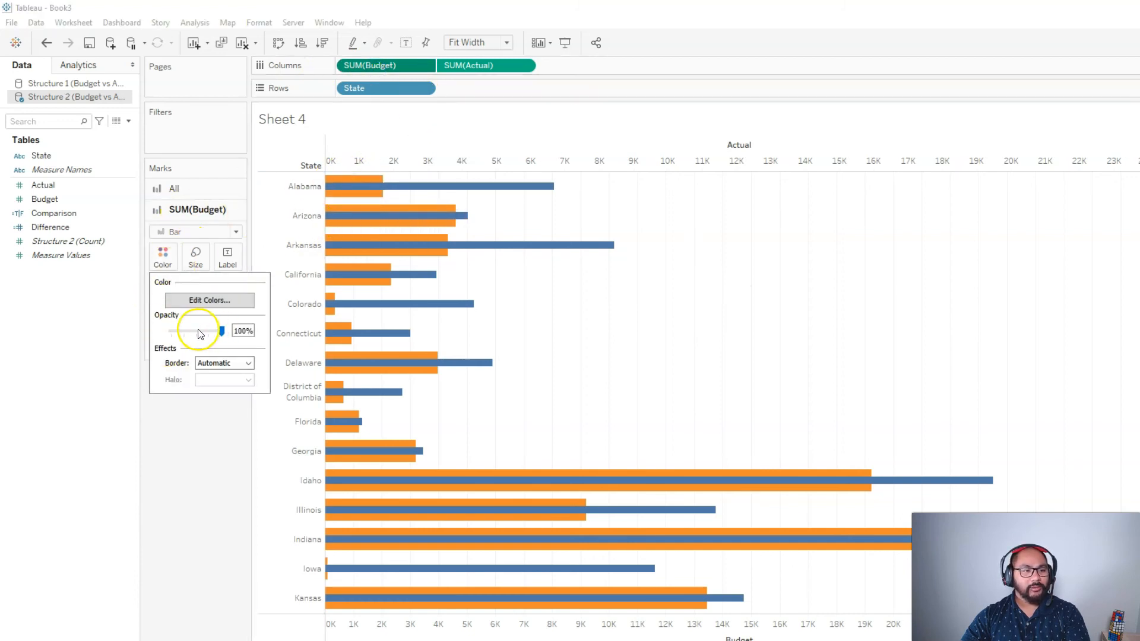
drag(221, 331, 208, 331)
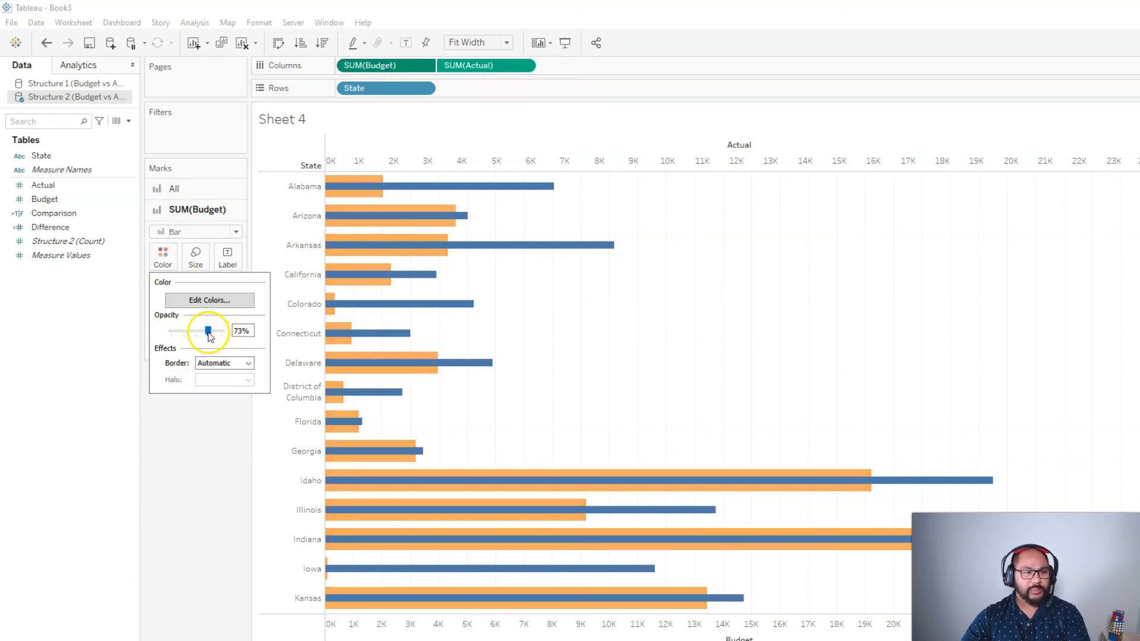
drag(207, 331, 199, 331)
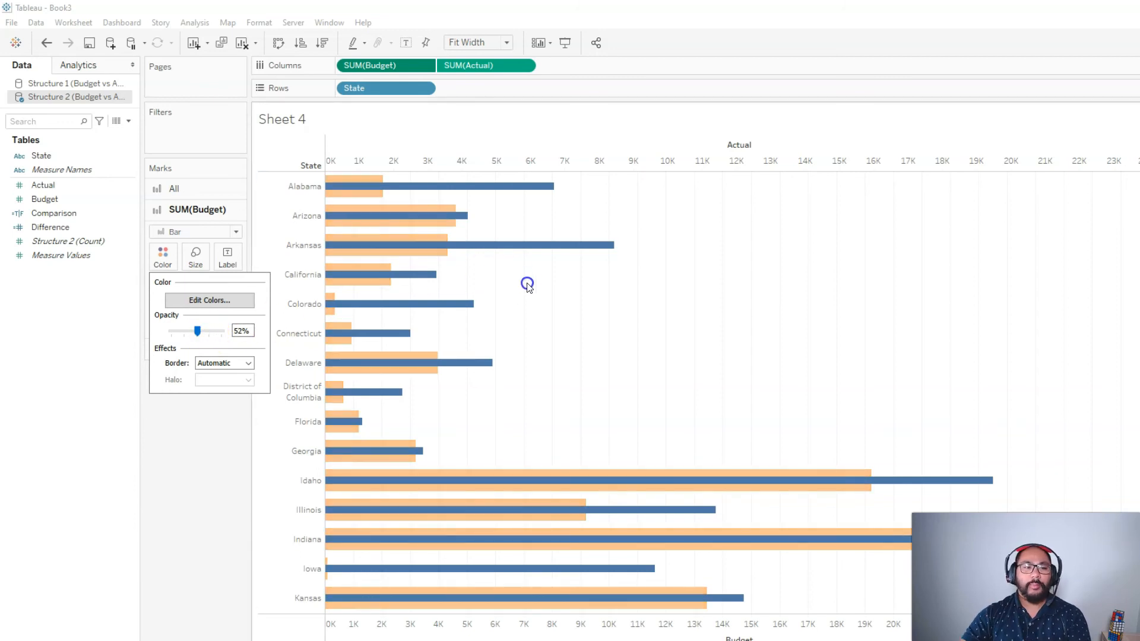
click(53, 212)
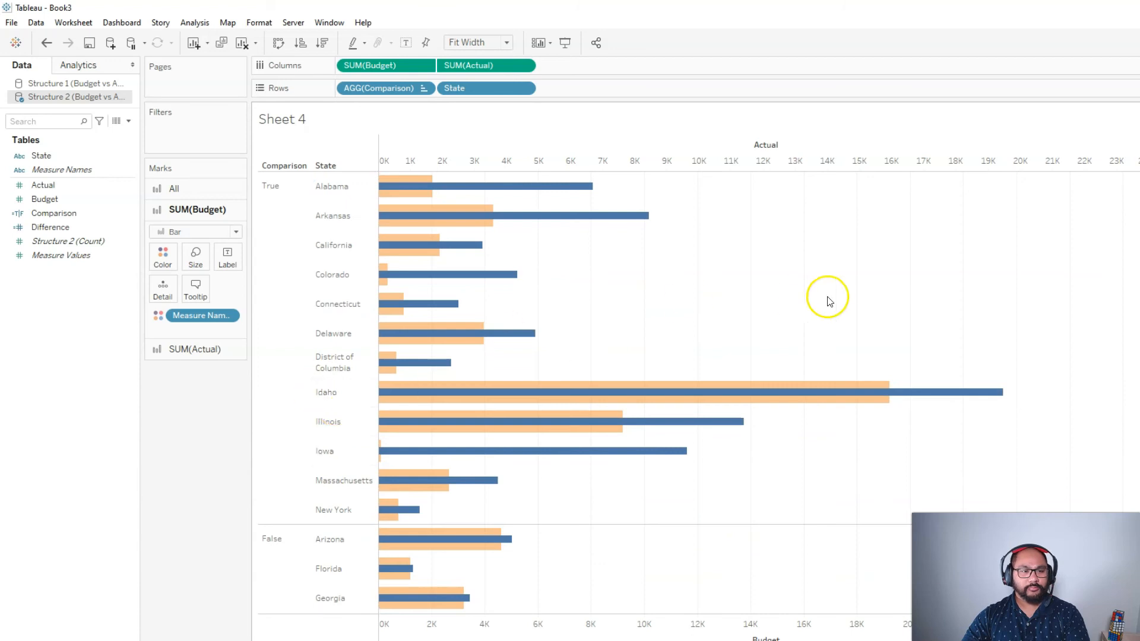
Highlight the True group of states in the Comparison-grouped bar chart.
click(281, 185)
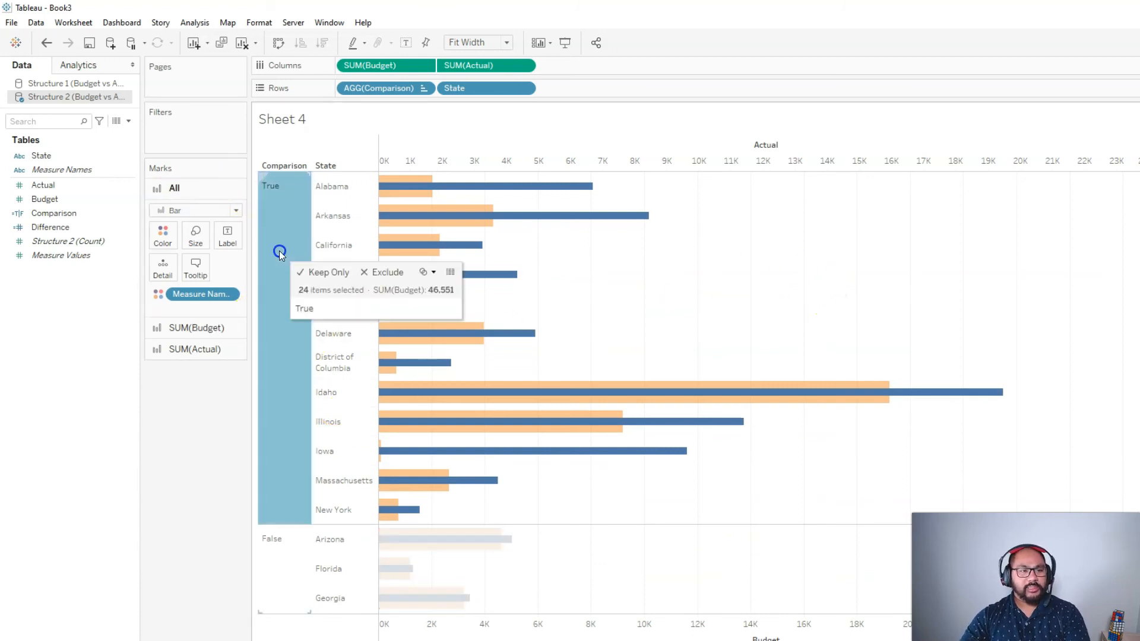
mouse_move(950, 393)
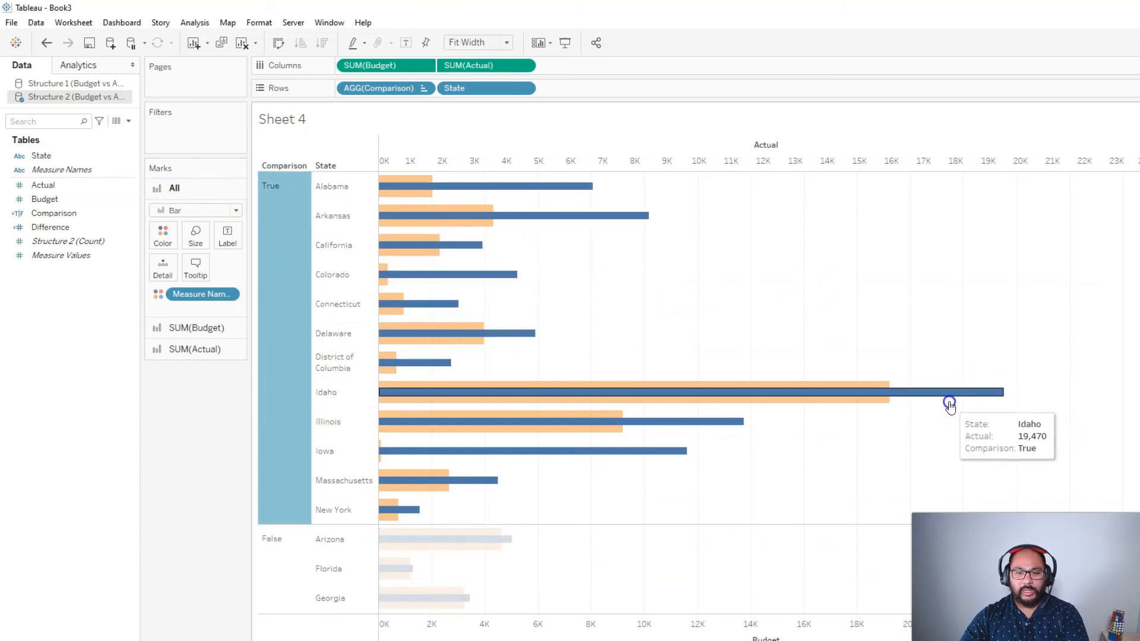
mouse_move(405, 274)
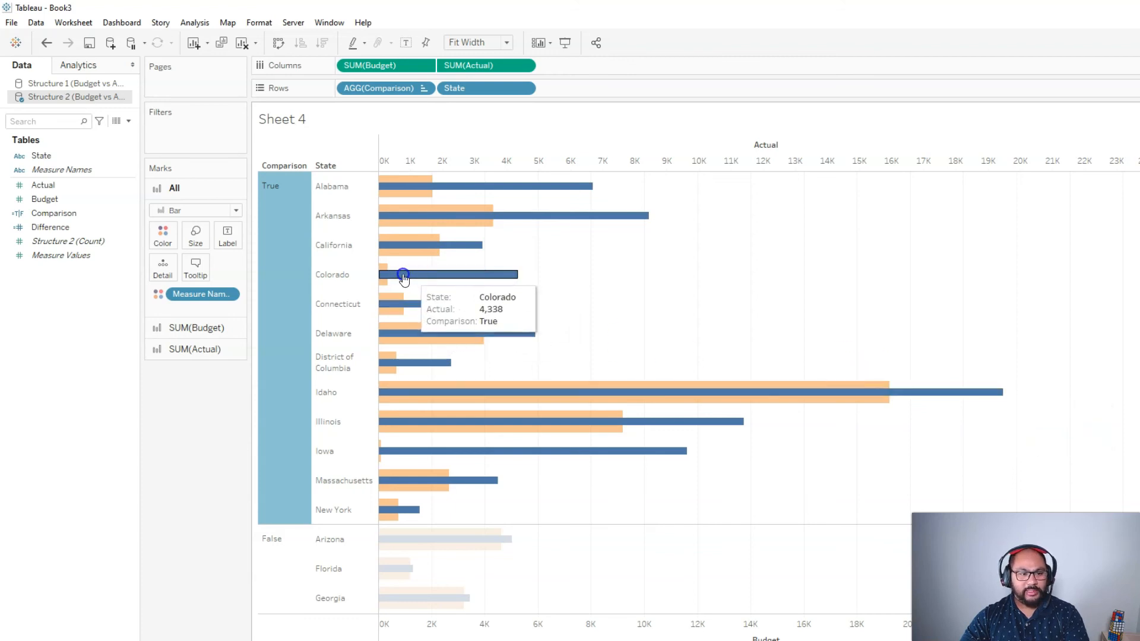
mouse_move(447, 451)
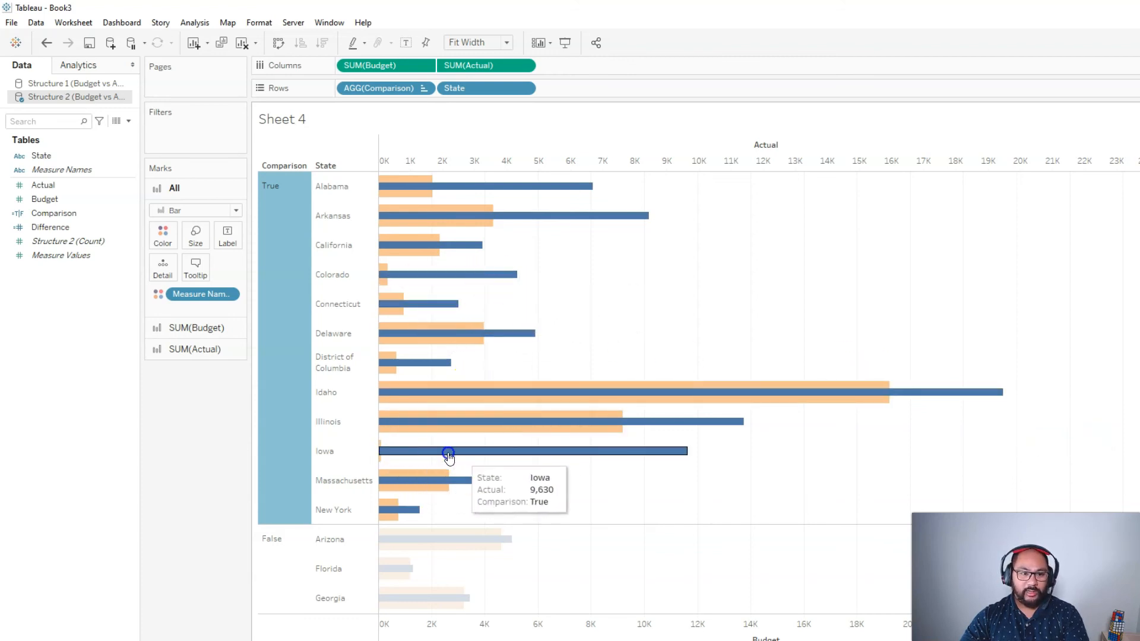
mouse_move(722, 419)
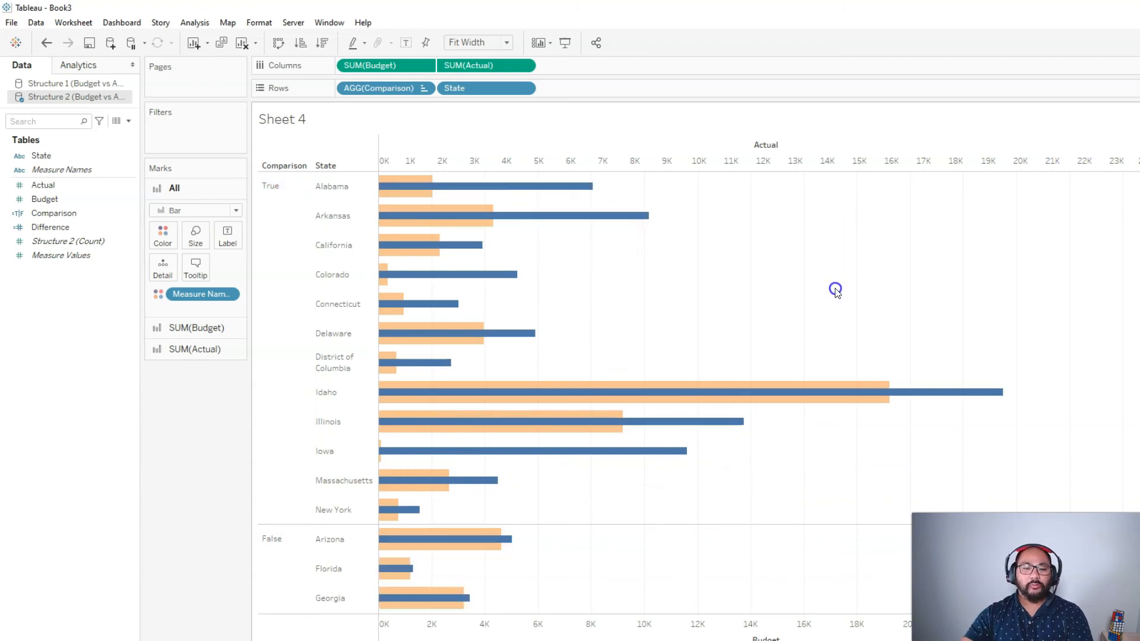
mouse_move(858, 321)
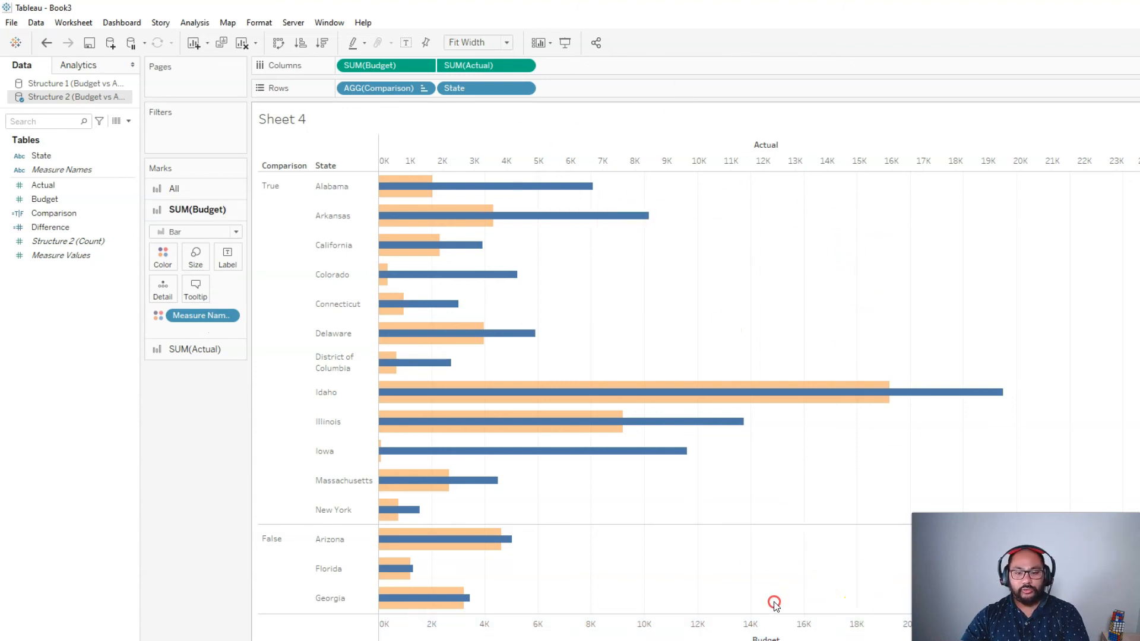
Bring up the Budget axis options on Sheet 4 to synchronise it with the Actual axis.
right_click(775, 603)
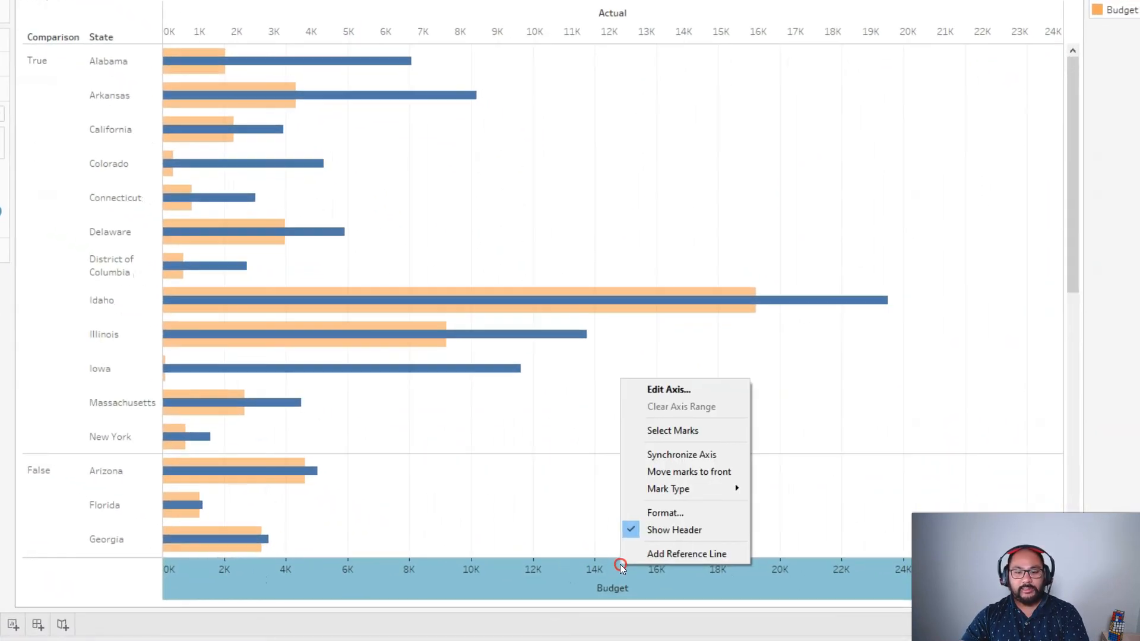
mouse_move(413, 229)
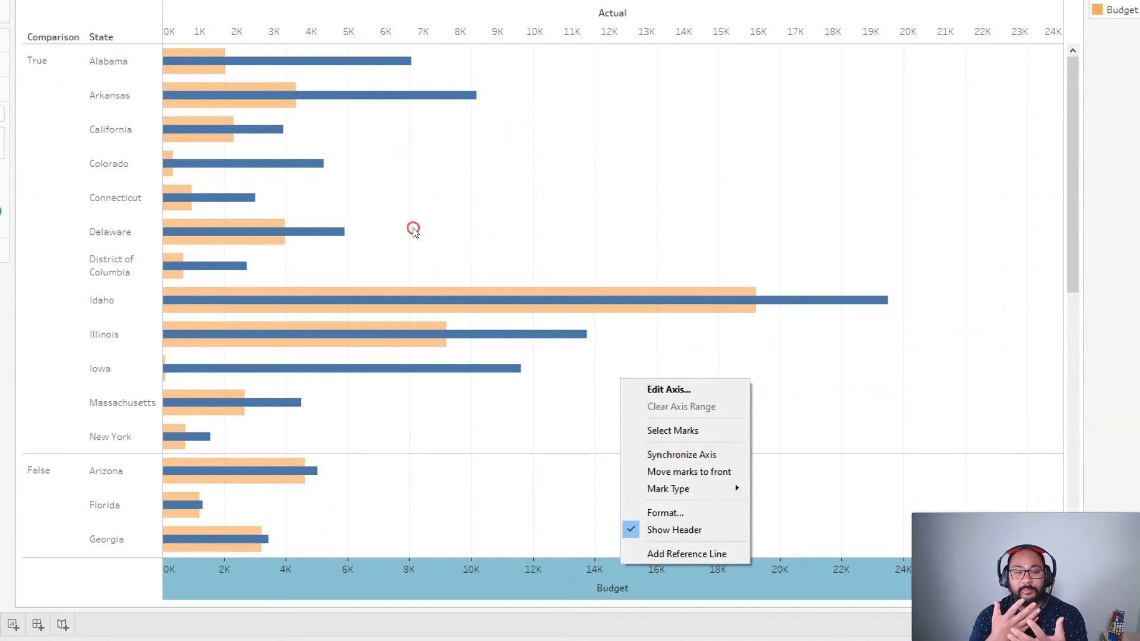
mouse_move(672, 430)
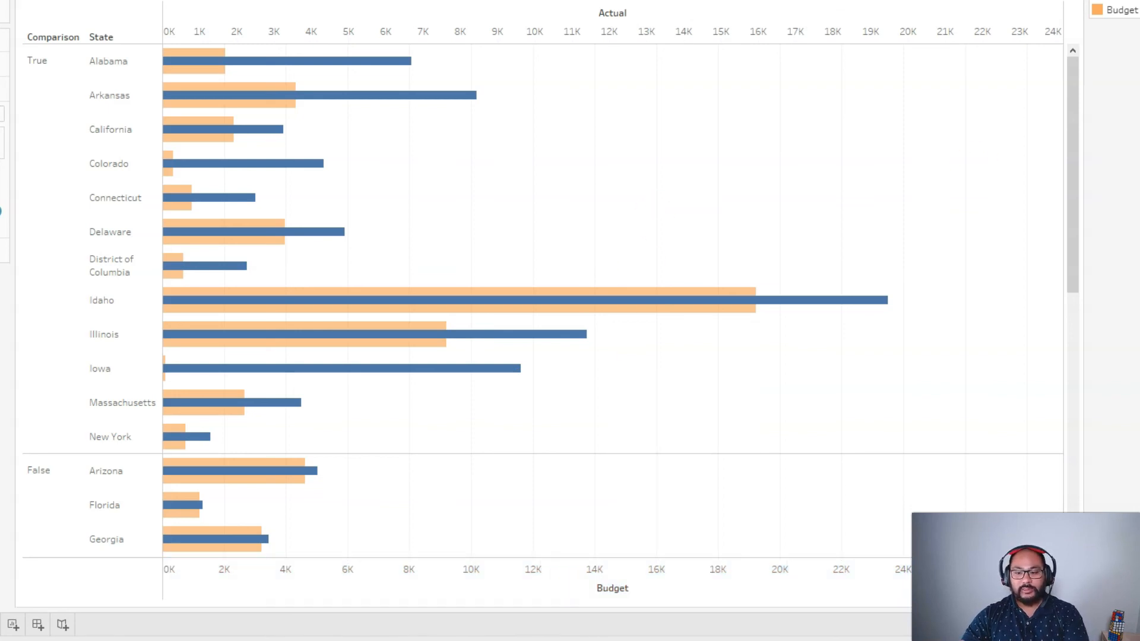
mouse_move(655, 370)
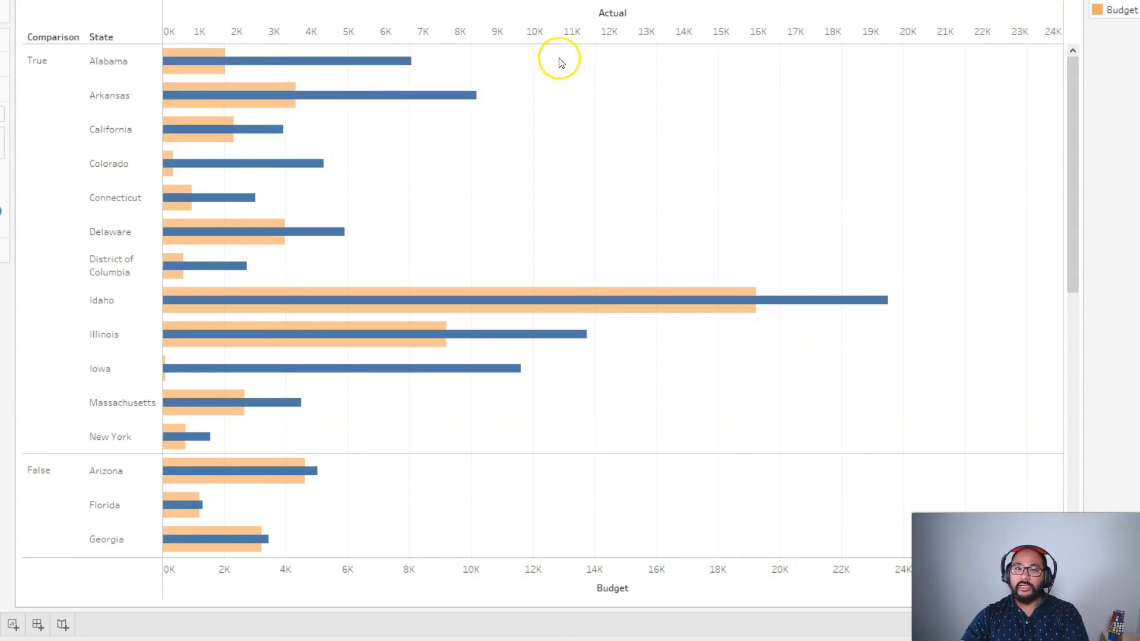
mouse_move(242, 60)
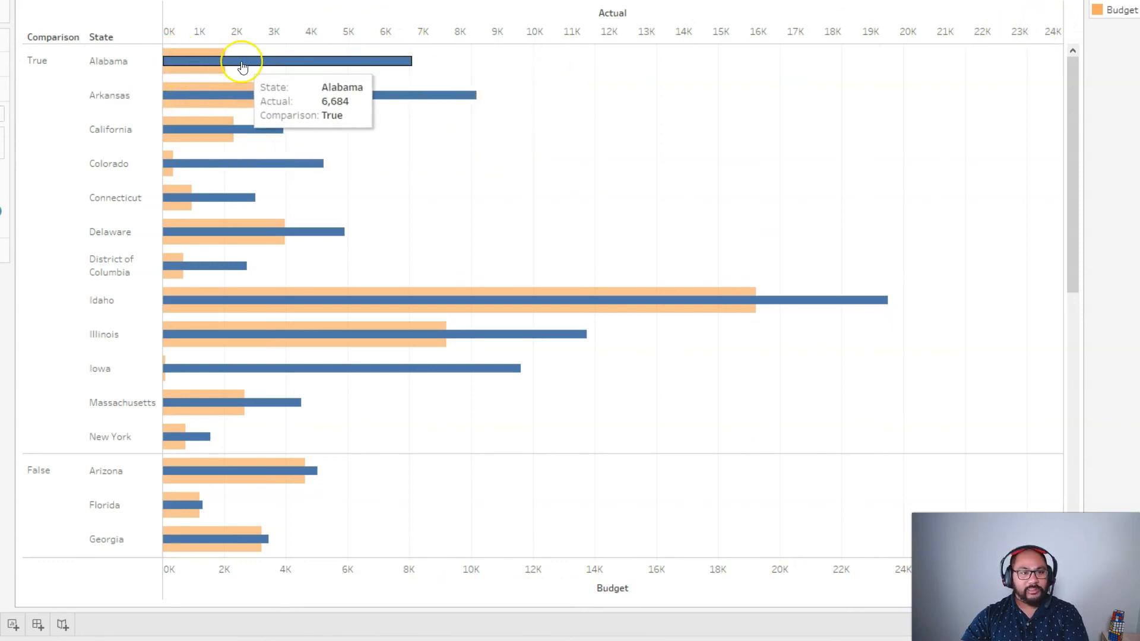
mouse_move(691, 530)
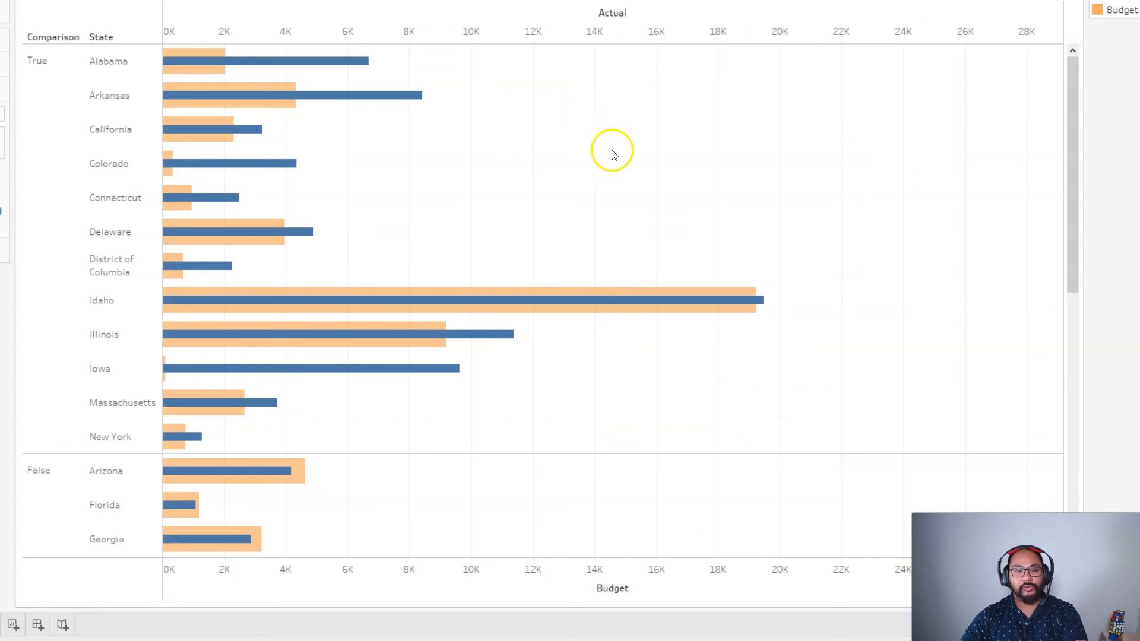
mouse_move(261, 62)
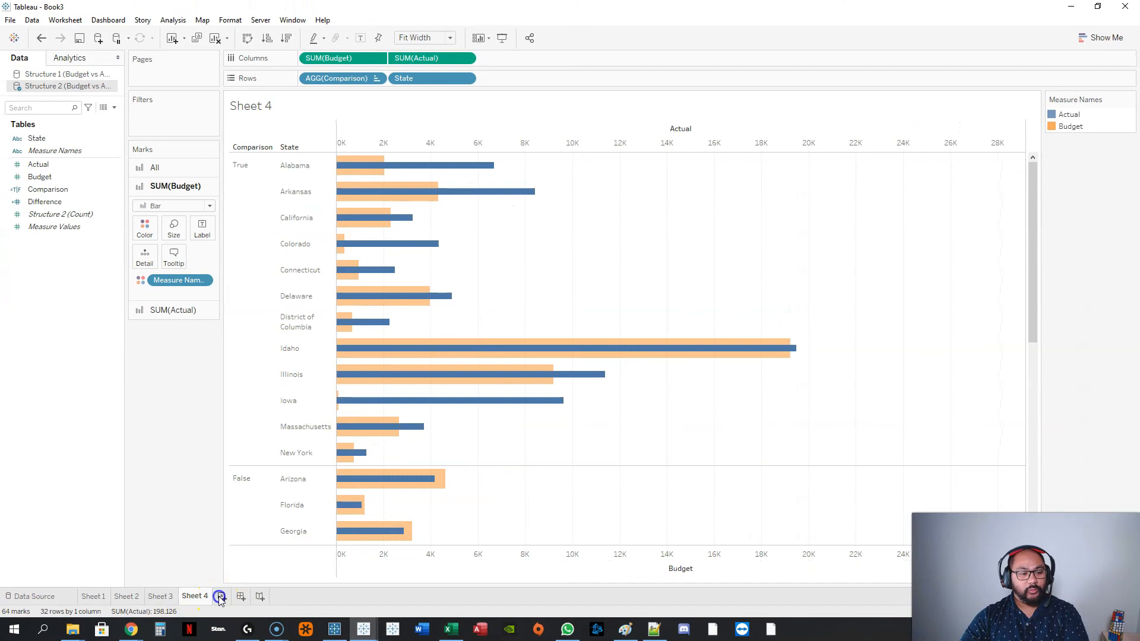
On new Sheet 5, overlay SUM(Budget) and SUM(Actual) bars per State with Budget first.
click(221, 596)
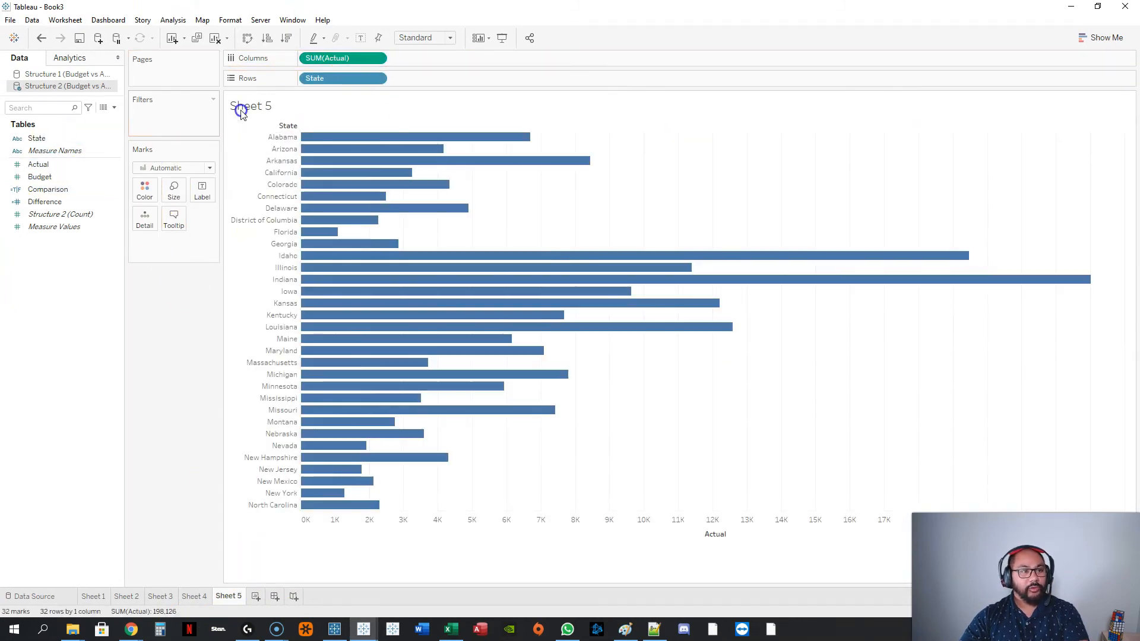
click(417, 58)
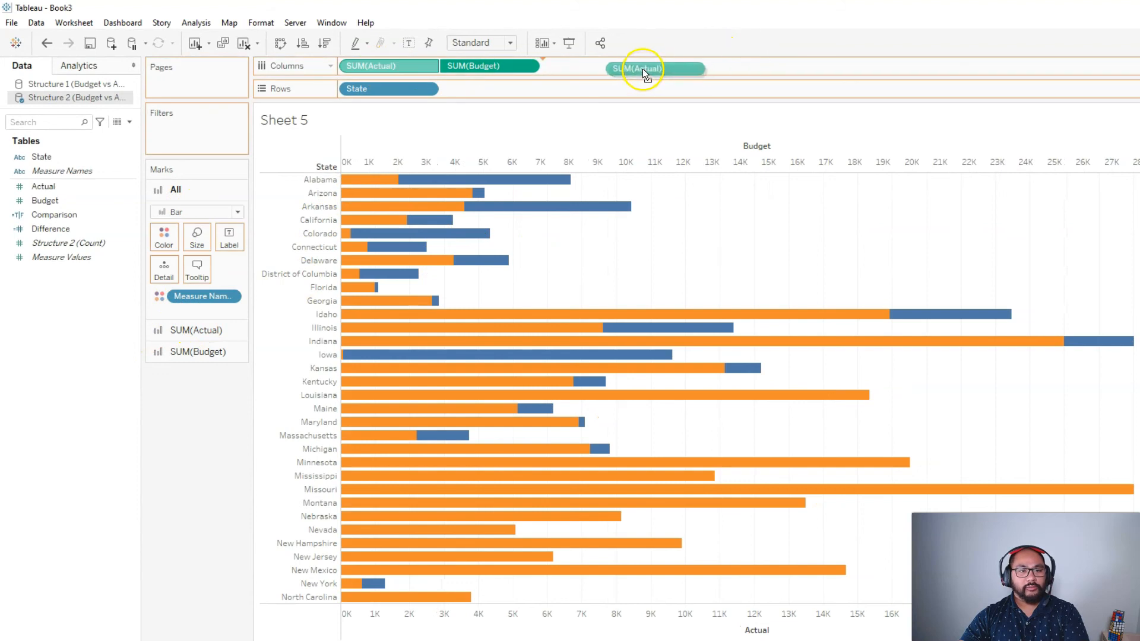
drag(646, 69, 388, 67)
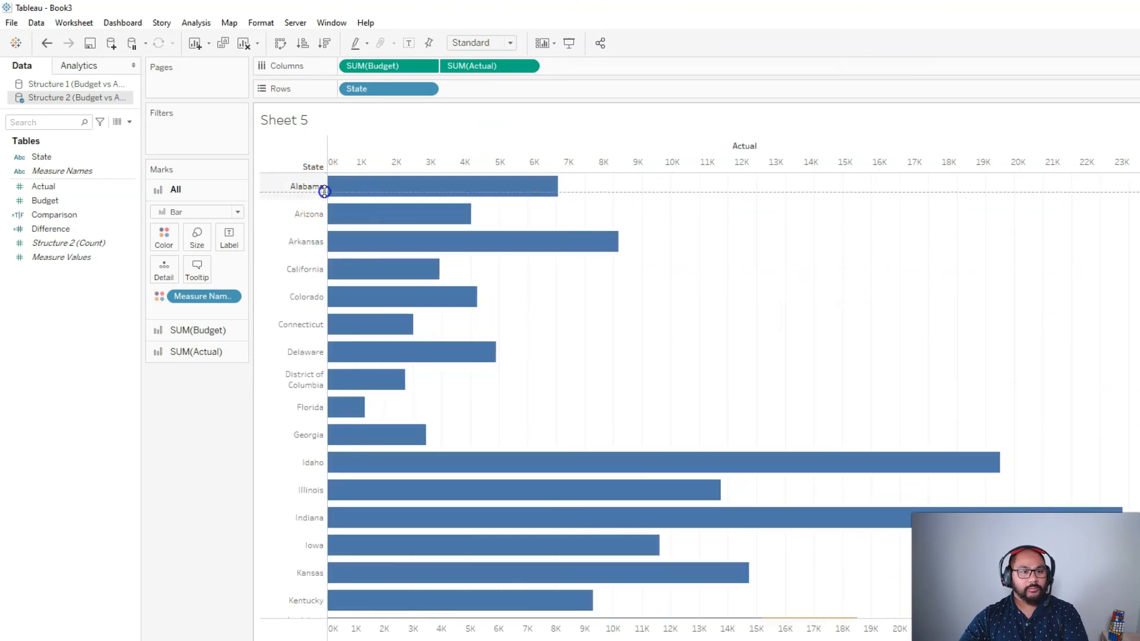
scroll(down, 3)
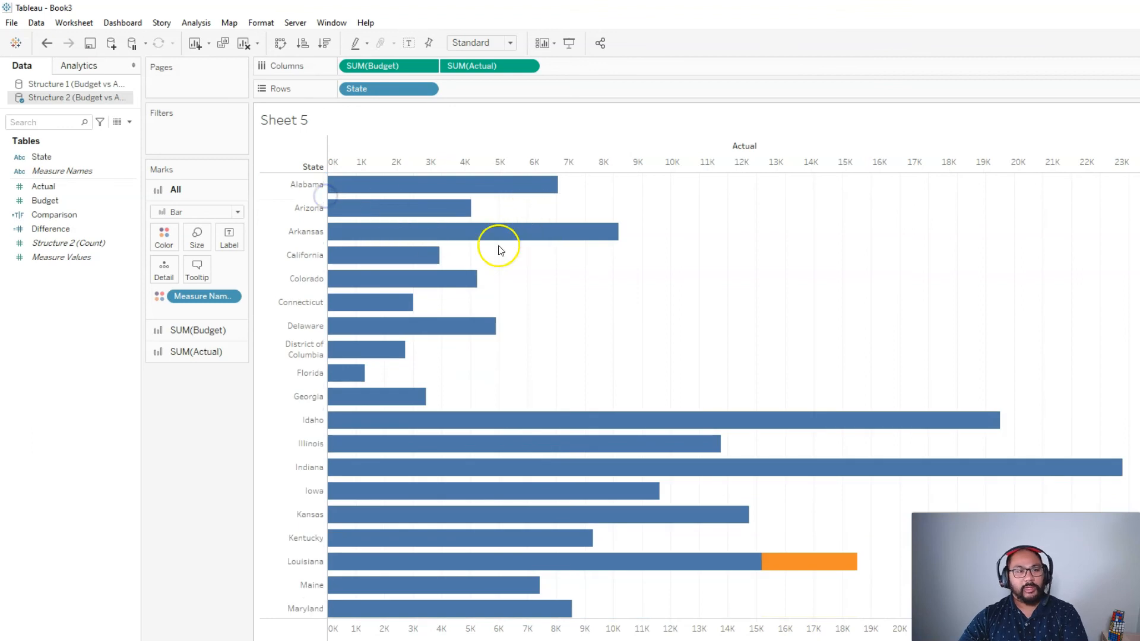
Narrow the Budget bars and show SUM(Actual) as Gantt Bar marker lines across them.
click(196, 343)
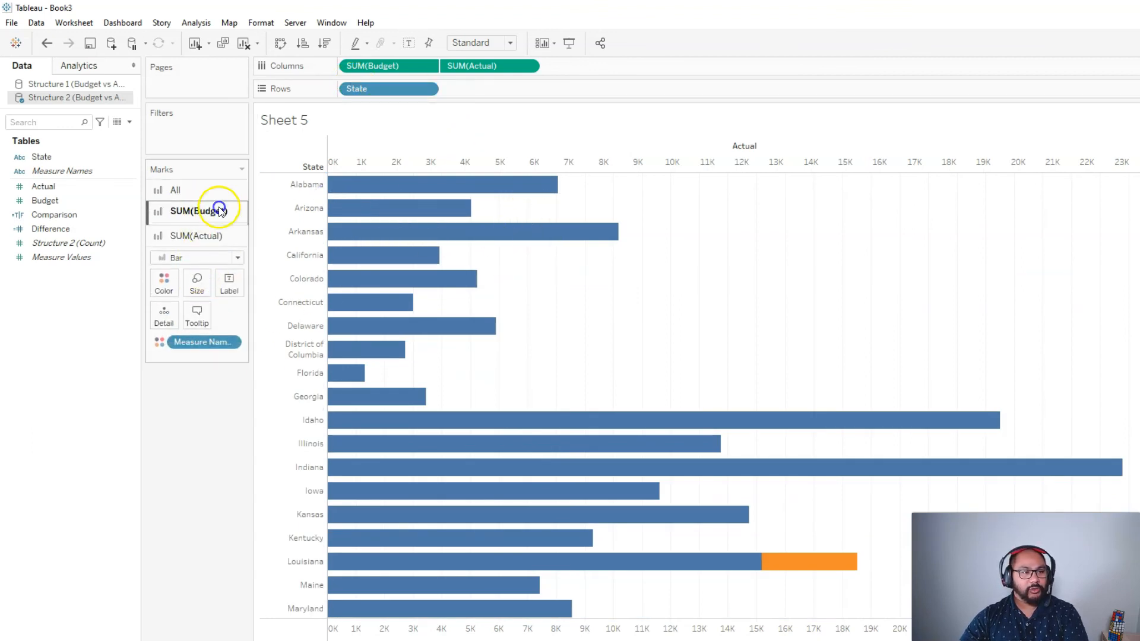
click(195, 211)
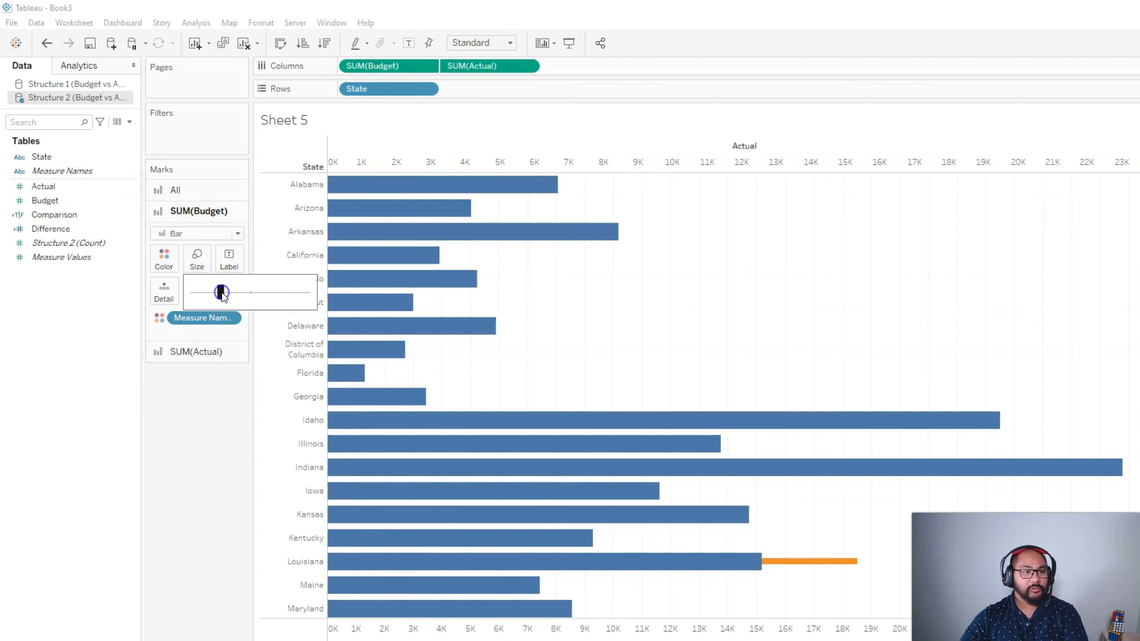
scroll(down, 3)
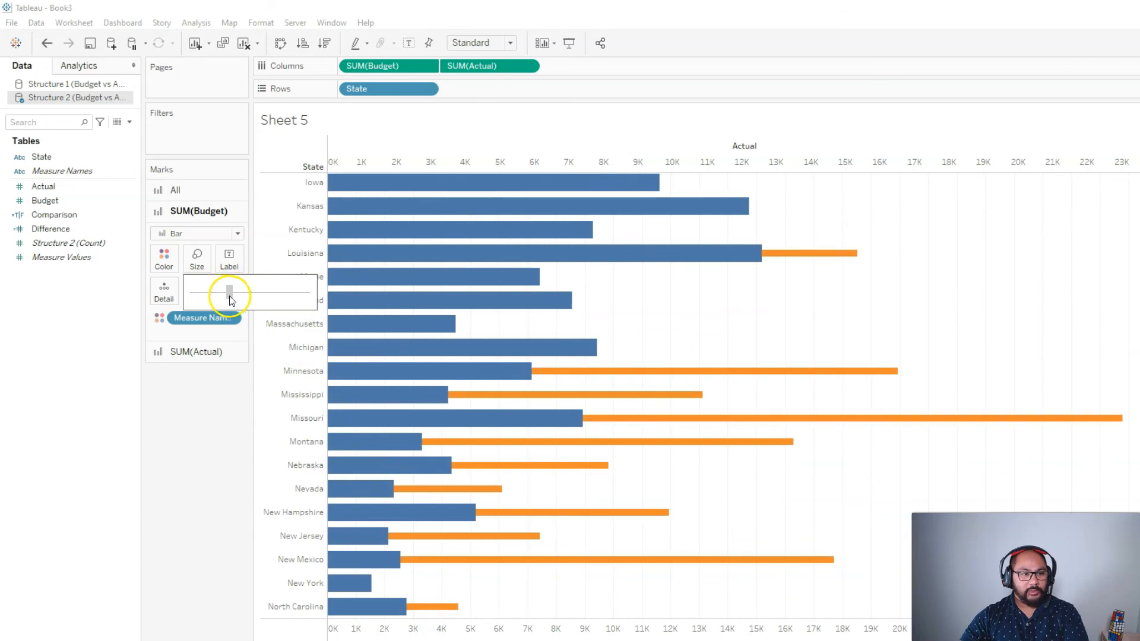
mouse_move(304, 372)
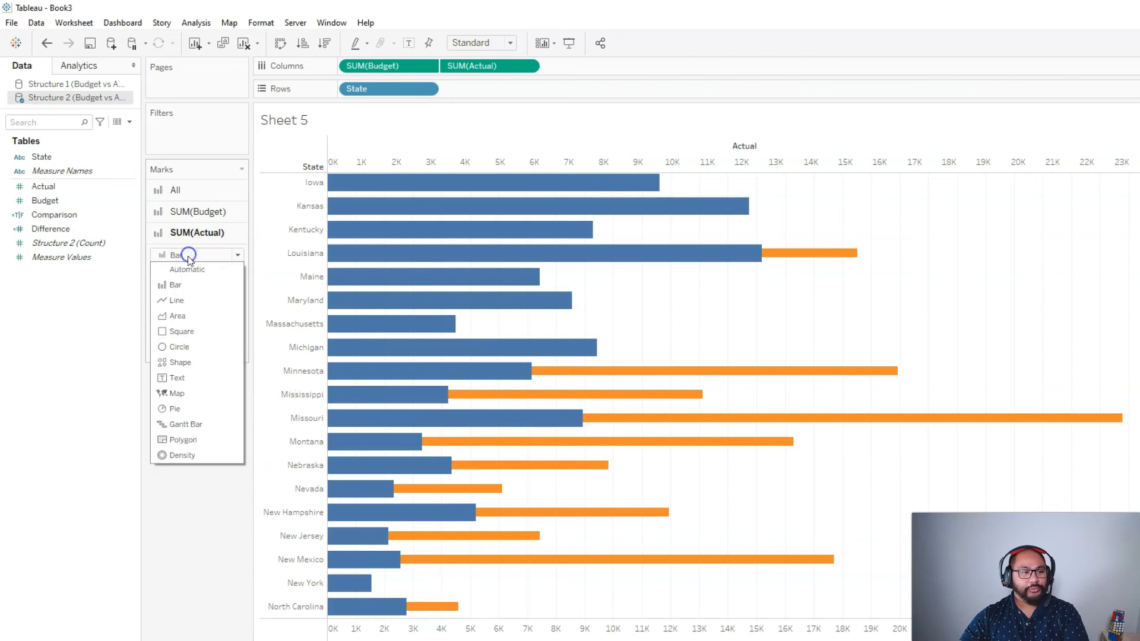
mouse_move(192, 426)
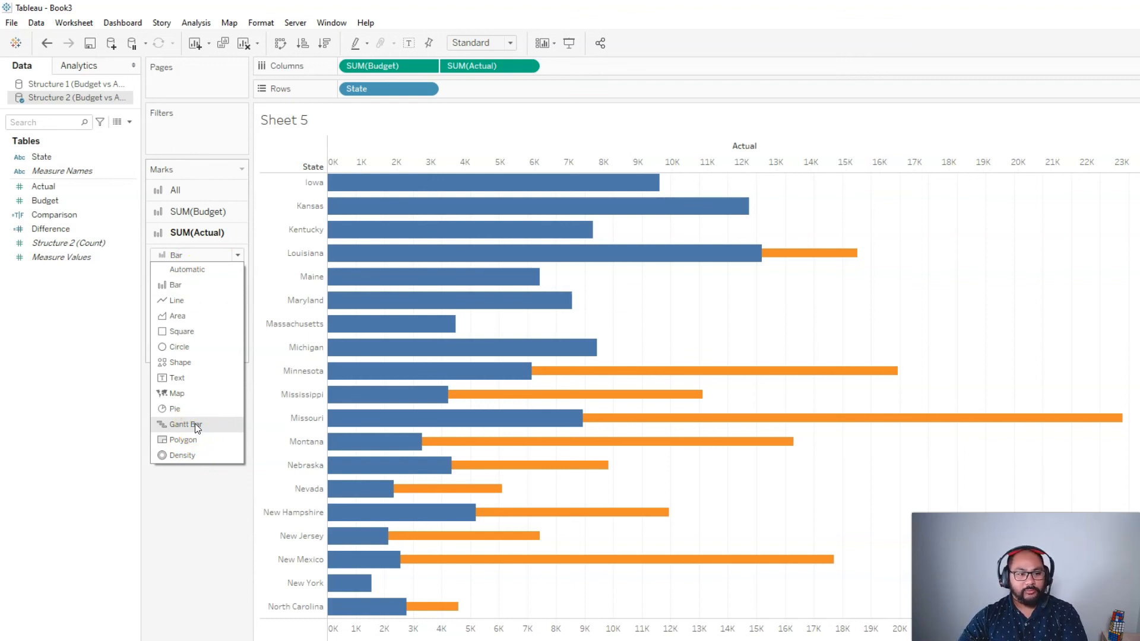
click(181, 425)
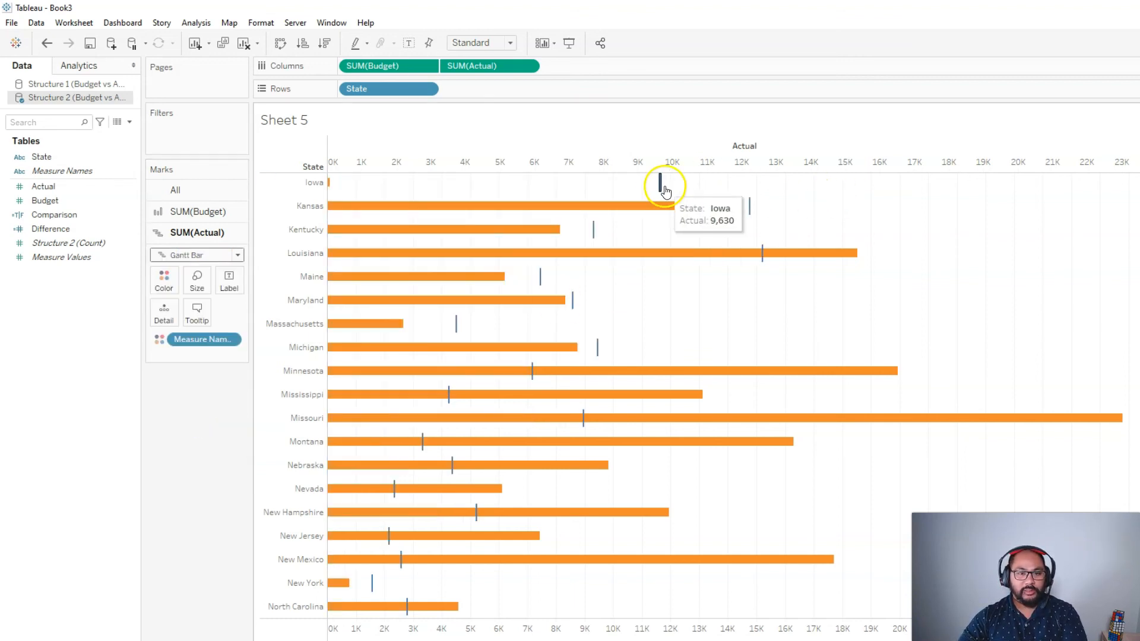
scroll(up, 3)
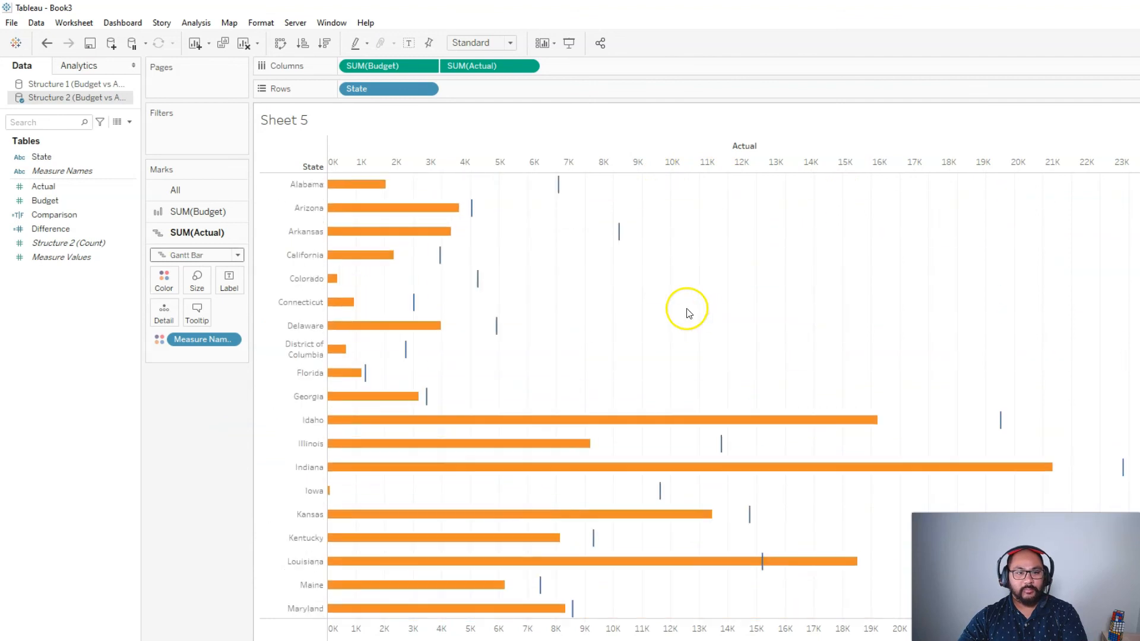
mouse_move(549, 291)
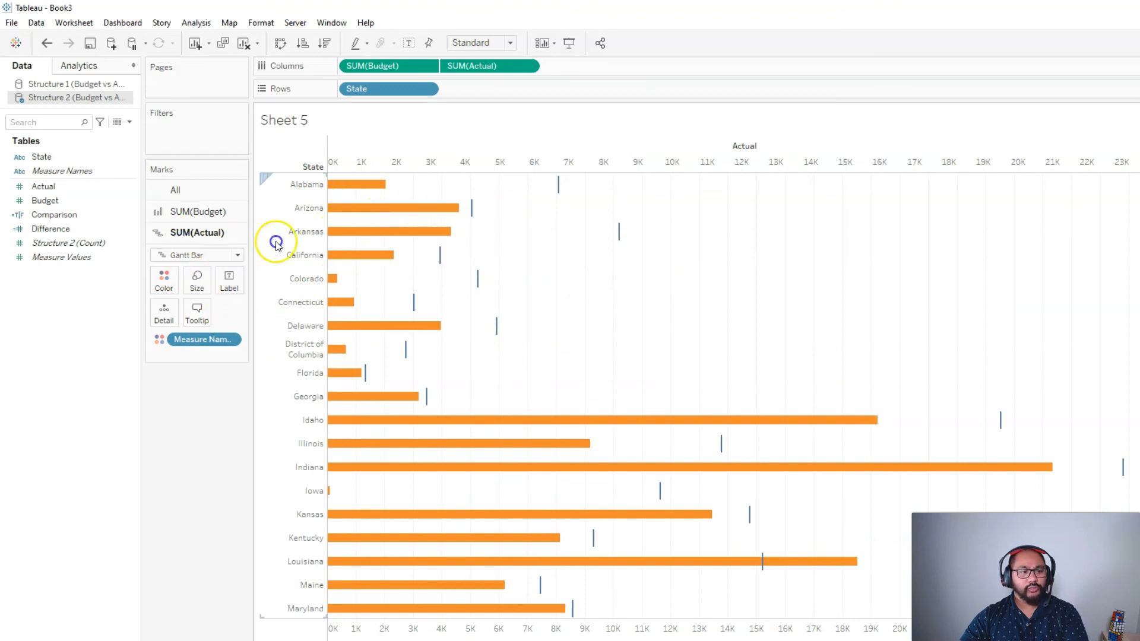
mouse_move(413, 240)
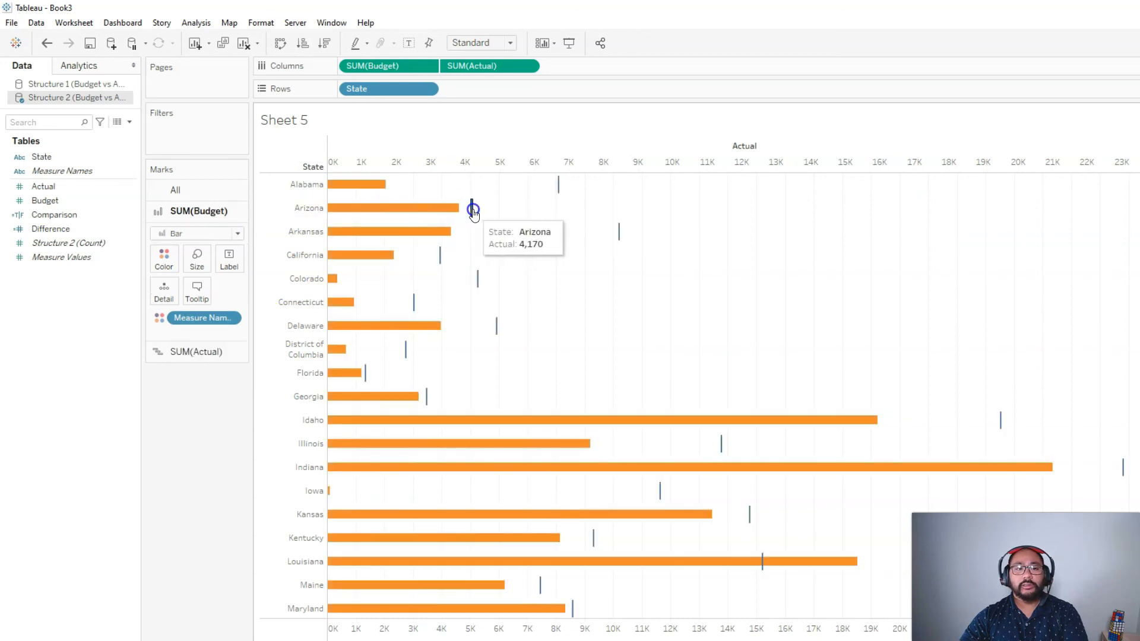
mouse_move(423, 400)
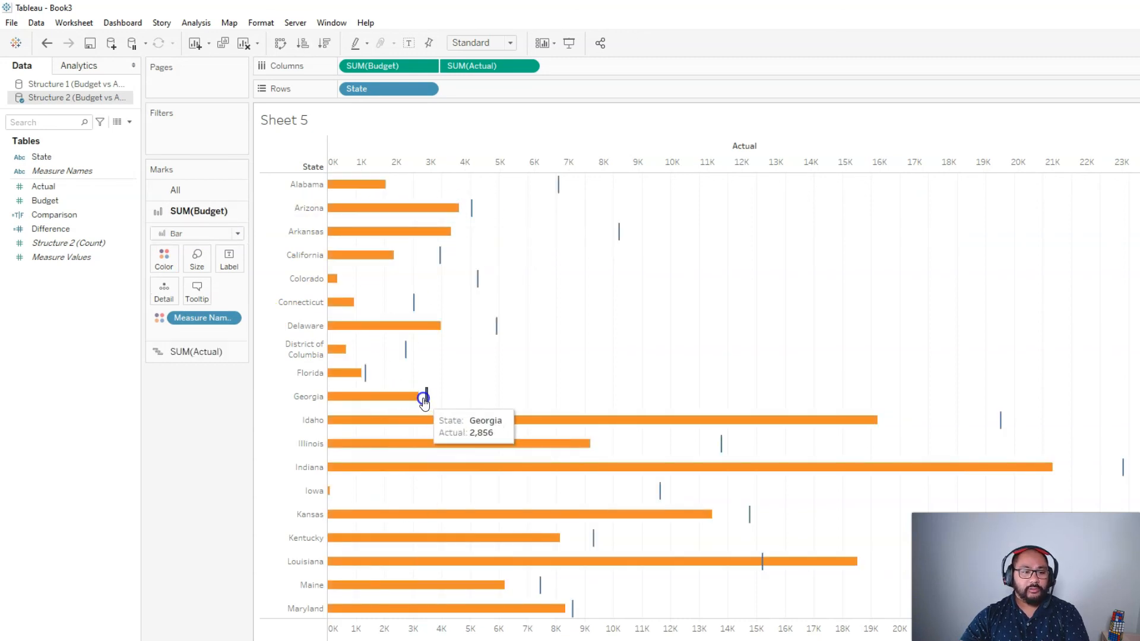
mouse_move(546, 325)
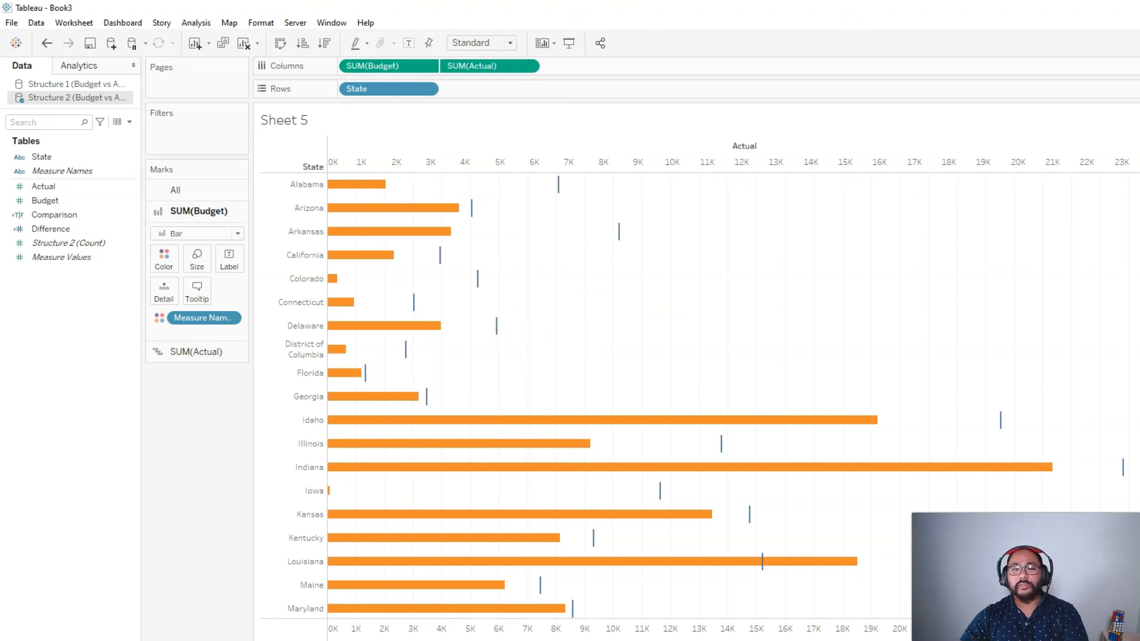
Make SUM(Budget) Gantt markers and SUM(Actual) bars, then resize the Budget markers.
click(237, 234)
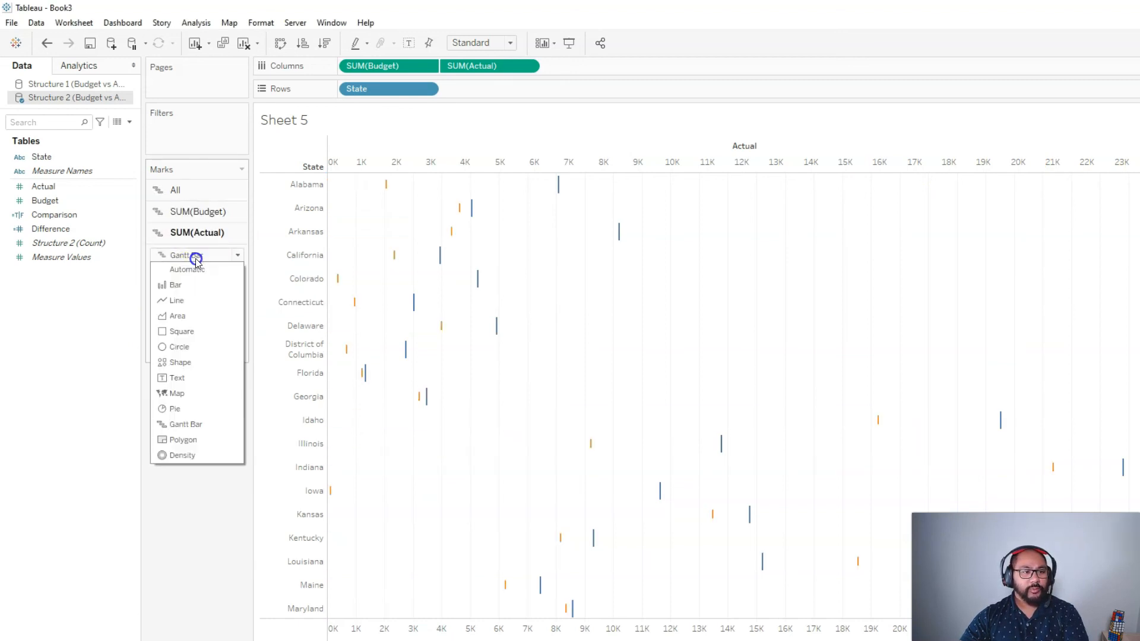
click(175, 284)
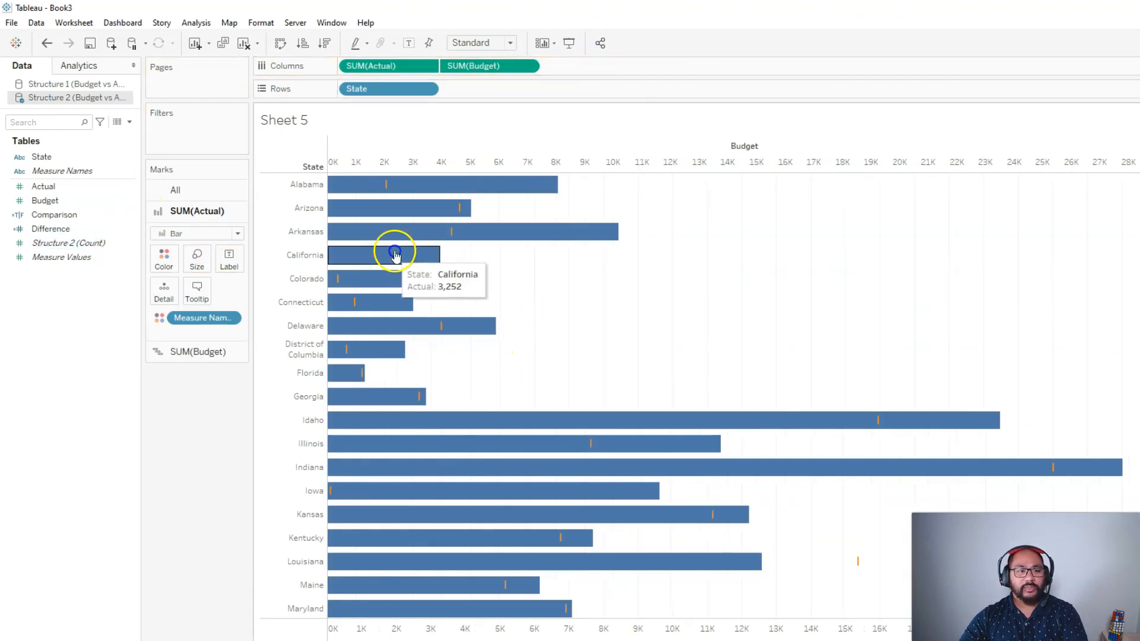
mouse_move(435, 207)
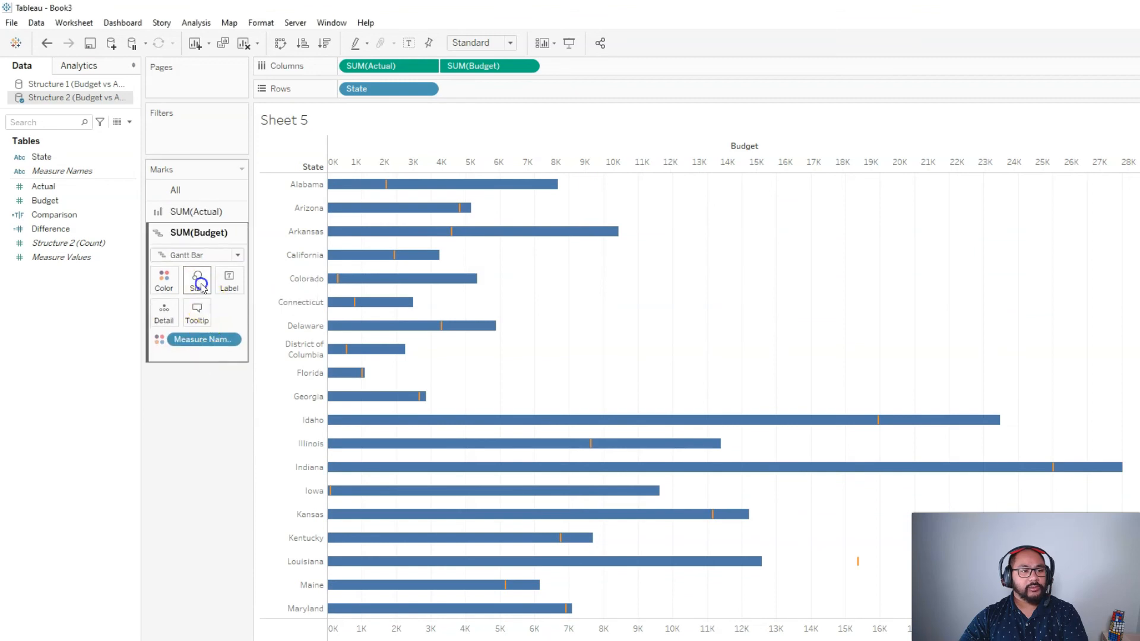
click(196, 278)
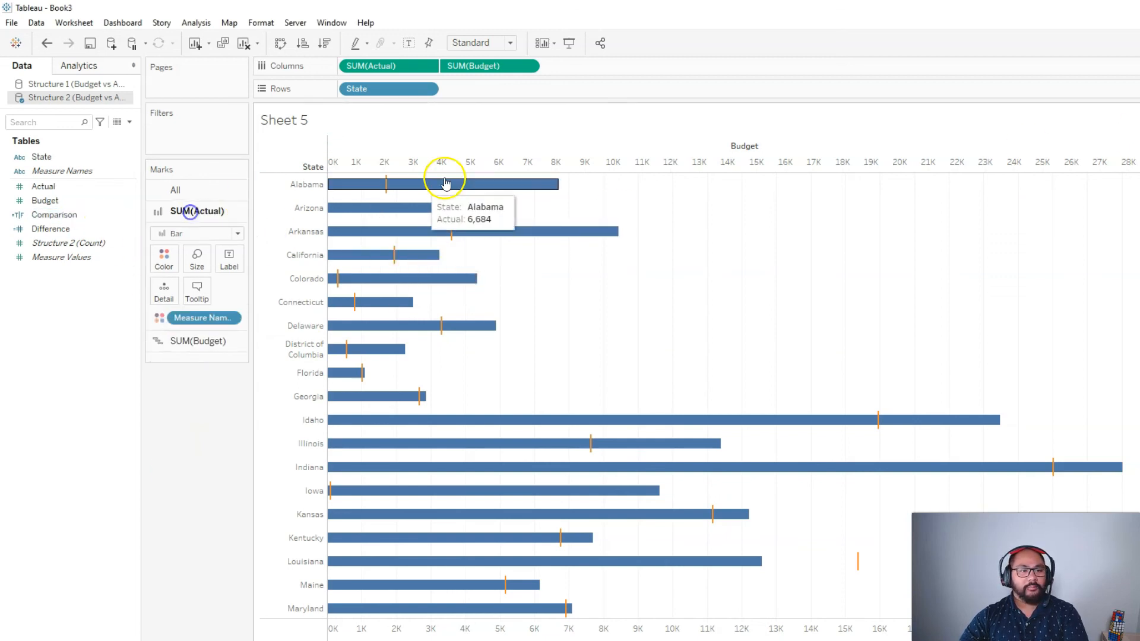
Colour Actual bars red/green by Comparison and set the Budget markers to black.
click(202, 319)
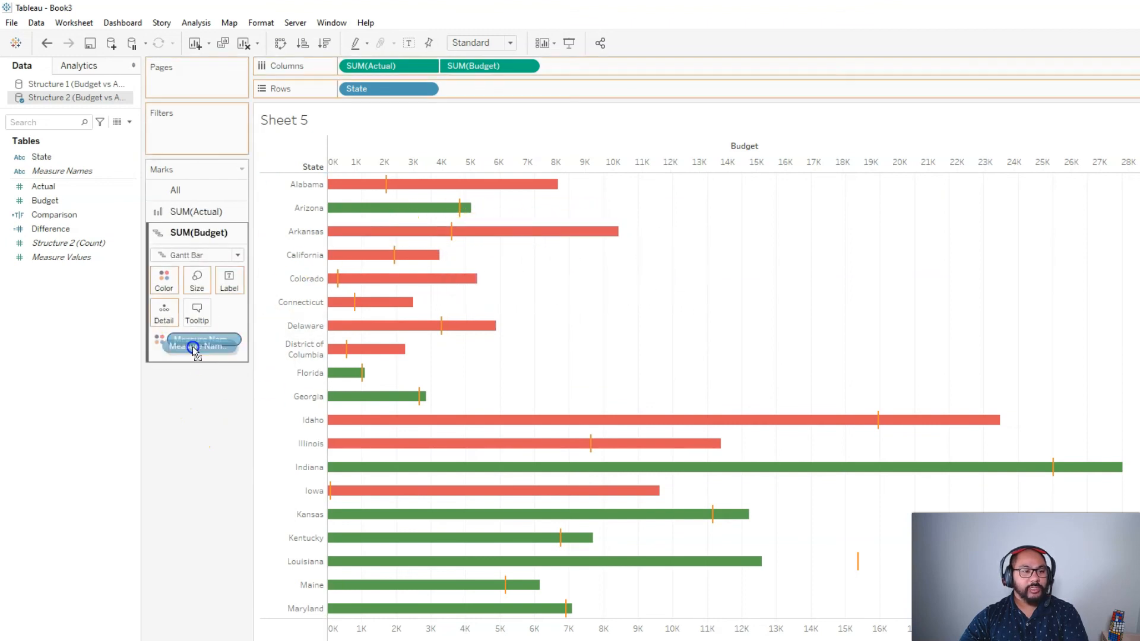
click(164, 280)
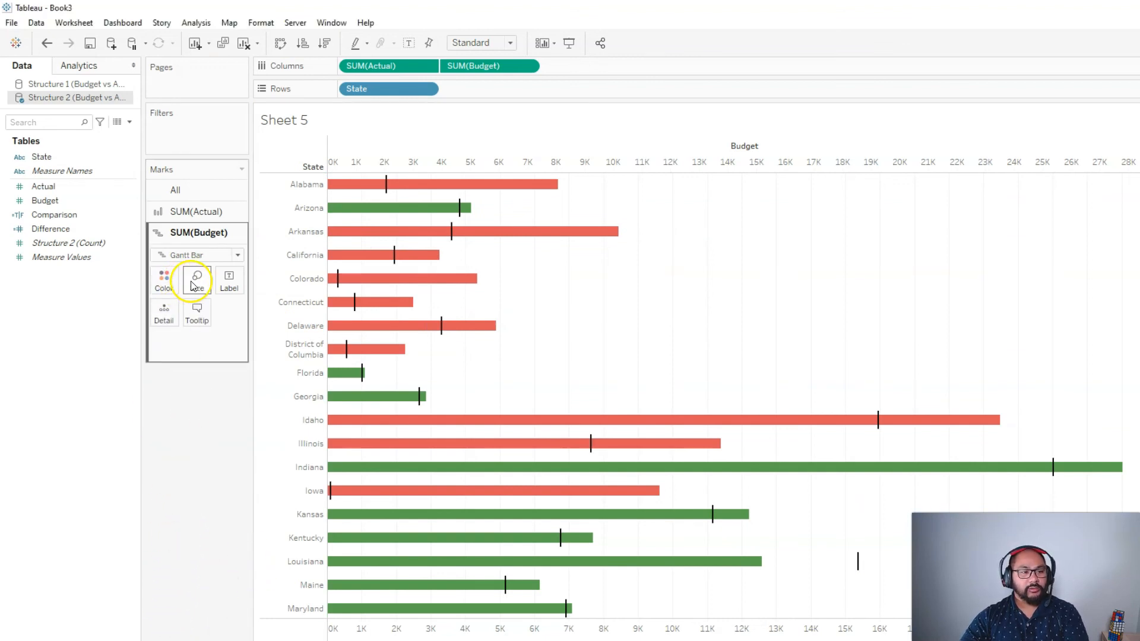
click(196, 280)
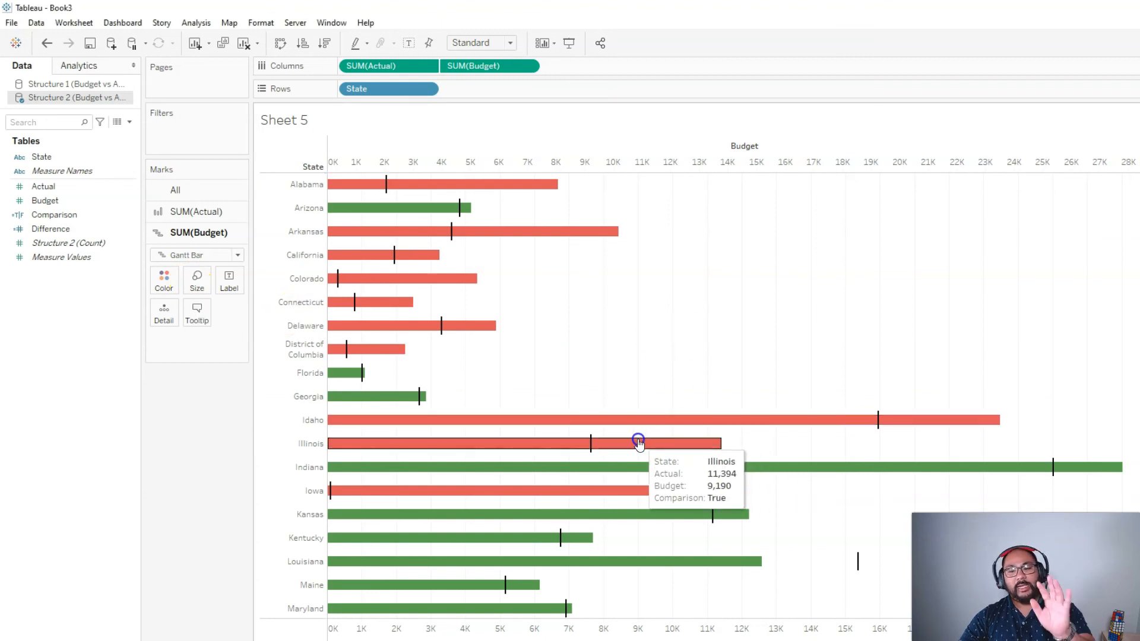
mouse_move(596, 405)
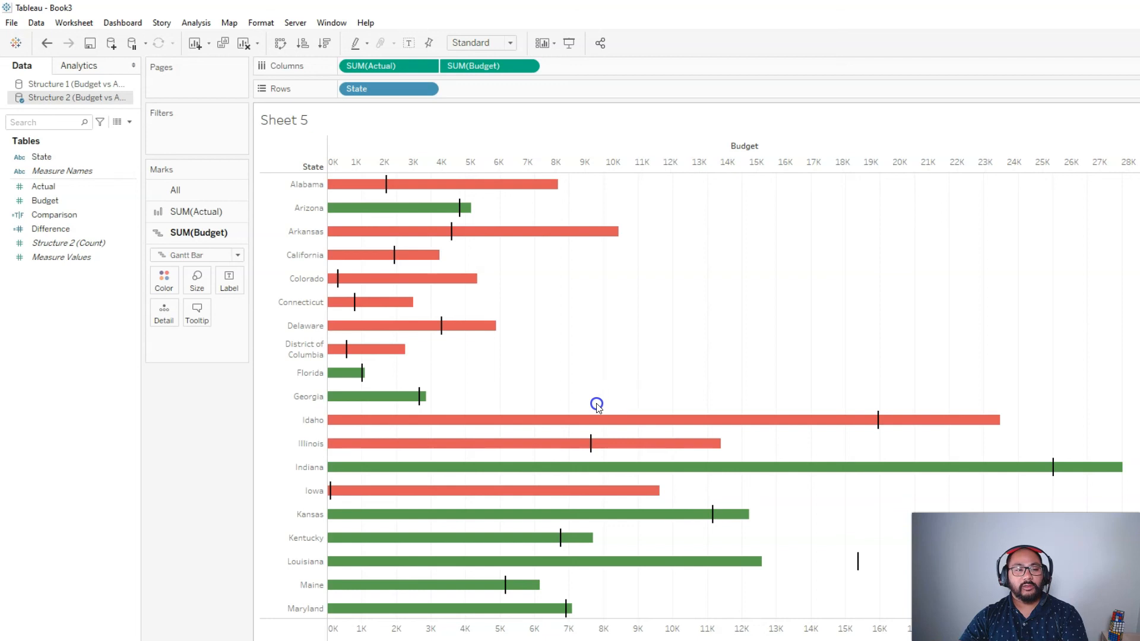